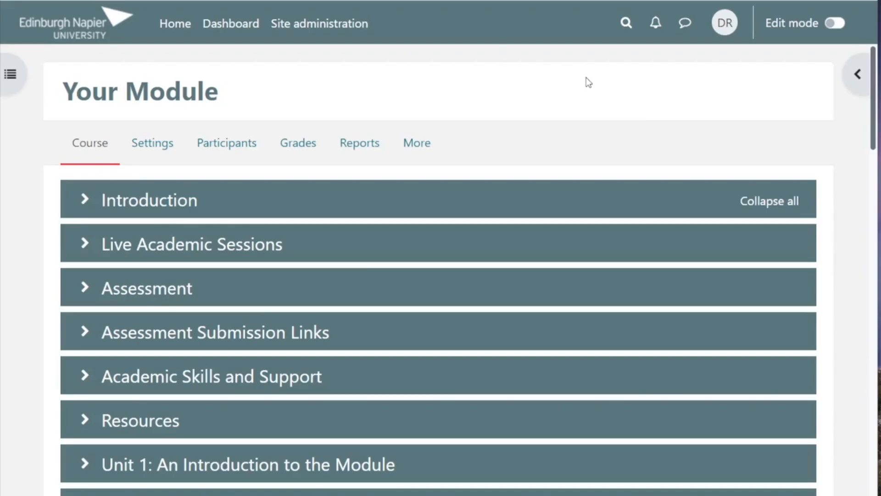
mouse_move(650, 106)
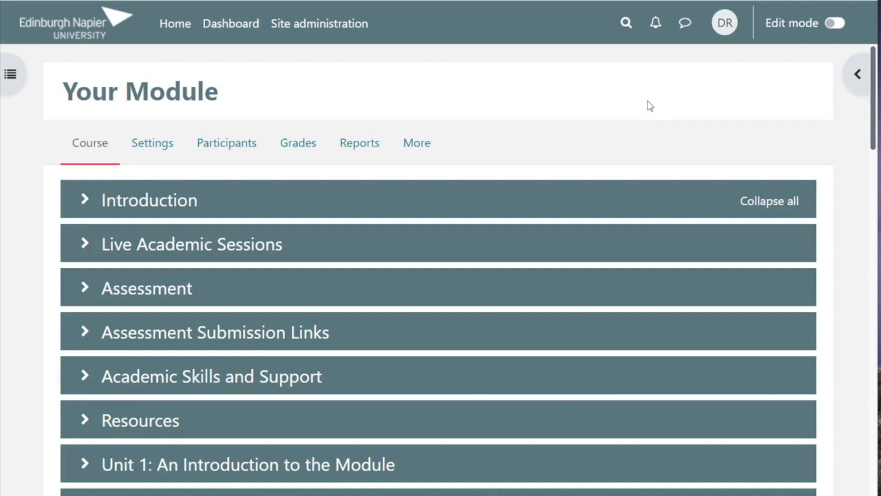
mouse_move(825, 37)
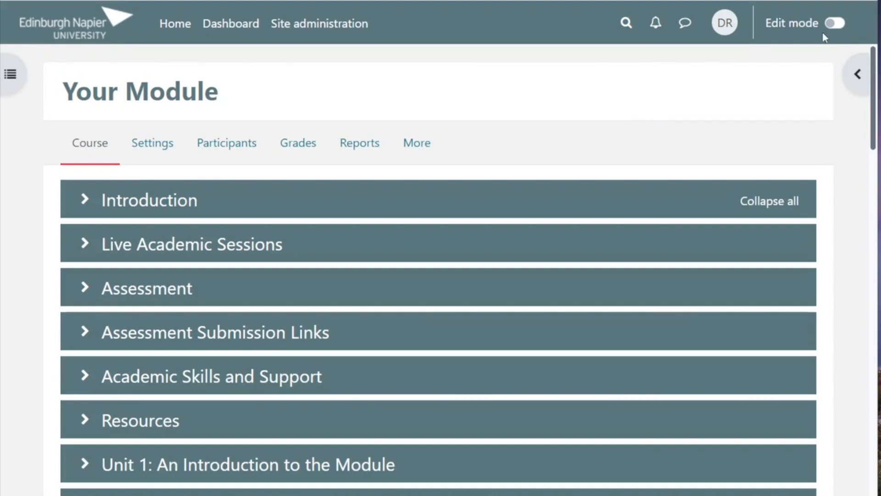
Switch on Edit mode for the course and expand the Assessment section
left_click(835, 23)
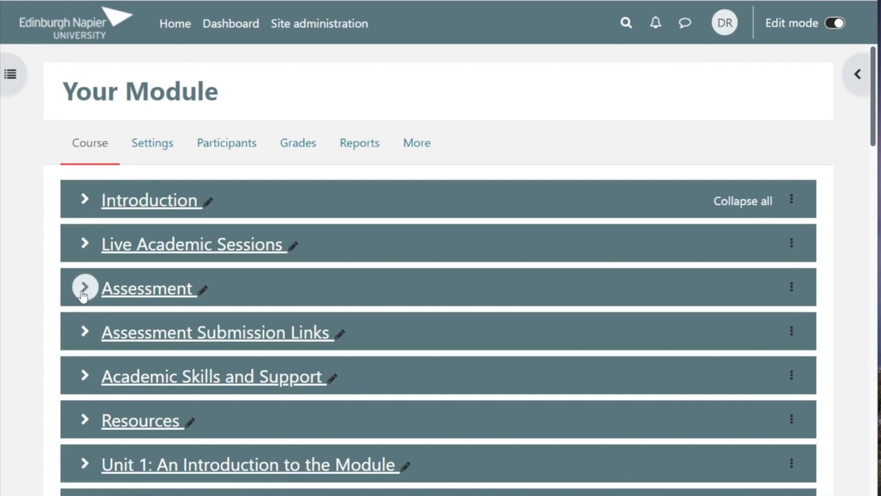
left_click(85, 287)
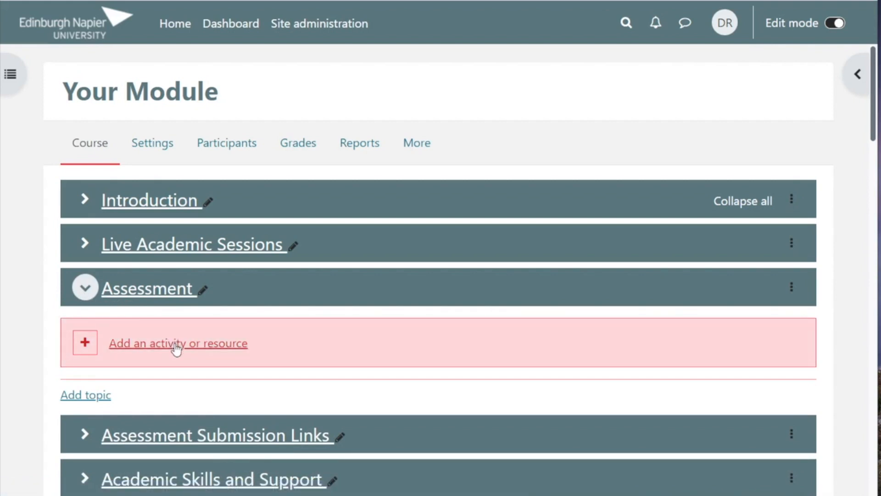
Show the 'Add an activity or resource' chooser for Assessment, scrolled to Turnitin Assignment 2
left_click(177, 342)
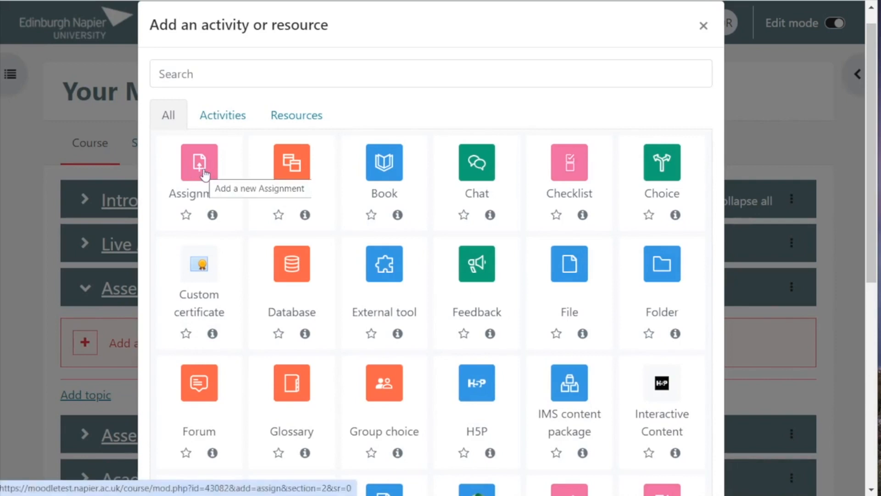
scroll("down", 3)
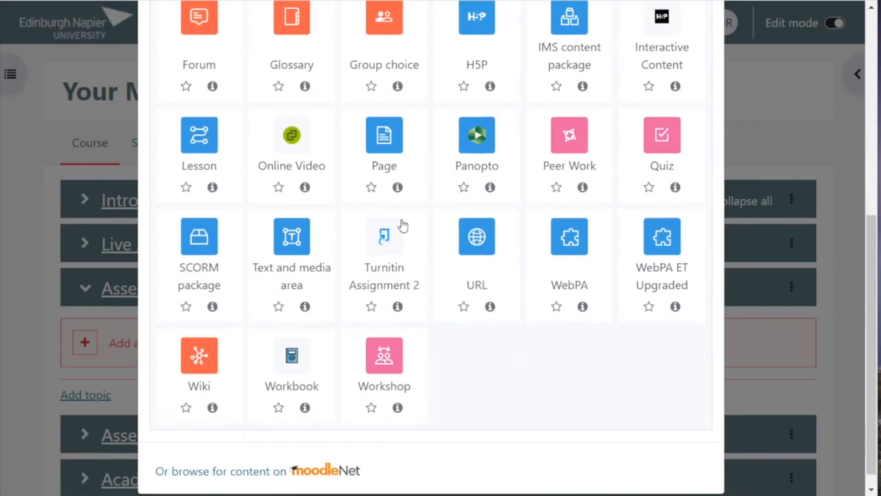
mouse_move(383, 236)
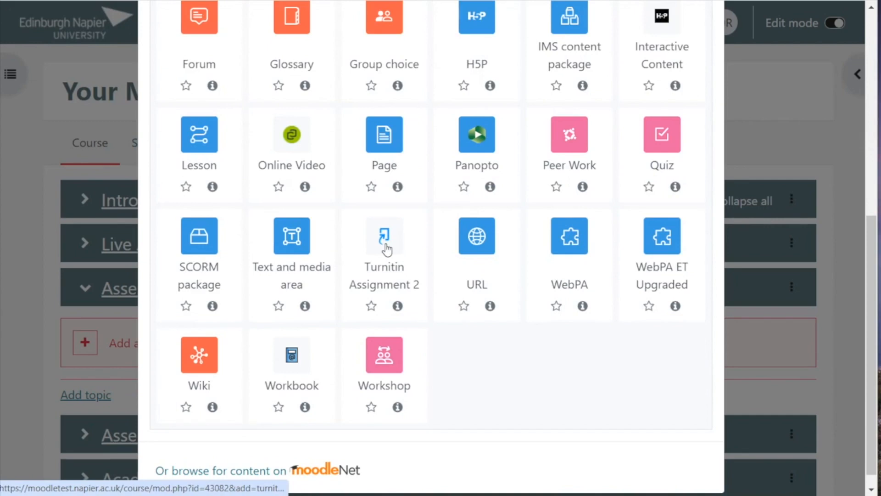
Create a Turnitin Assignment 2 in Assessment and name it 'Market Report'
left_click(384, 246)
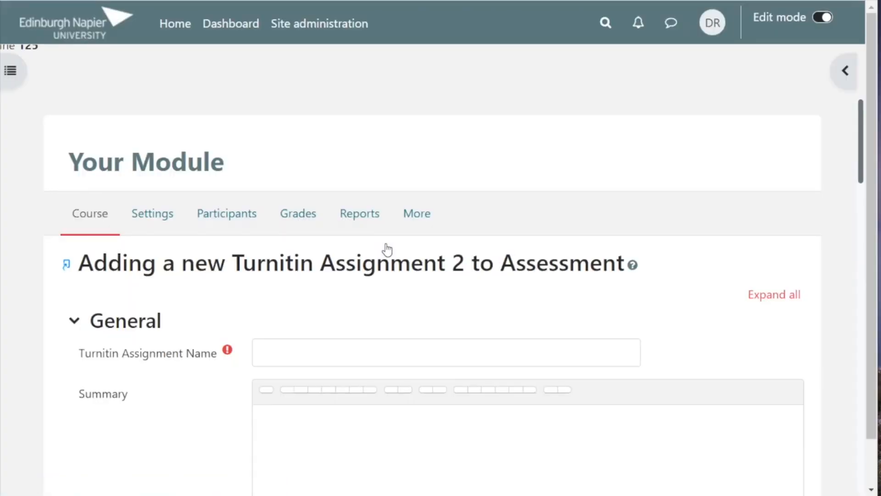
scroll("down", 3)
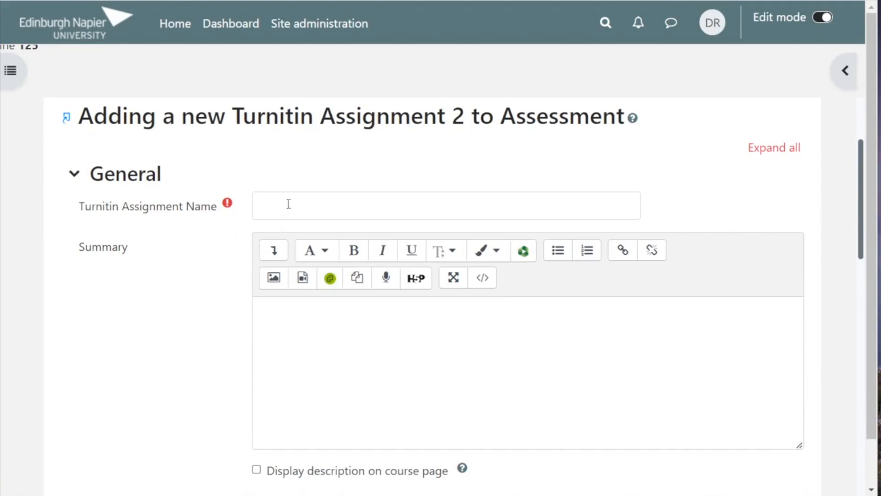
left_click(446, 205)
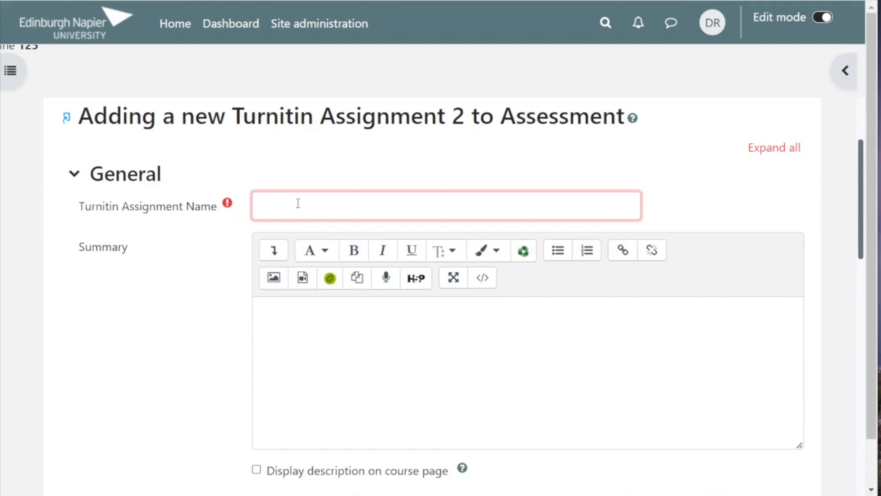
left_click(446, 205)
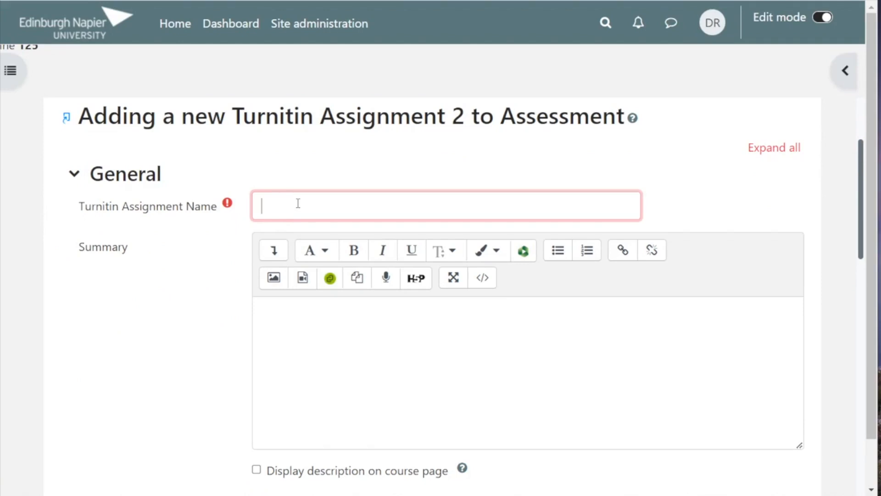
type("Market R")
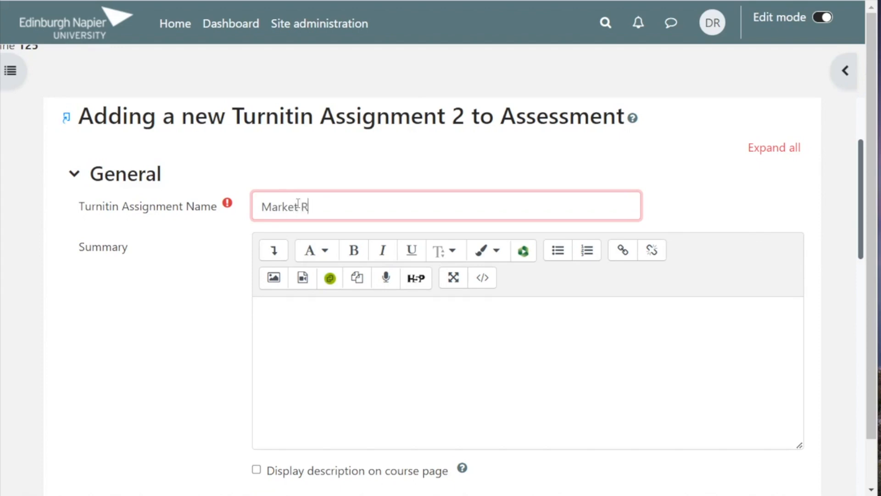
type("eport")
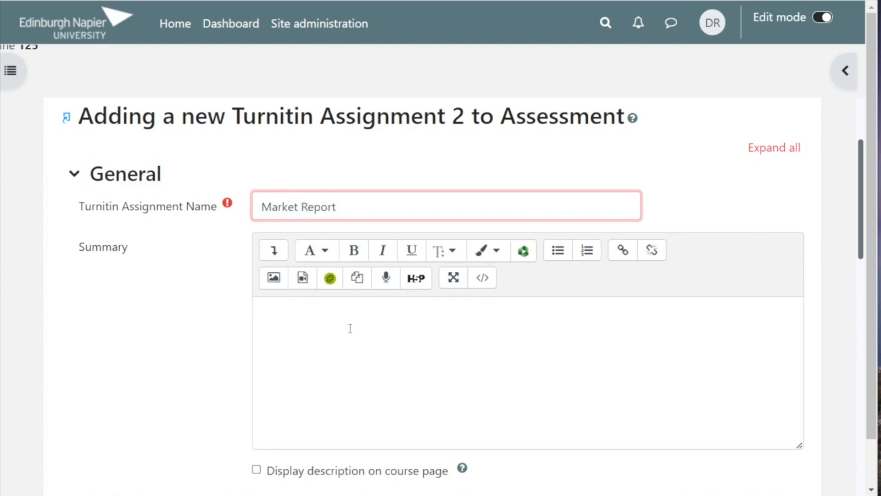
Enter the summary 'Additional guidance may be added here.'
scroll("down", 3)
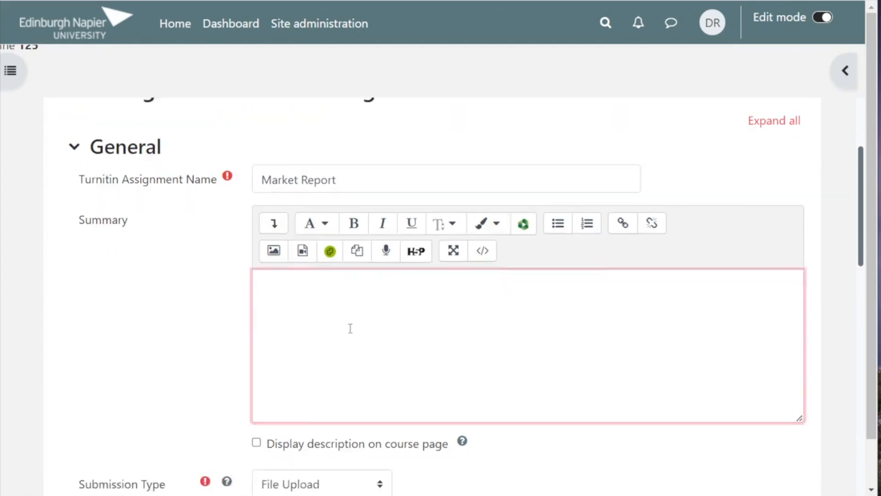
type("Additional guidance may be added here.")
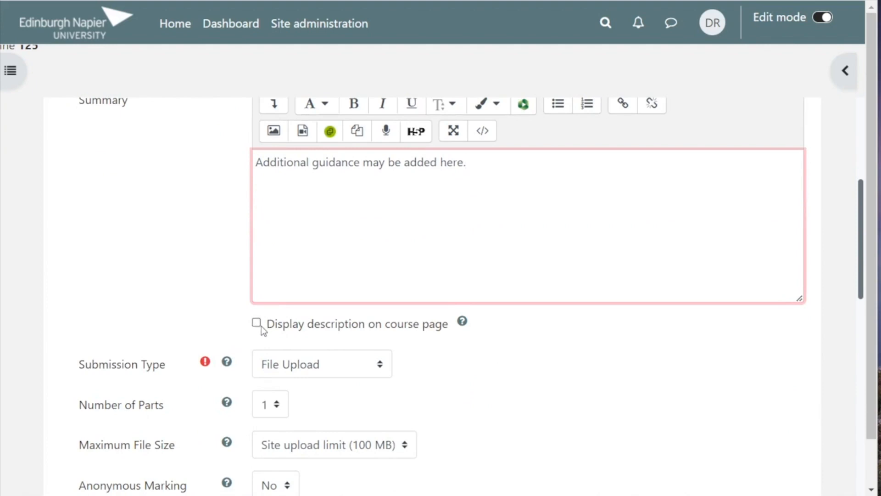
mouse_move(445, 329)
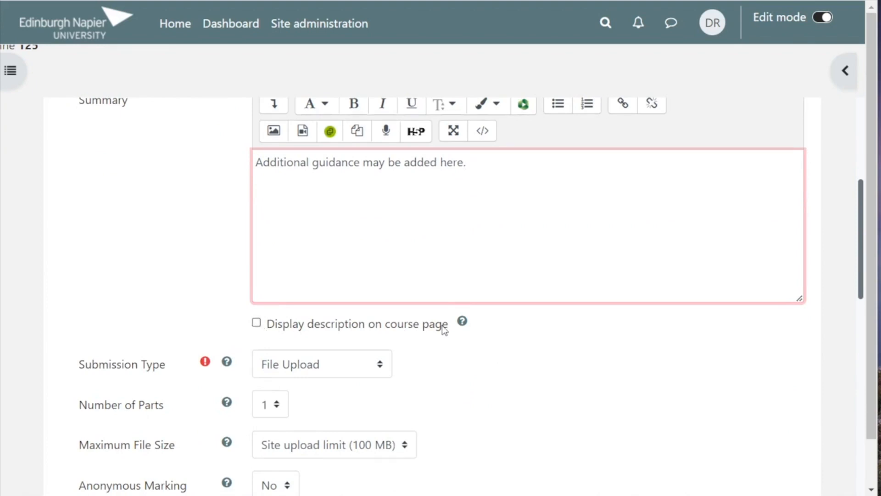
left_click(466, 161)
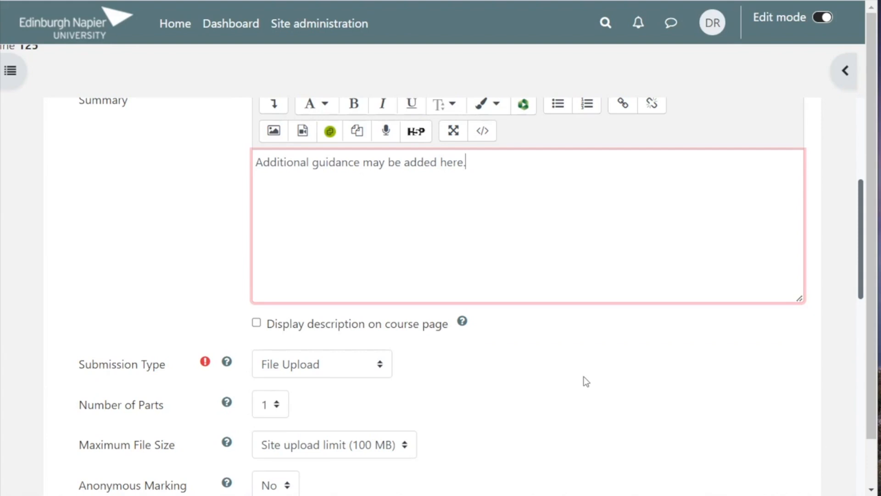
mouse_move(731, 132)
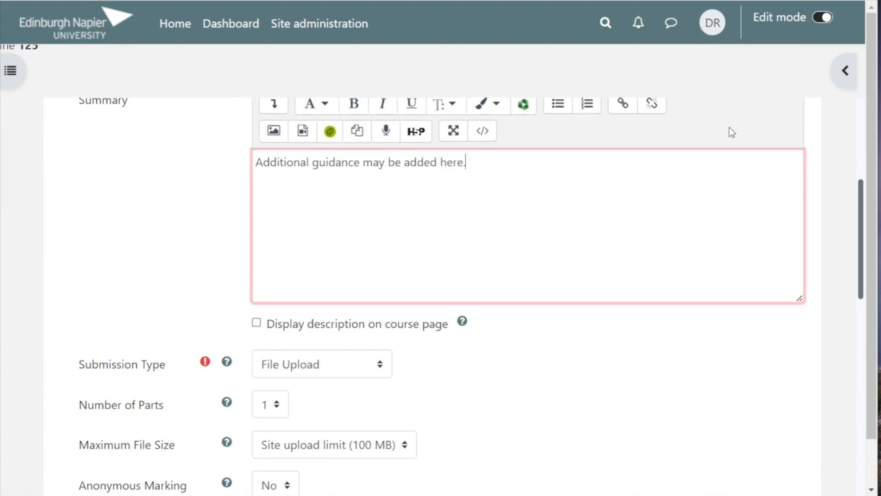
Set 'Display Similarity Reports to Students' to Yes
scroll("down", 3)
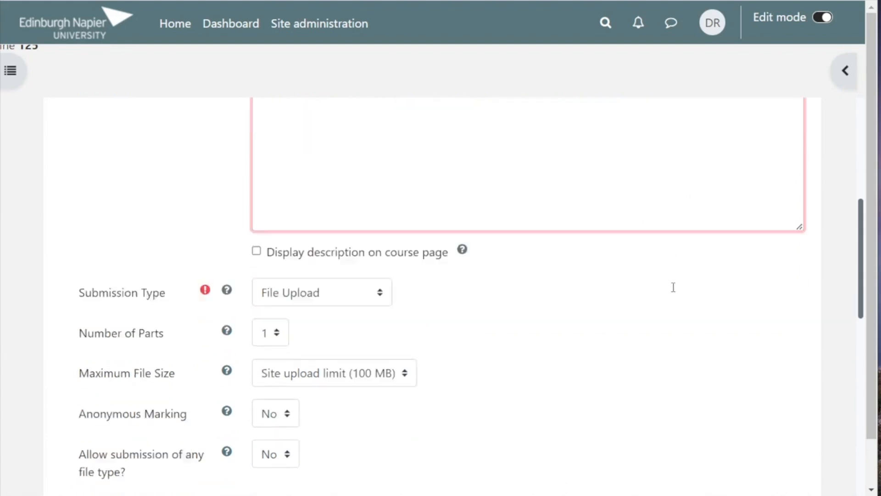
scroll("down", 3)
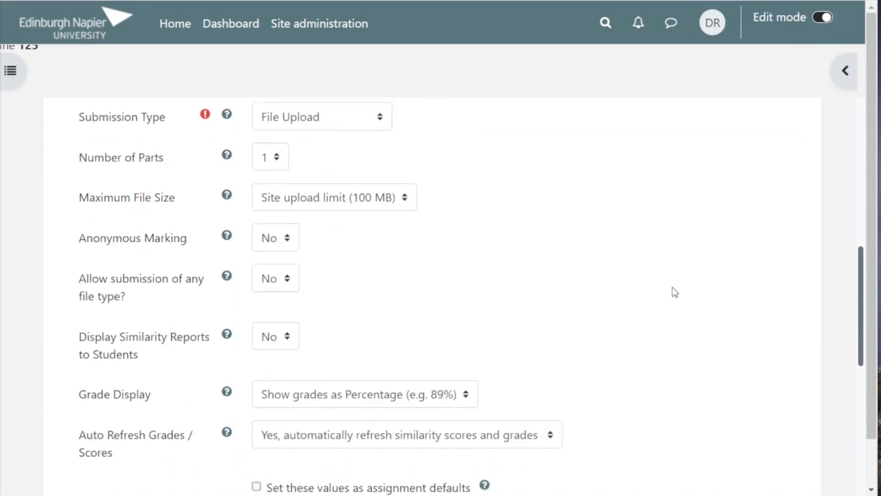
scroll("down", 3)
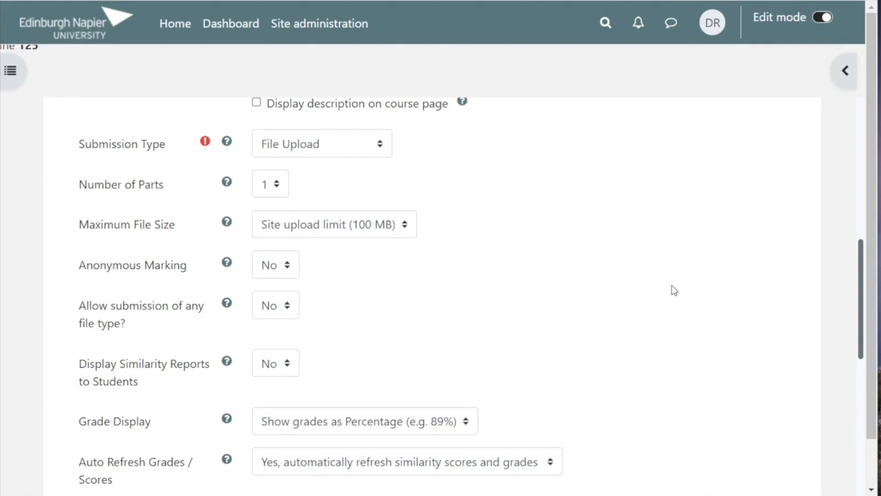
mouse_move(153, 192)
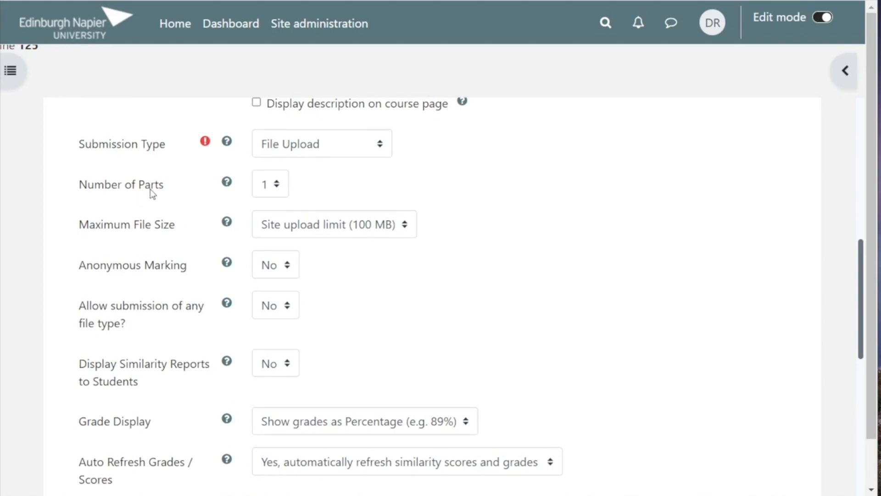
mouse_move(271, 196)
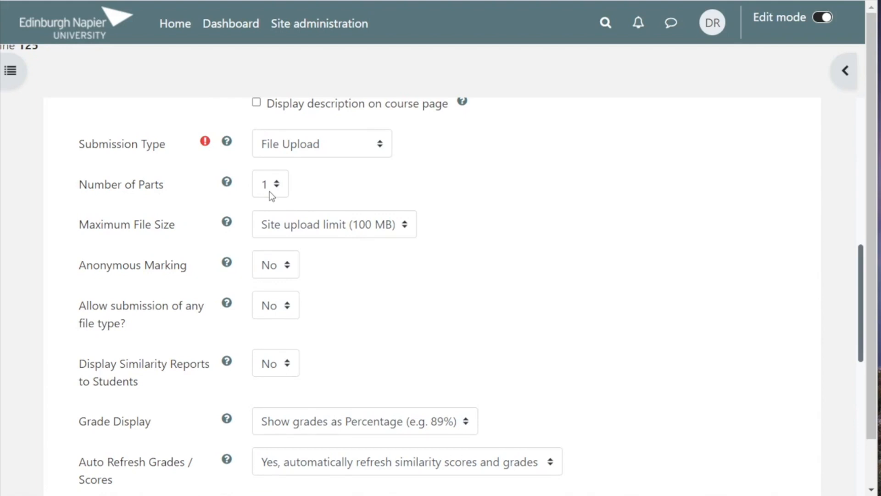
mouse_move(314, 193)
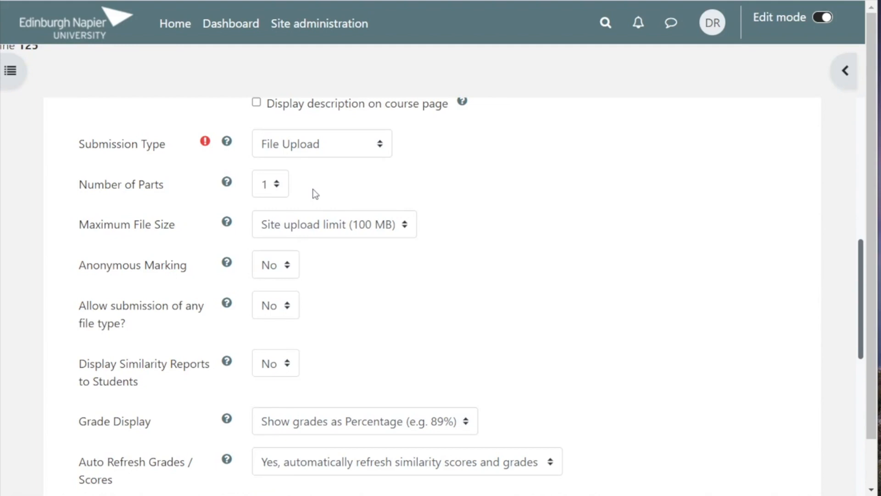
mouse_move(460, 277)
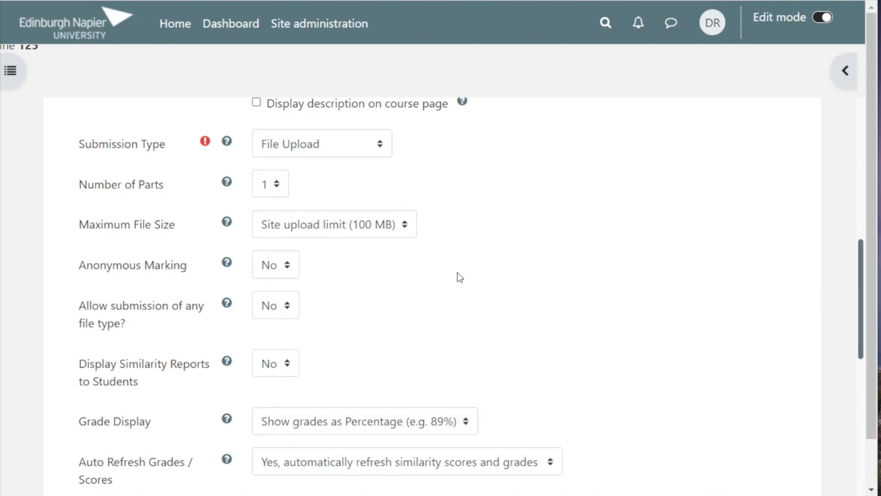
mouse_move(336, 265)
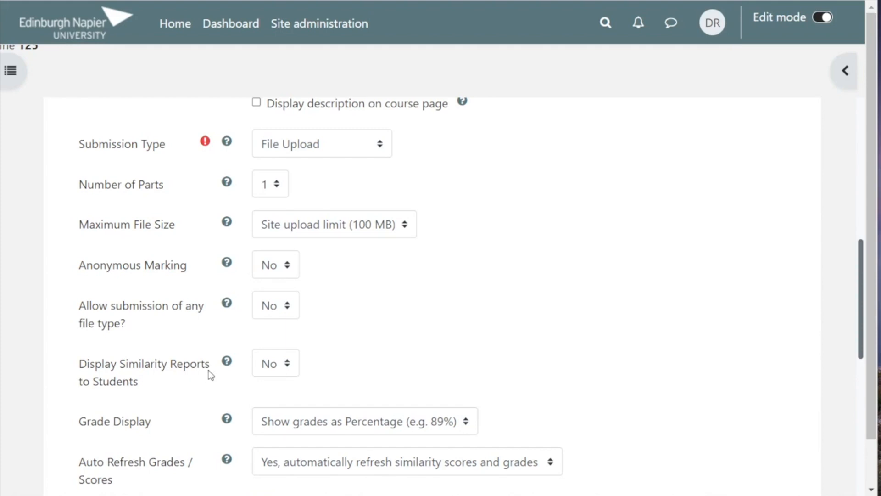
left_click(275, 364)
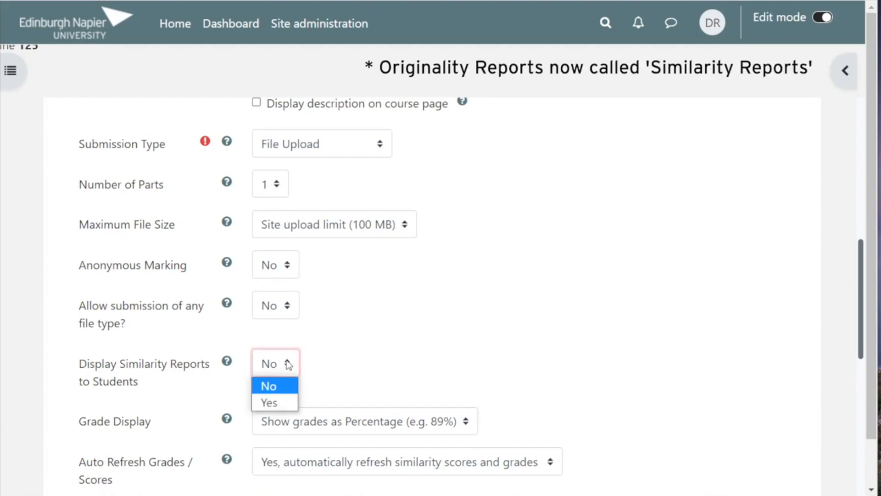
left_click(268, 402)
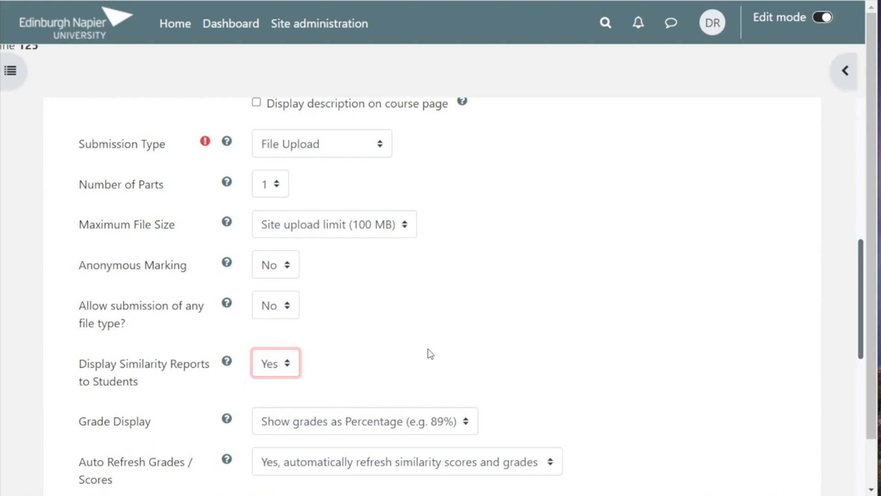
mouse_move(244, 434)
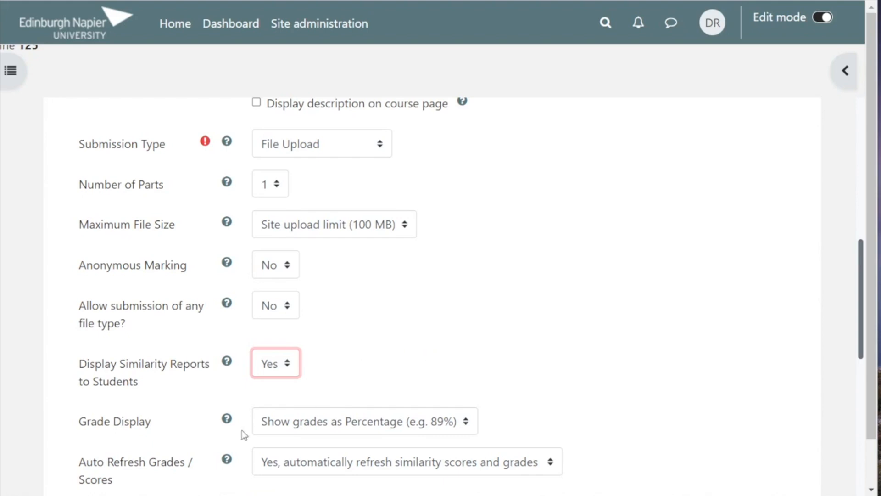
mouse_move(126, 444)
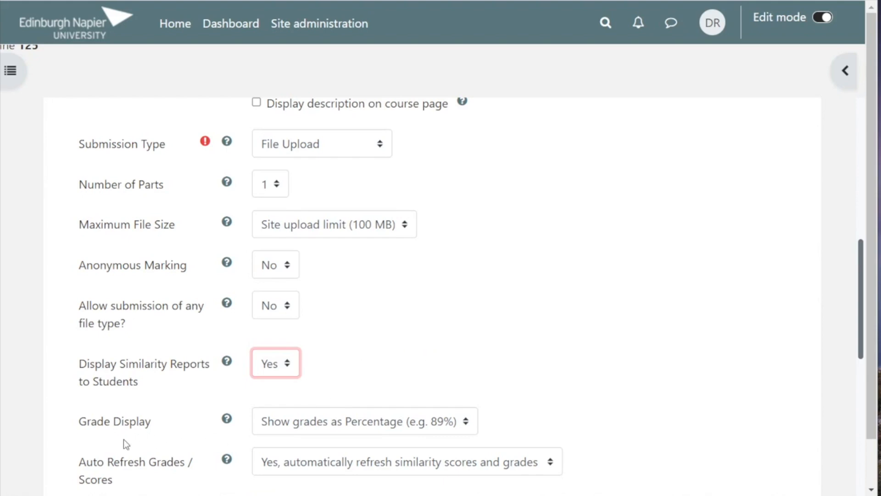
Change the grade type from points to Scale and choose Post Graduate Scale
scroll("down", 3)
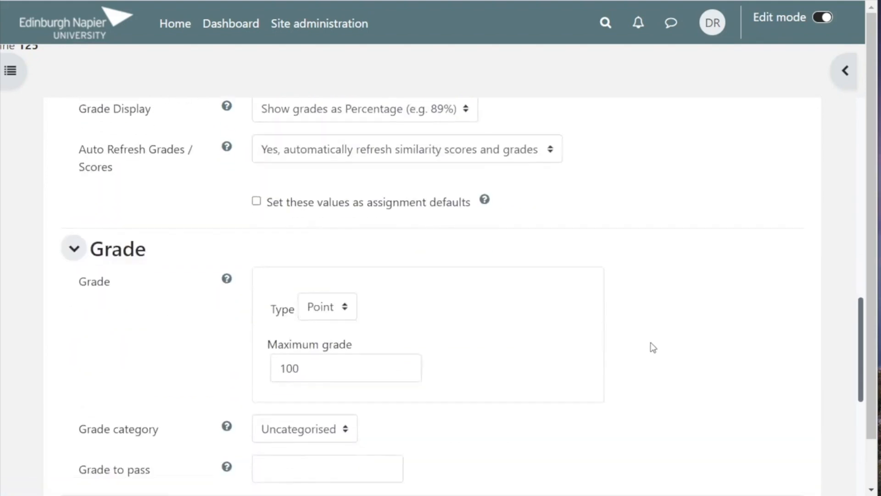
scroll("down", 3)
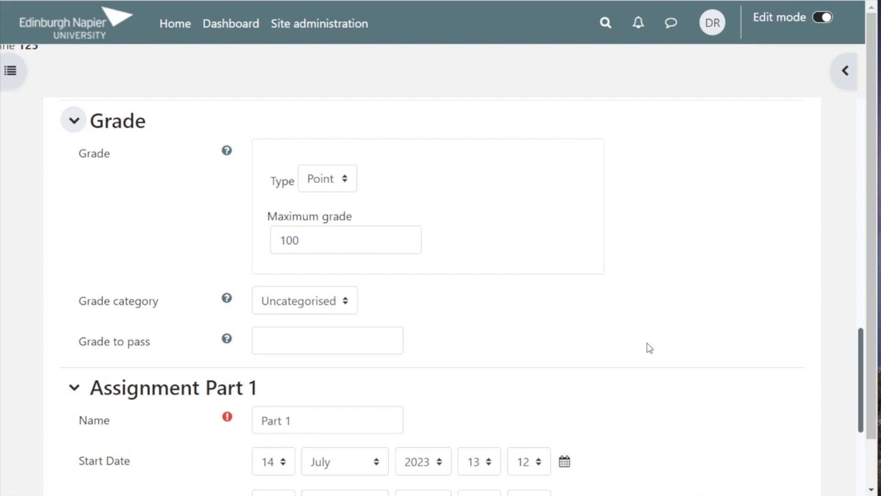
left_click(346, 239)
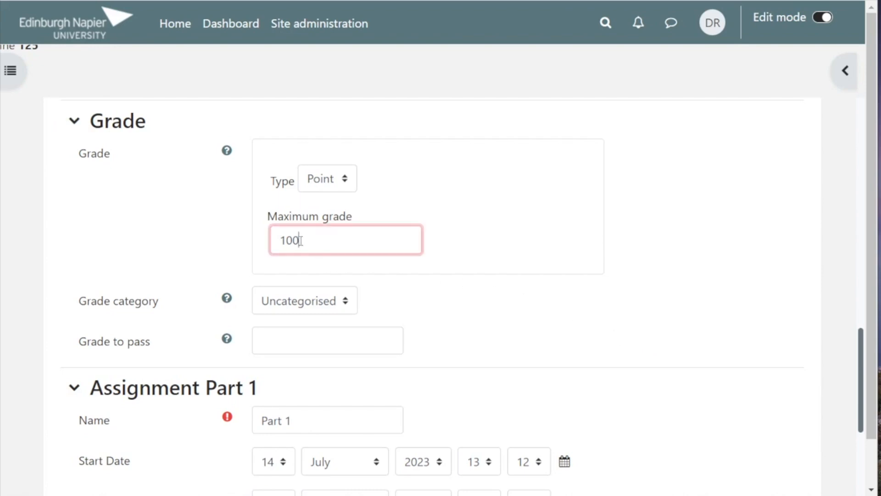
type("16")
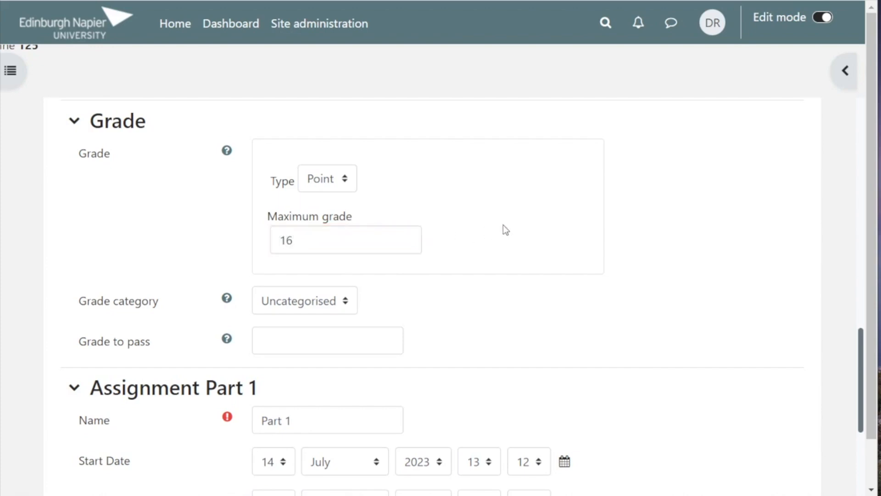
left_click(327, 178)
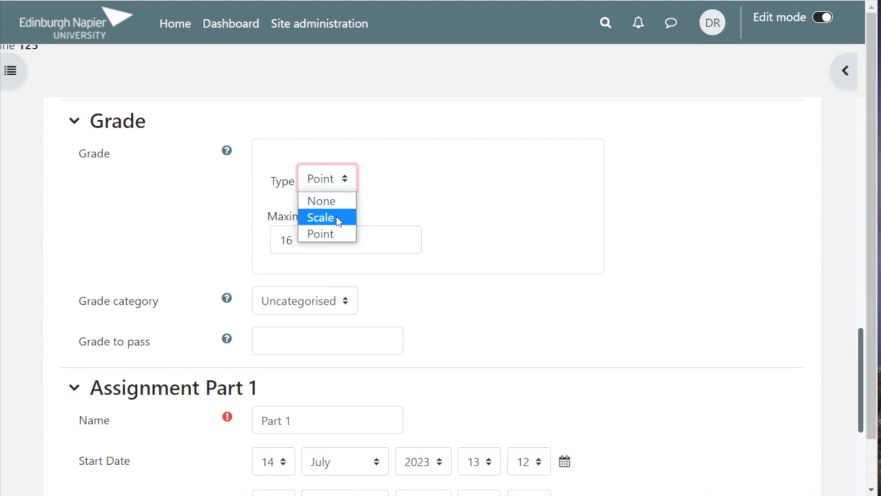
left_click(320, 218)
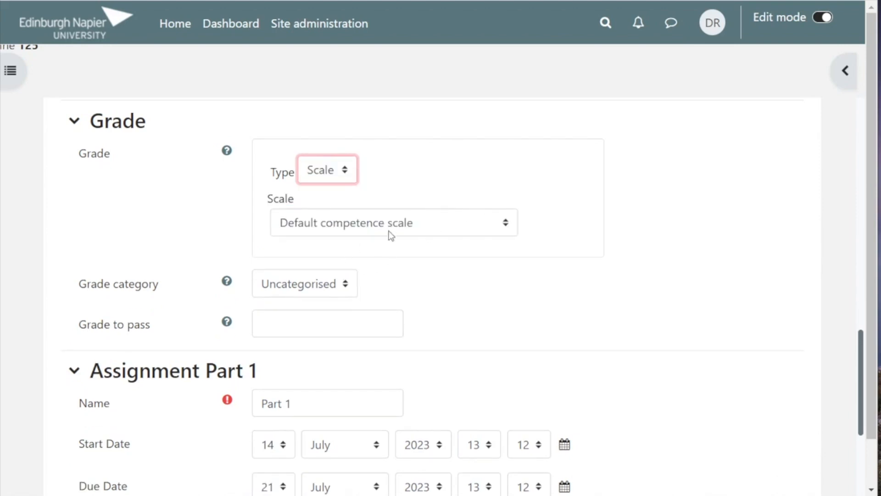
left_click(394, 222)
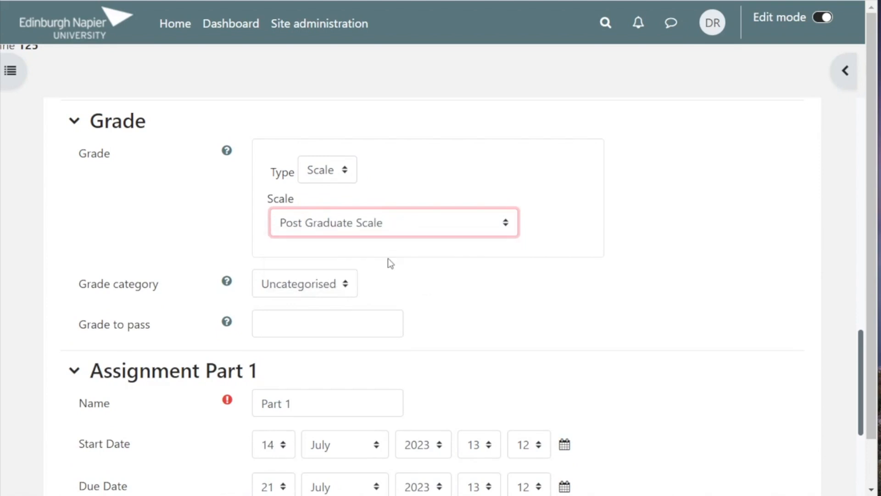
mouse_move(508, 275)
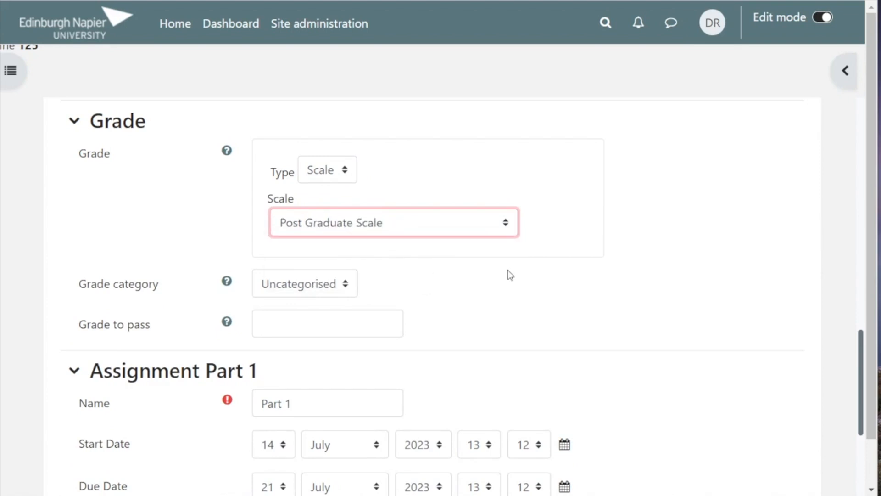
Replace Part 1's Max Marks of 100 with 16 and expand Similarity Report Options
scroll("down", 3)
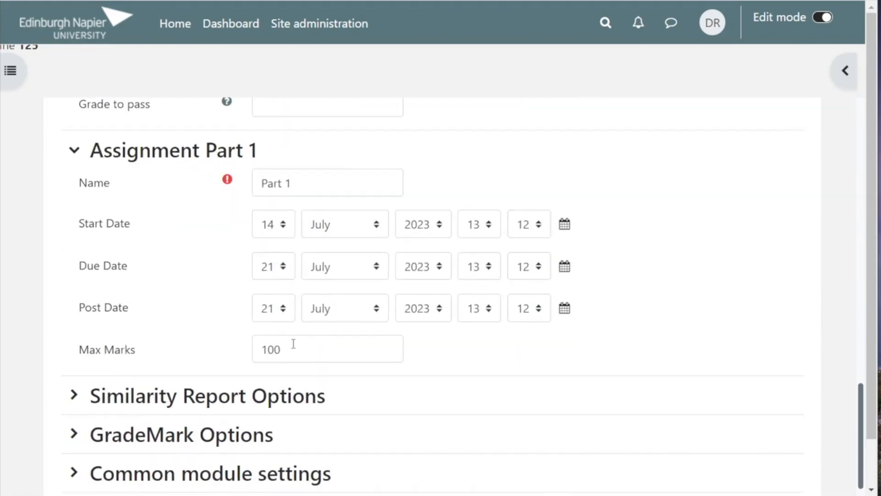
double_click(271, 349)
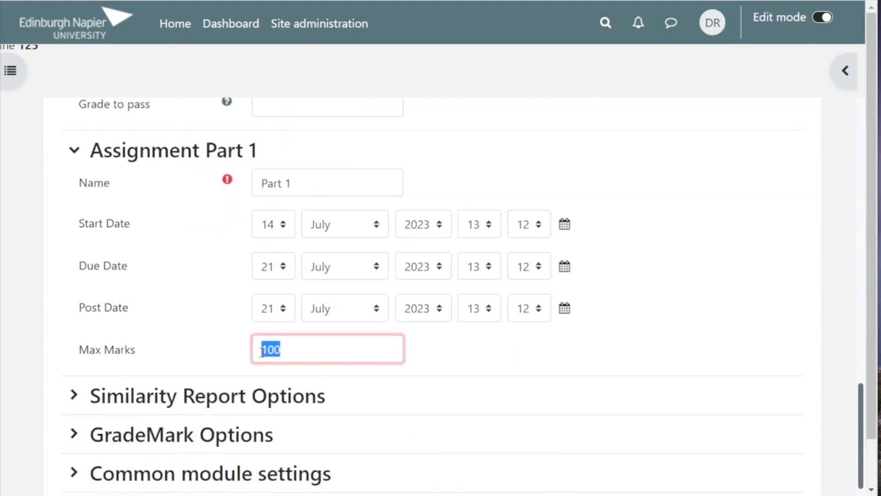
type("1")
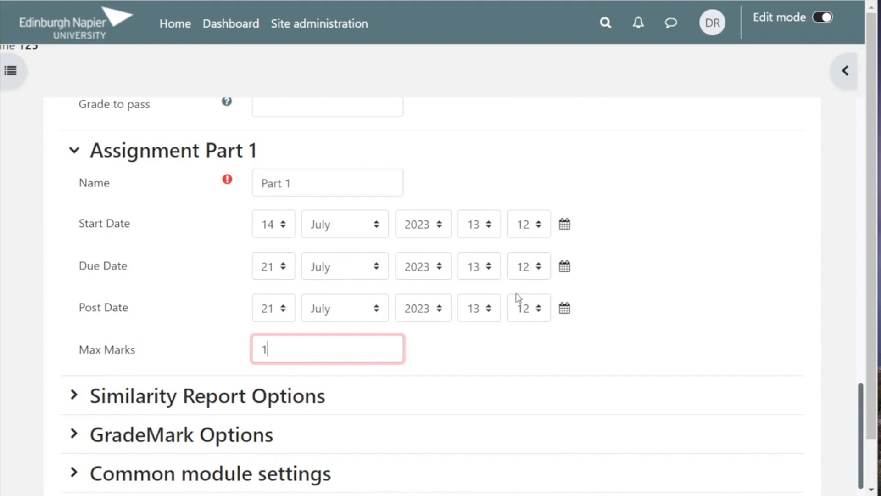
type("6")
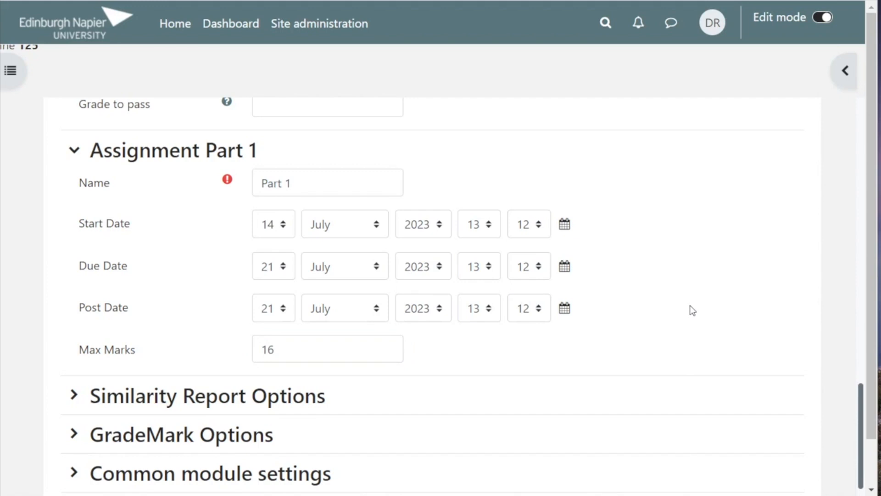
mouse_move(359, 310)
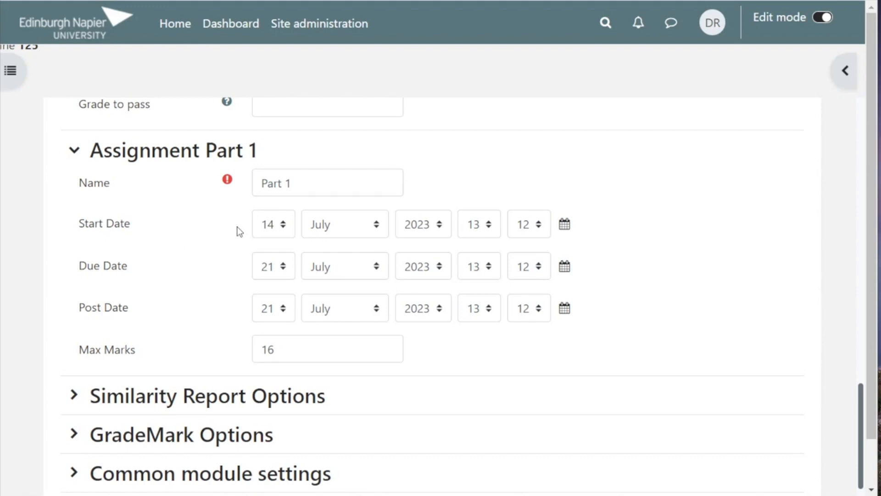
mouse_move(94, 244)
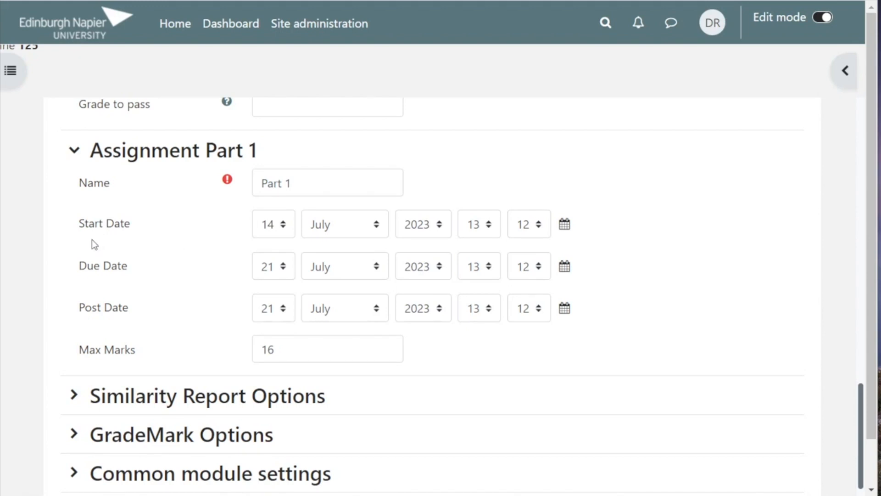
mouse_move(96, 284)
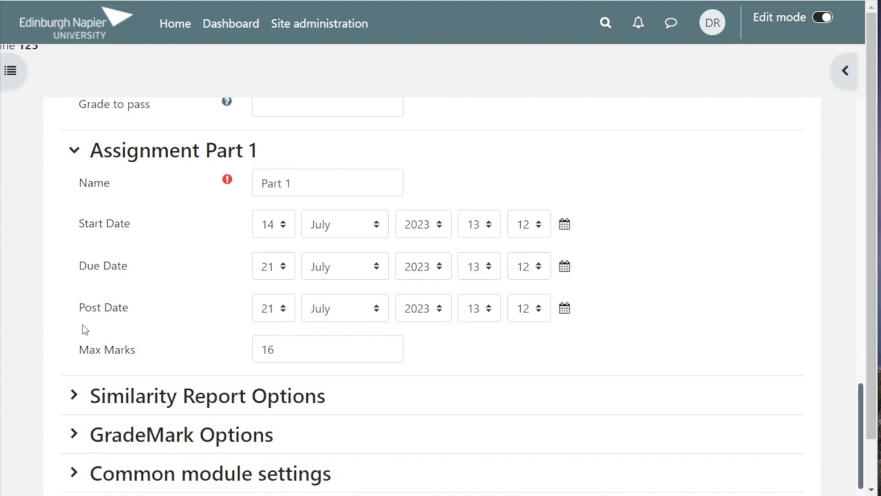
mouse_move(315, 312)
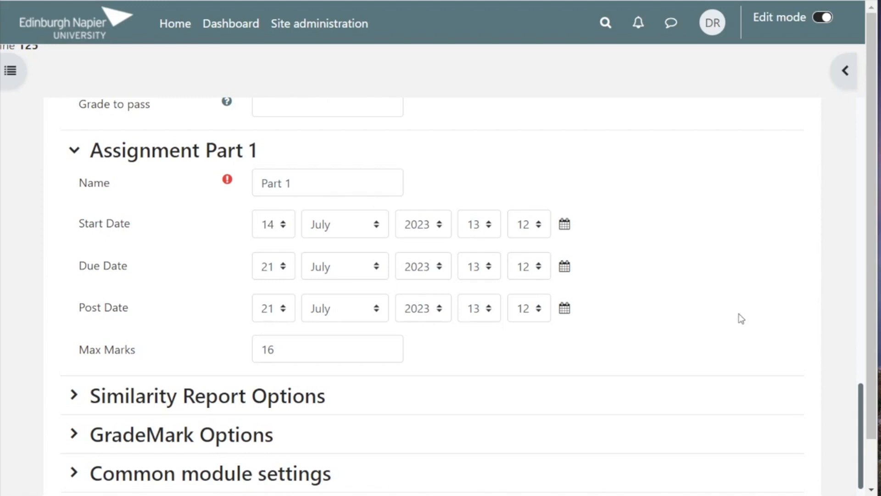
left_click(206, 395)
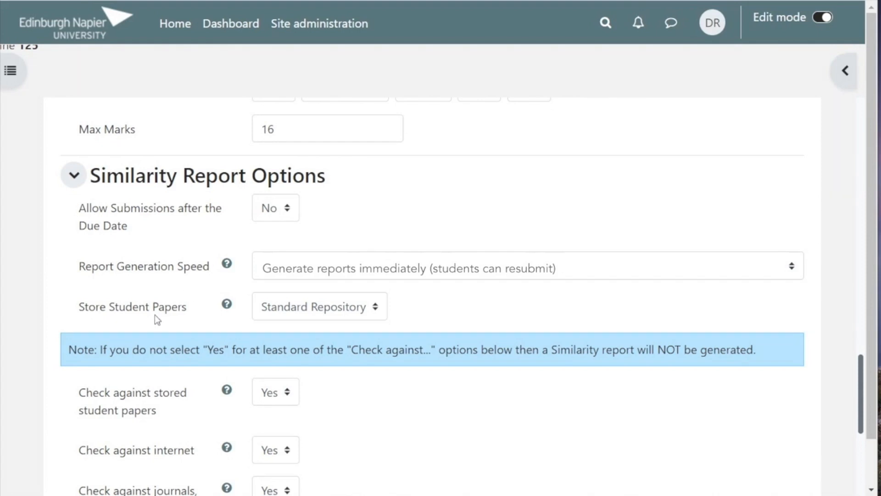
left_click(320, 307)
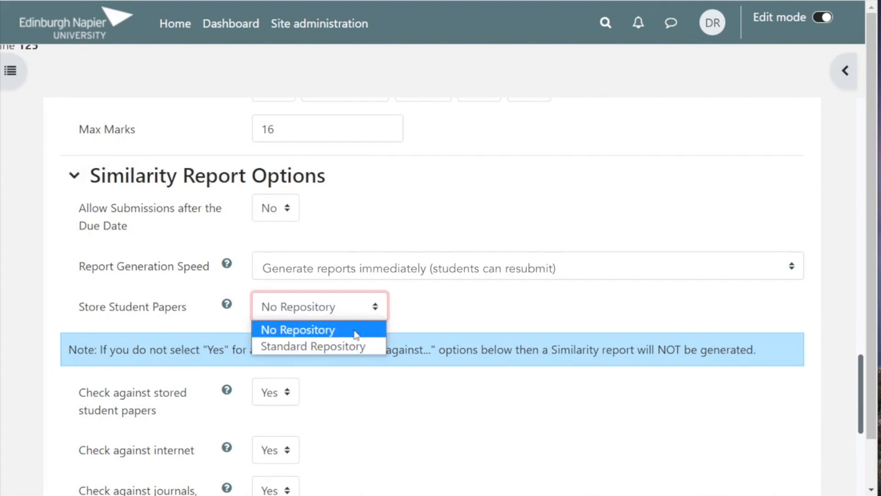
left_click(313, 346)
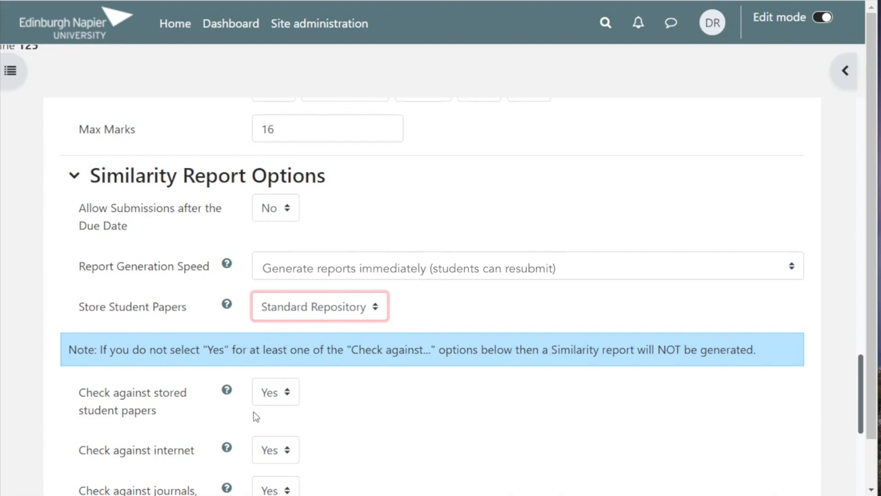
mouse_move(276, 412)
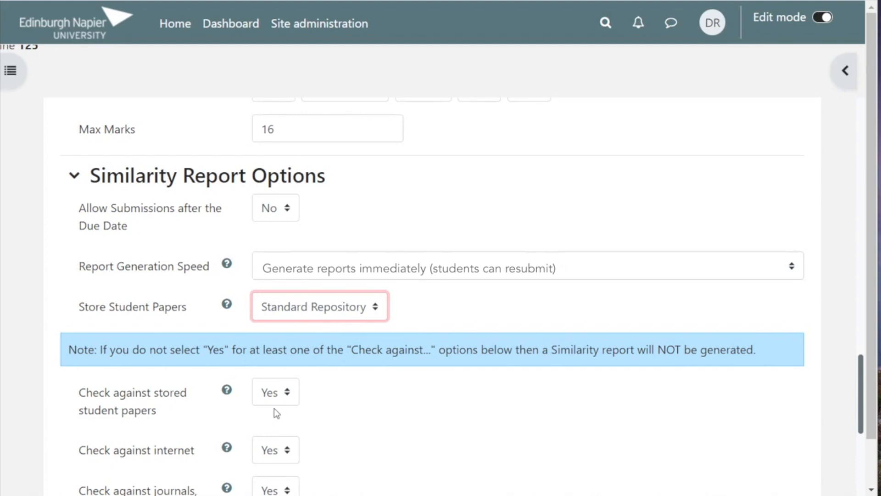
mouse_move(275, 415)
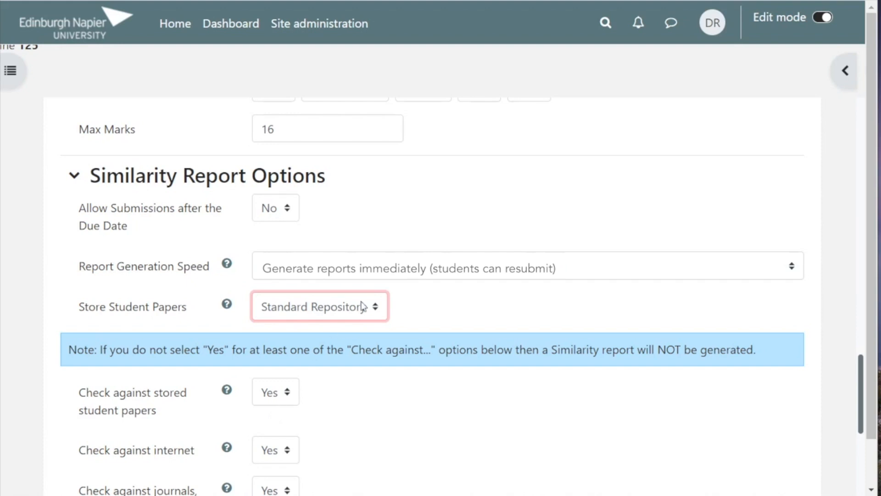
left_click(318, 306)
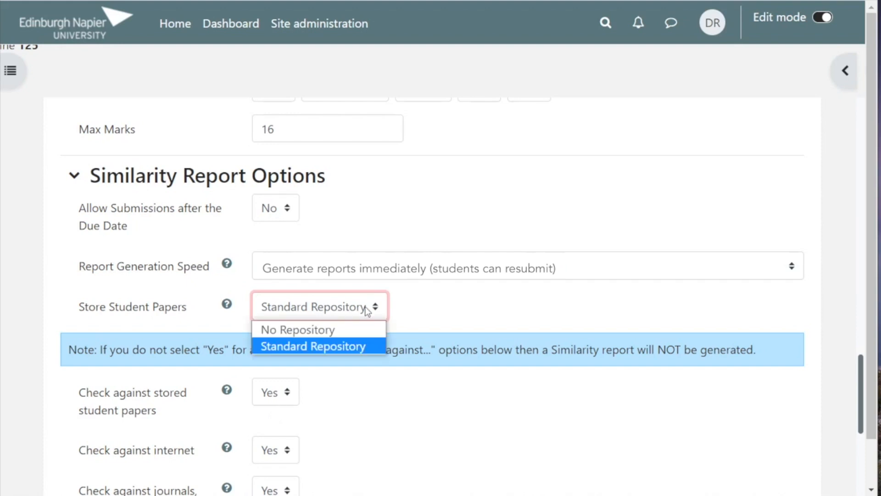
mouse_move(298, 329)
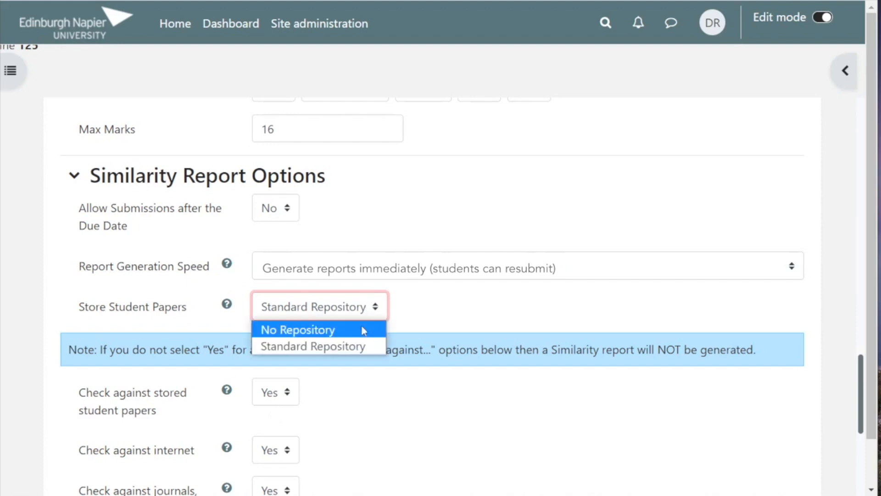
left_click(297, 329)
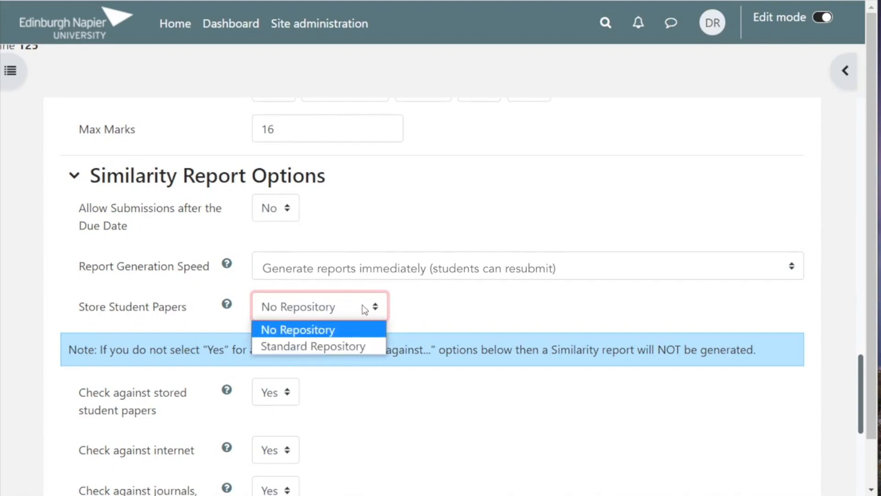
left_click(312, 346)
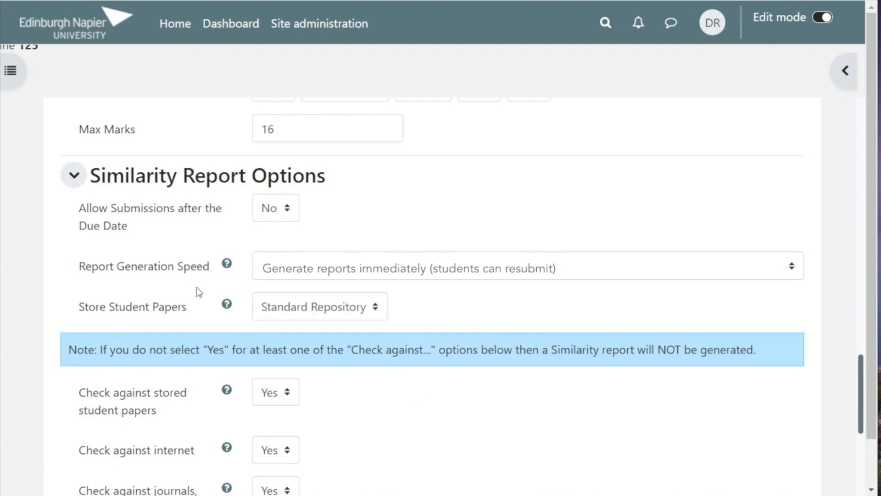
Review Common module settings, Restrict access and Tags, leaving access unrestricted
scroll("down", 3)
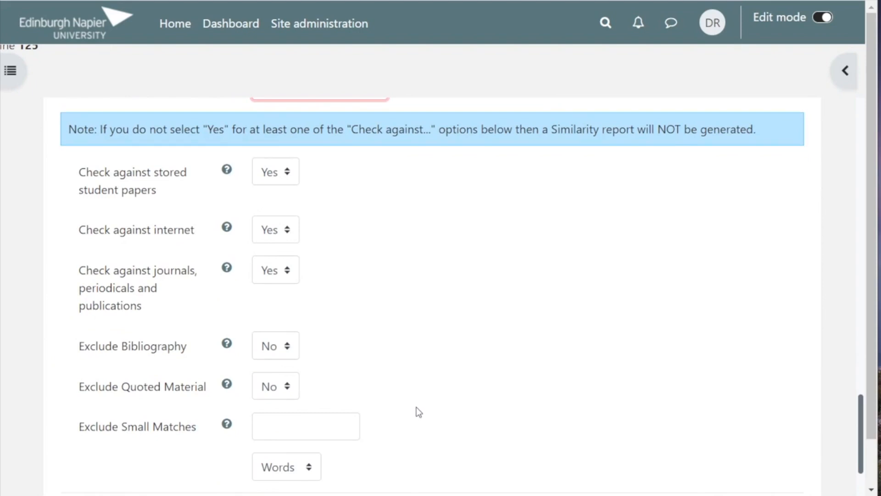
scroll("down", 3)
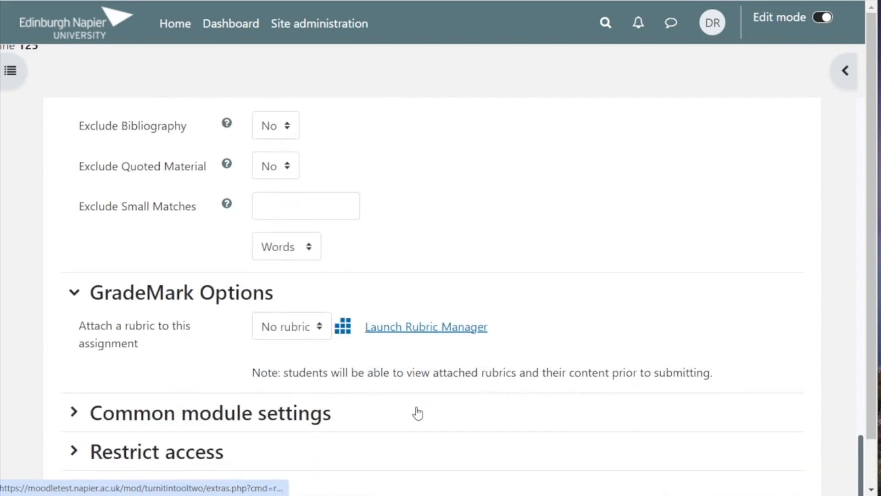
scroll("down", 3)
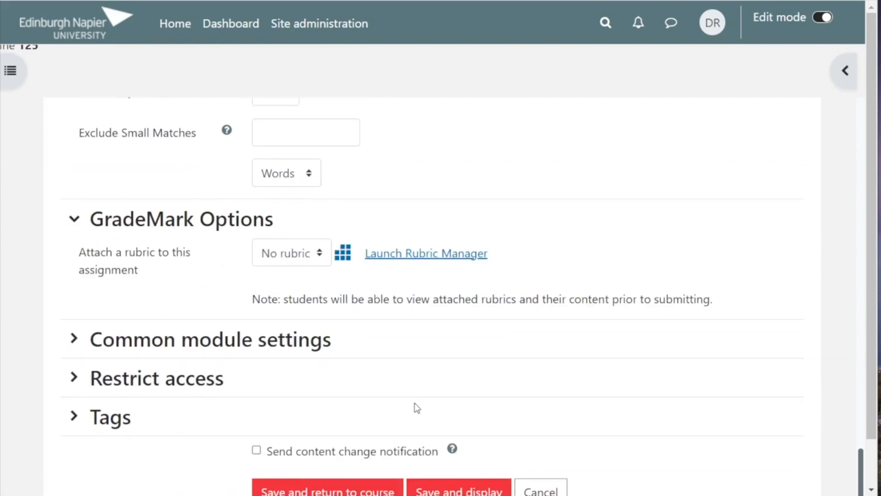
mouse_move(295, 265)
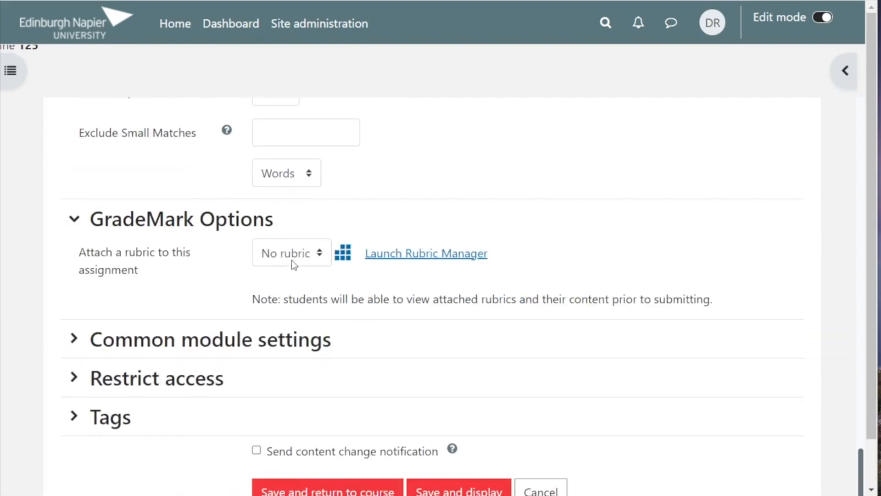
mouse_move(170, 318)
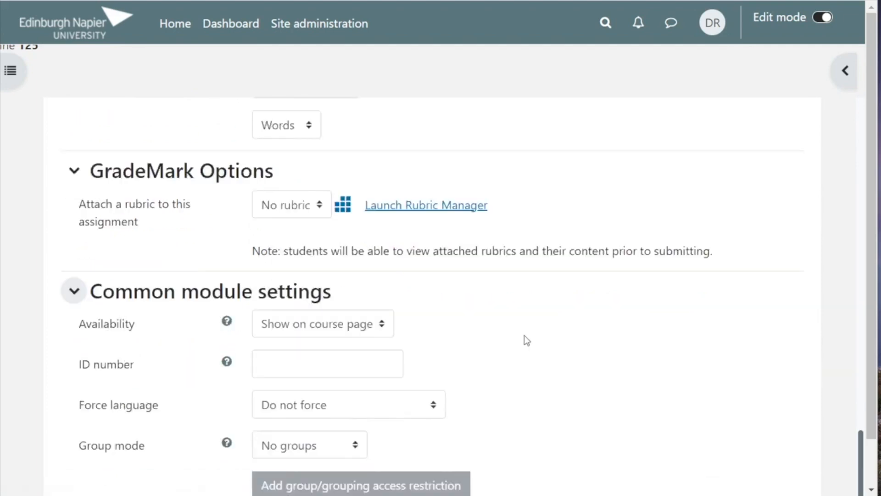
scroll("down", 3)
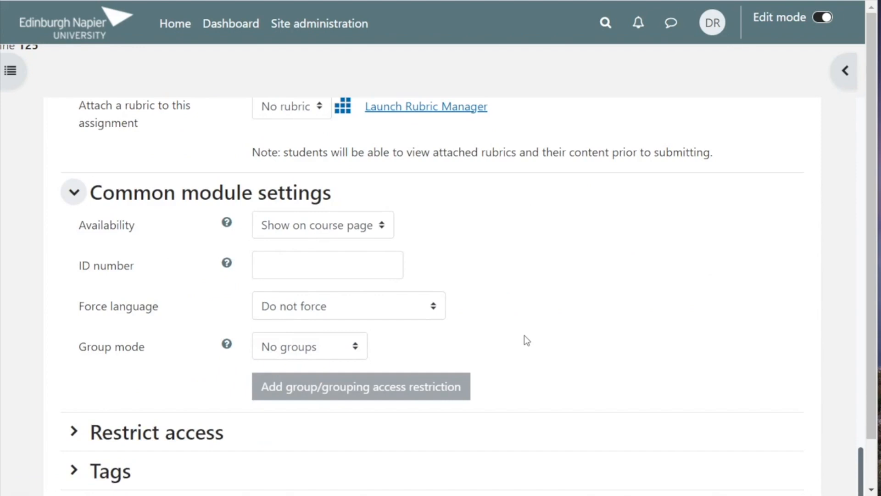
left_click(157, 432)
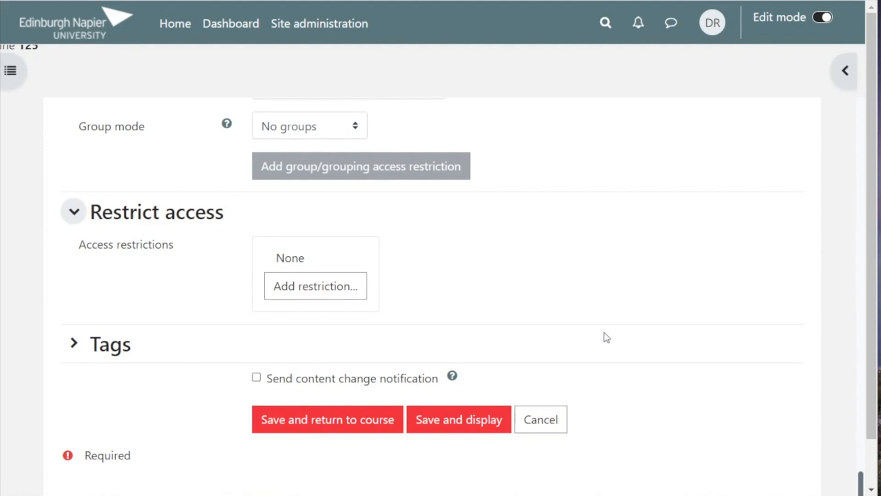
Save and display the Market Report assignment, showing Part 1 worth 16 marks
scroll("down", 3)
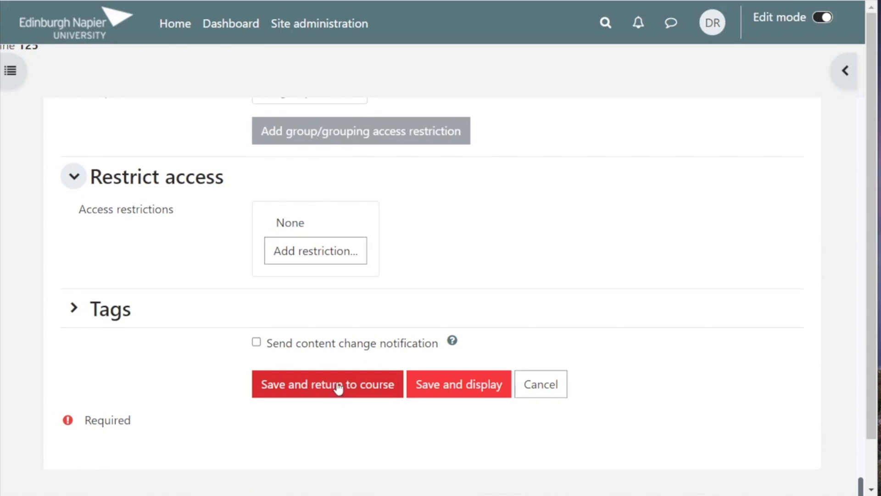
mouse_move(477, 391)
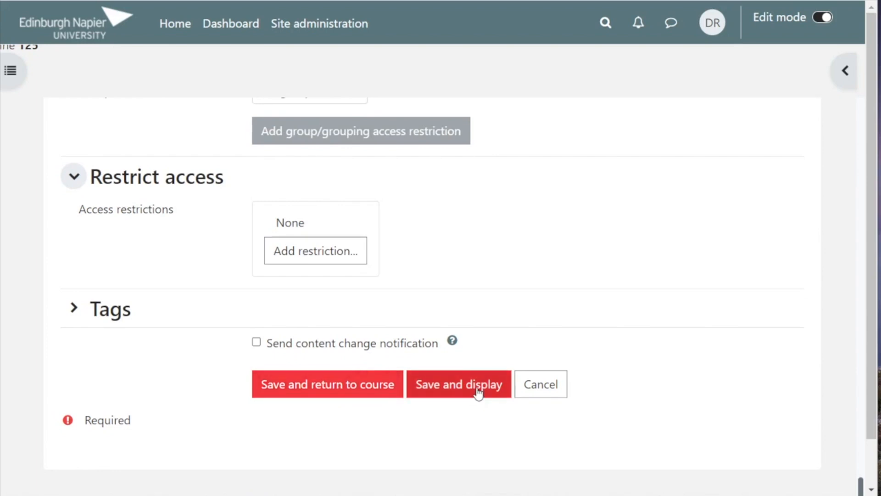
mouse_move(476, 391)
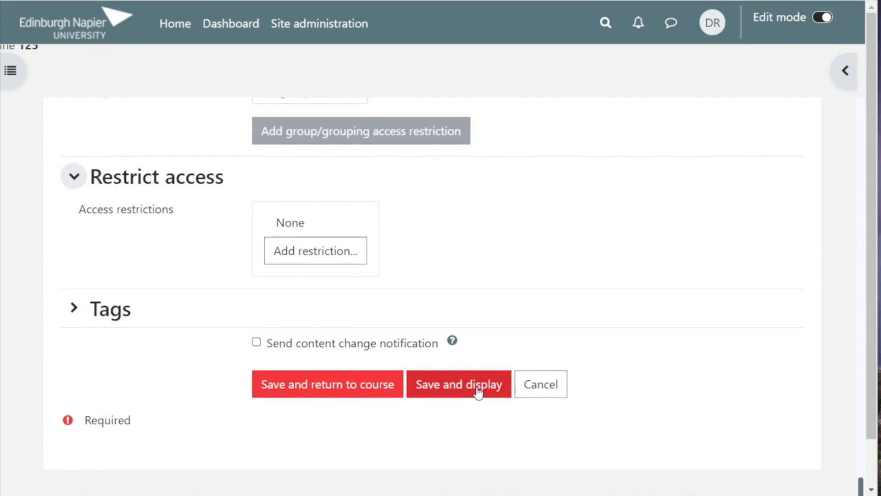
left_click(459, 384)
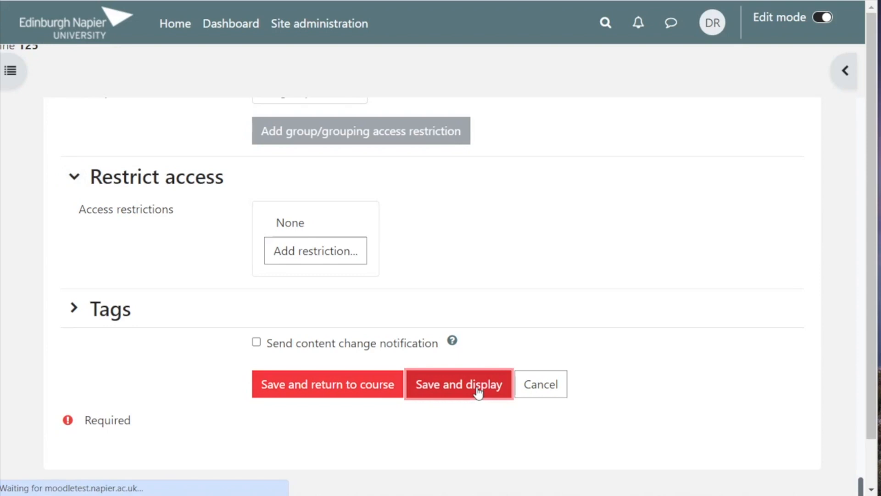
left_click(458, 384)
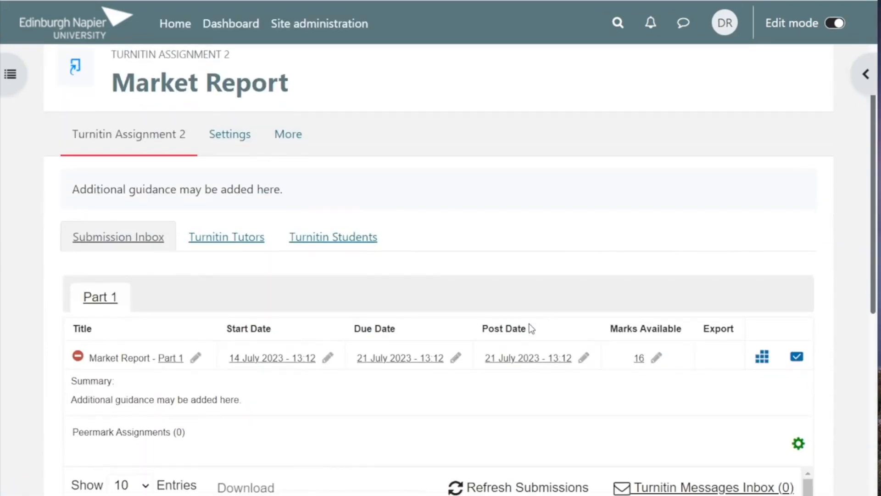
scroll("down", 3)
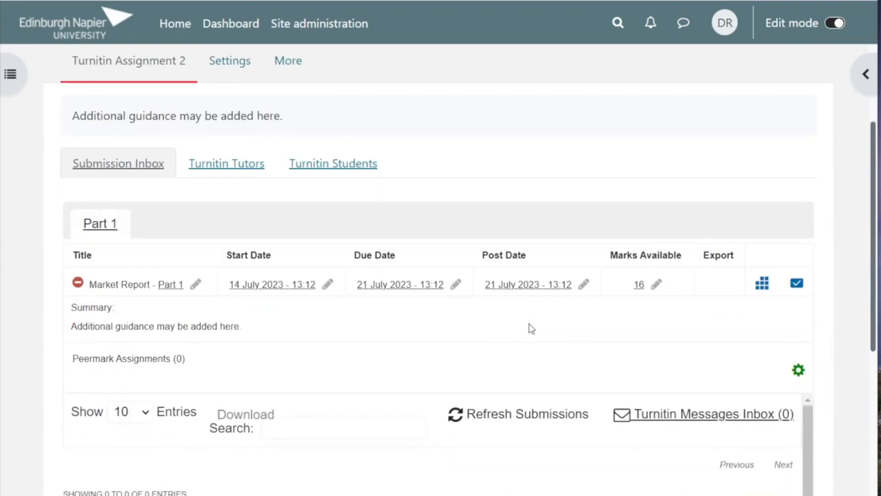
scroll("down", 3)
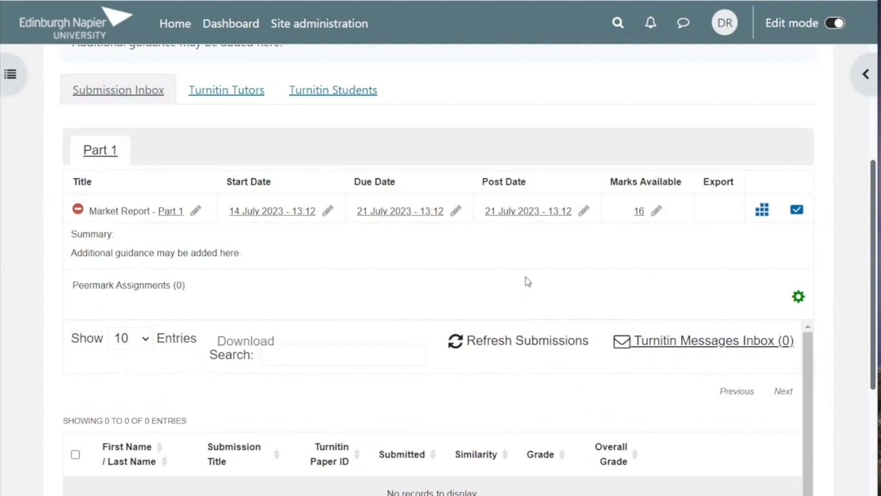
mouse_move(265, 228)
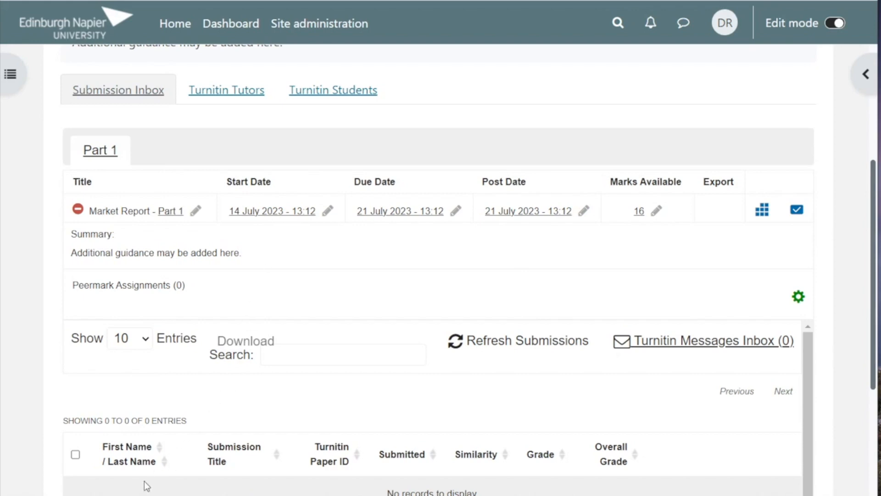
mouse_move(189, 471)
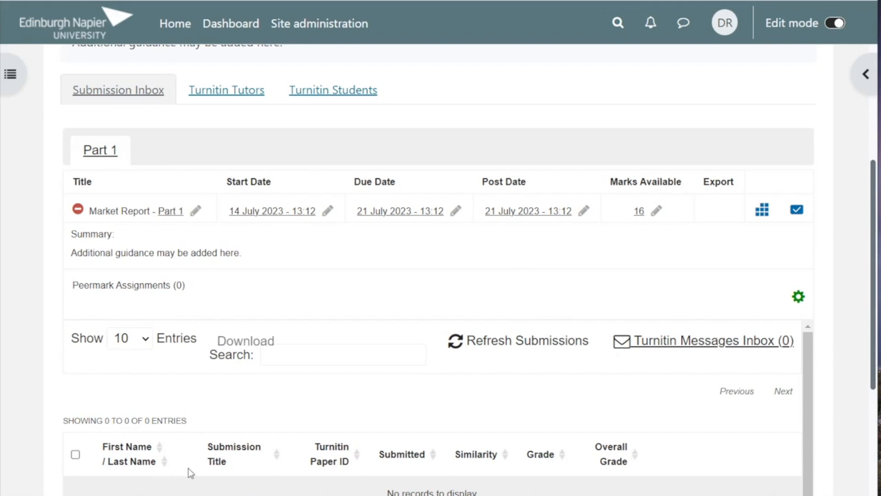
scroll("down", 3)
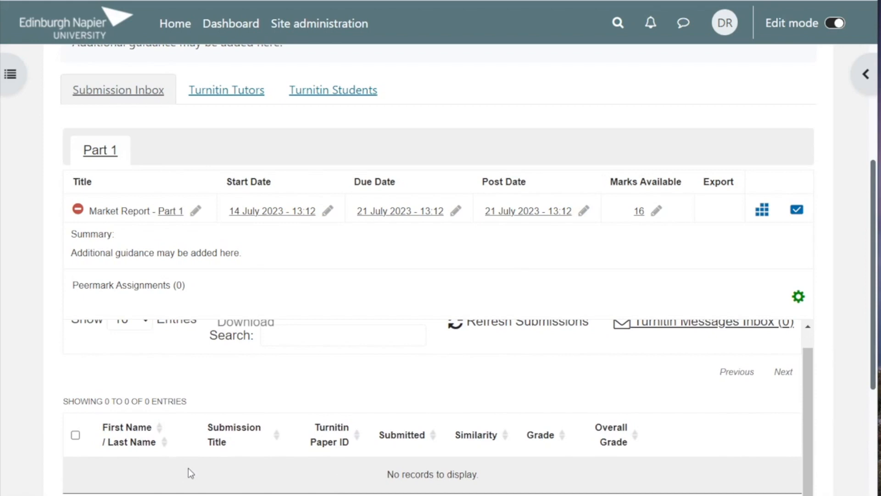
mouse_move(436, 459)
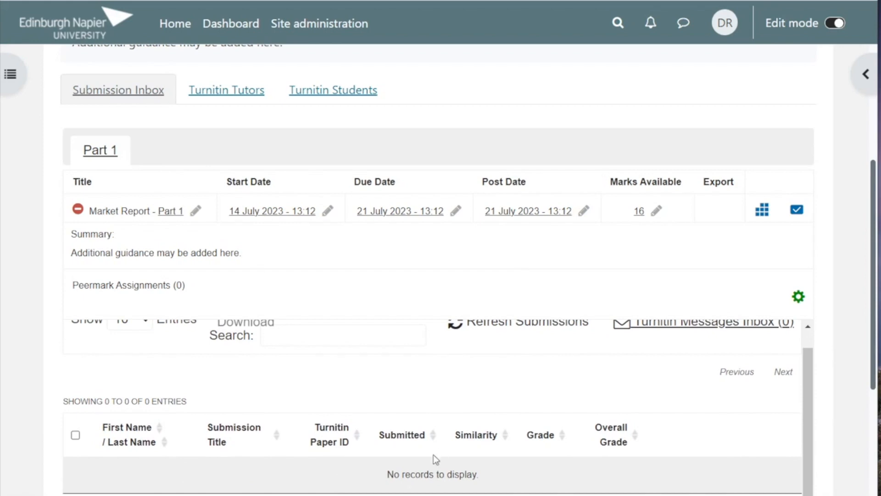
mouse_move(391, 452)
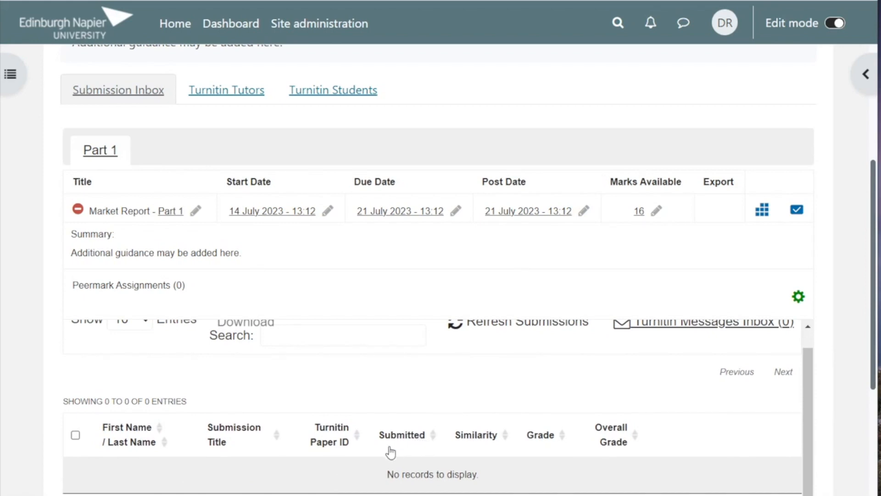
scroll("down", 3)
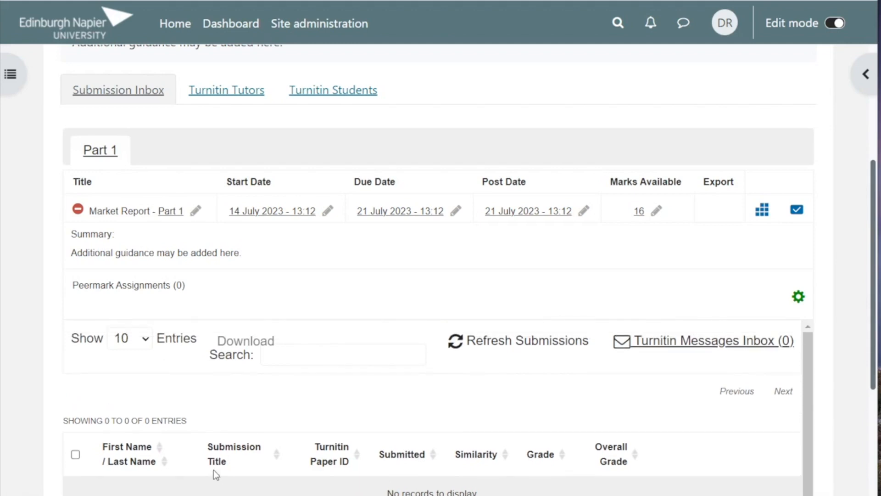
mouse_move(376, 390)
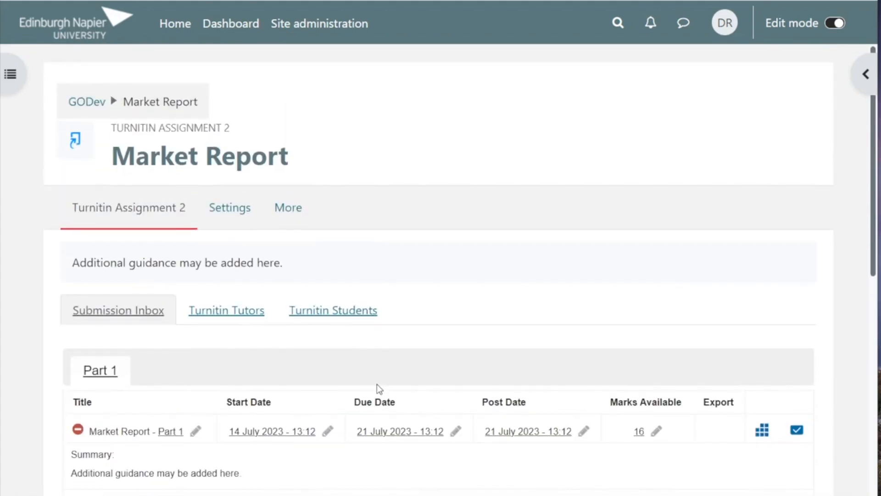
mouse_move(497, 263)
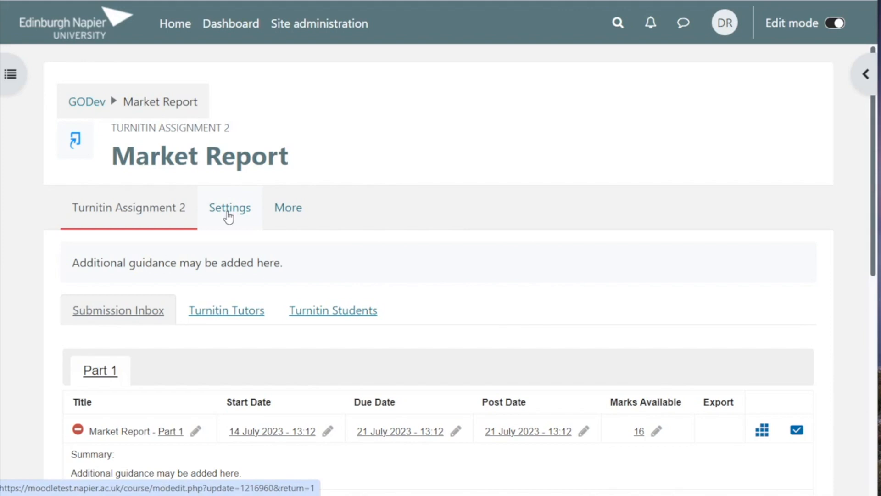
Reopen Market Report's Settings with all sections expanded, down to GradeMark Options
left_click(229, 207)
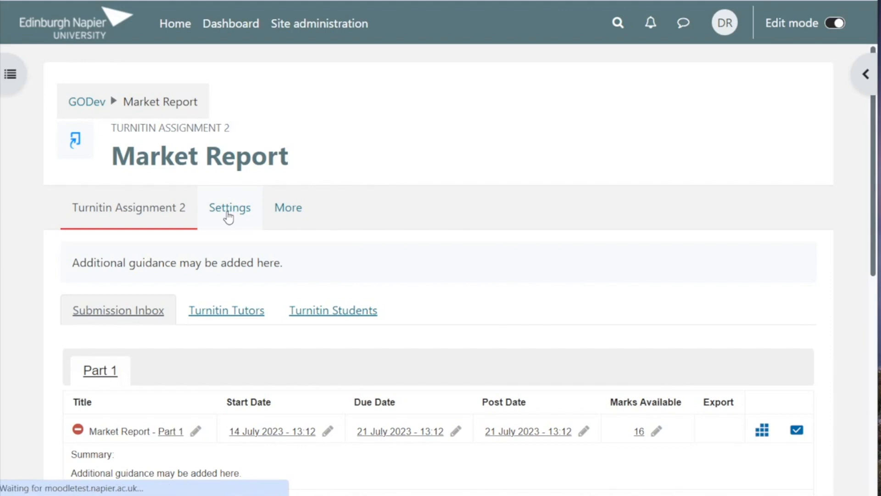
left_click(230, 208)
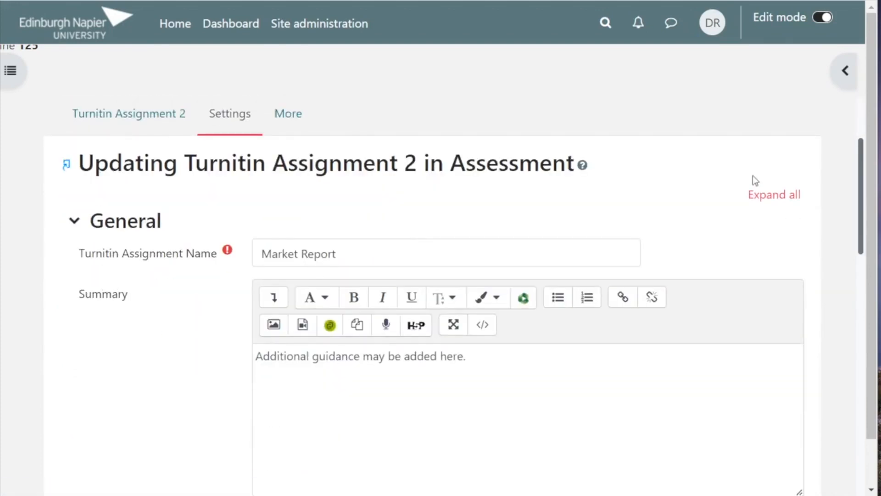
left_click(773, 195)
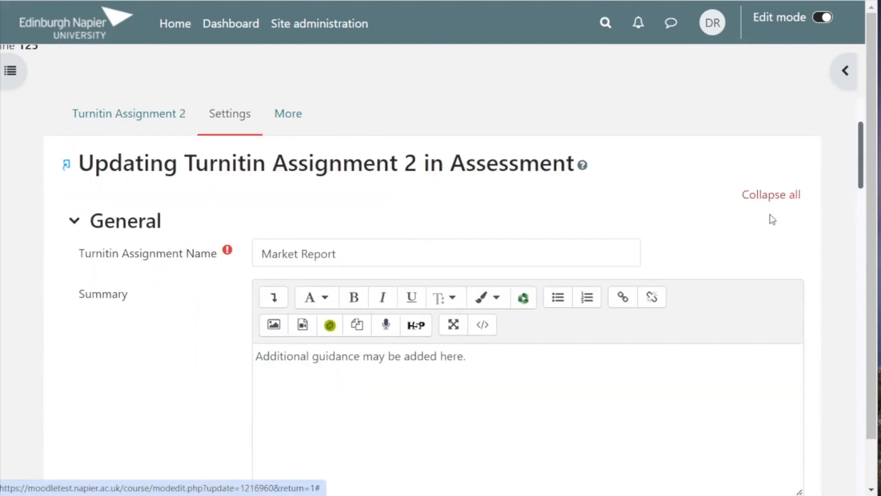
scroll("down", 3)
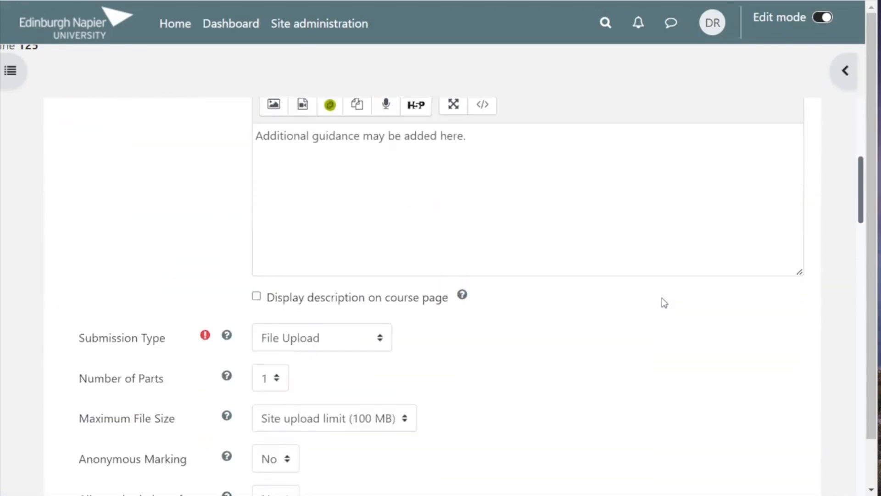
scroll("down", 3)
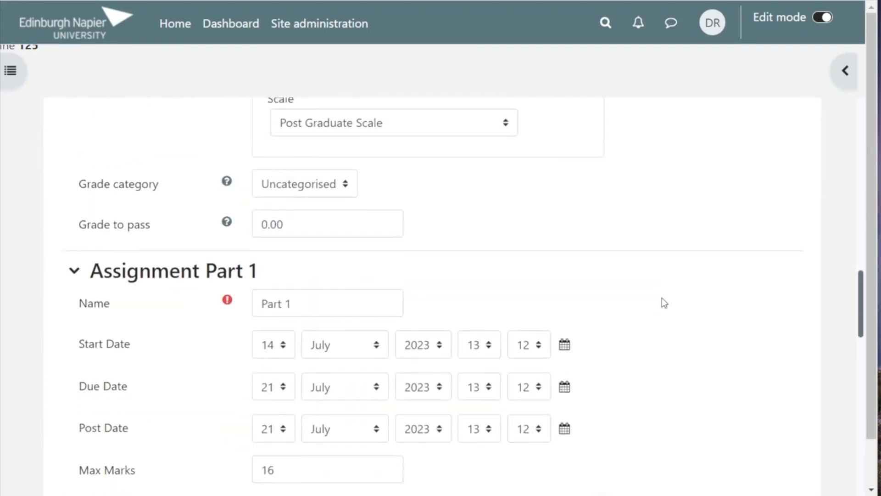
scroll("down", 3)
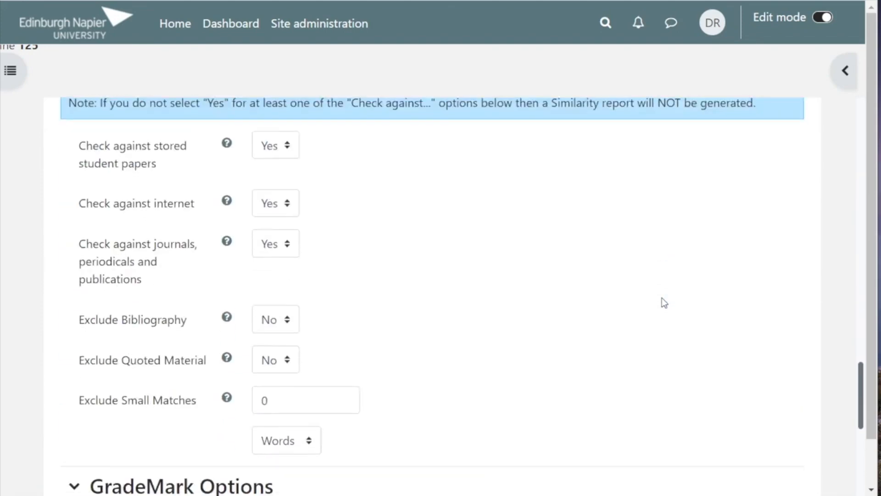
scroll("down", 3)
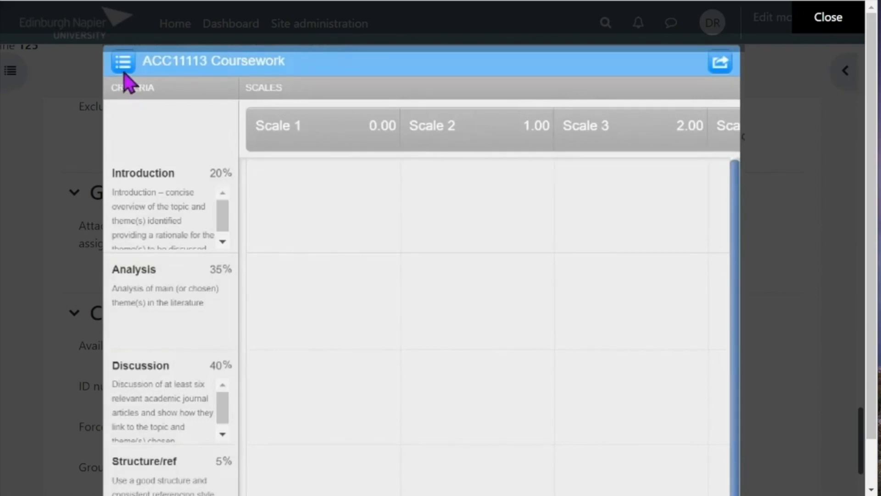
Create a new blank rubric titled 'XXX09101 - Assignment 1' in Rubric Manager
left_click(122, 61)
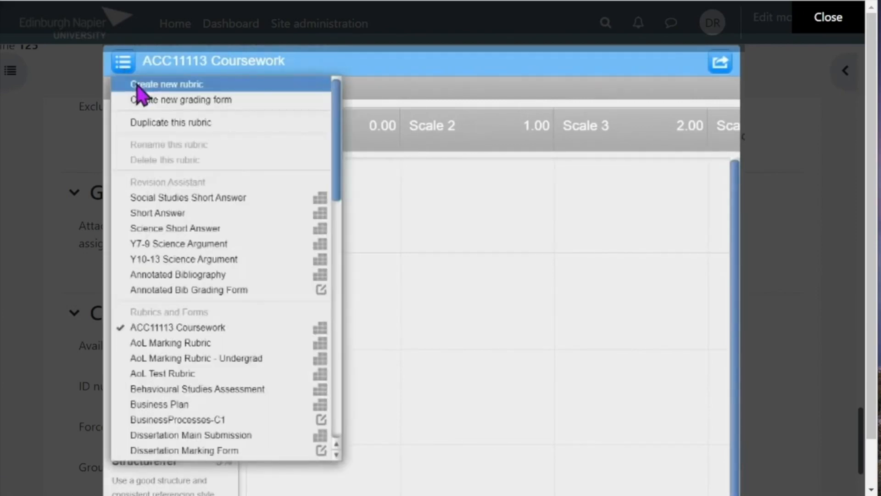
left_click(165, 83)
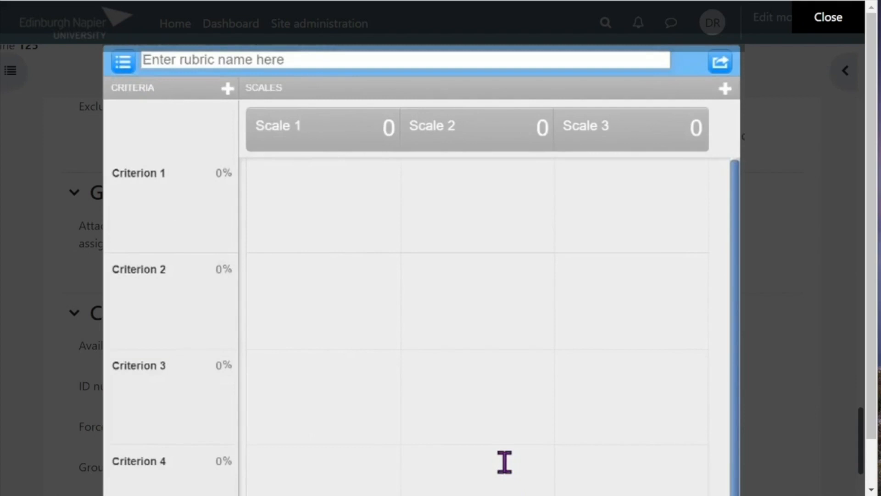
type("XXX09101")
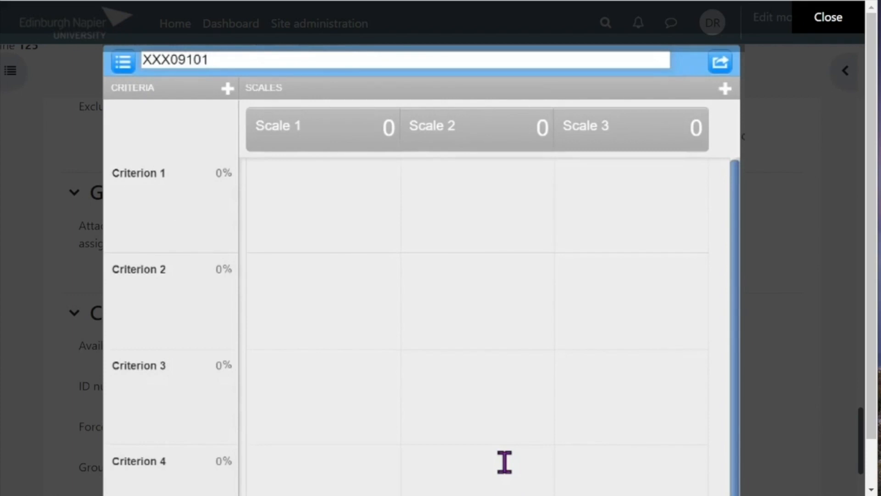
type("-")
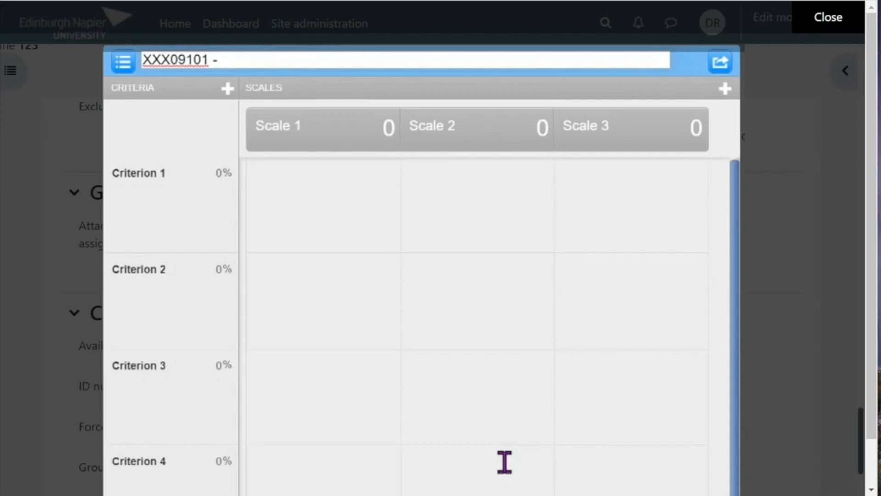
type("Assign")
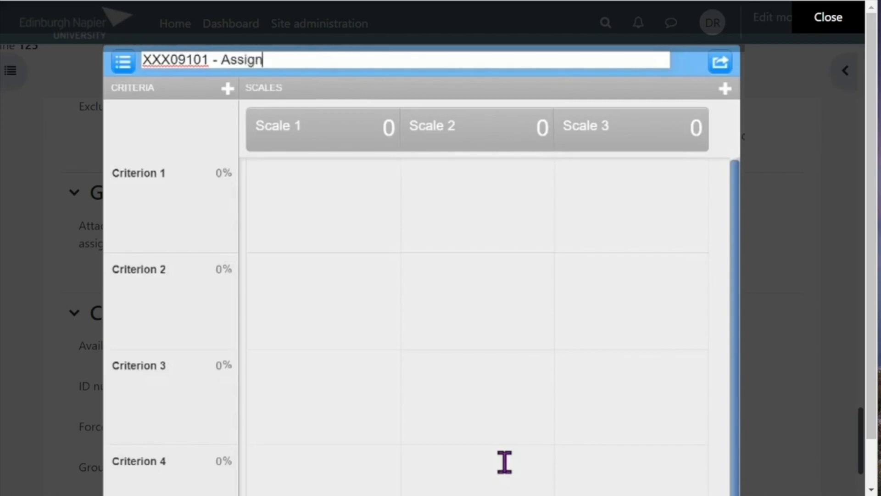
type("ment")
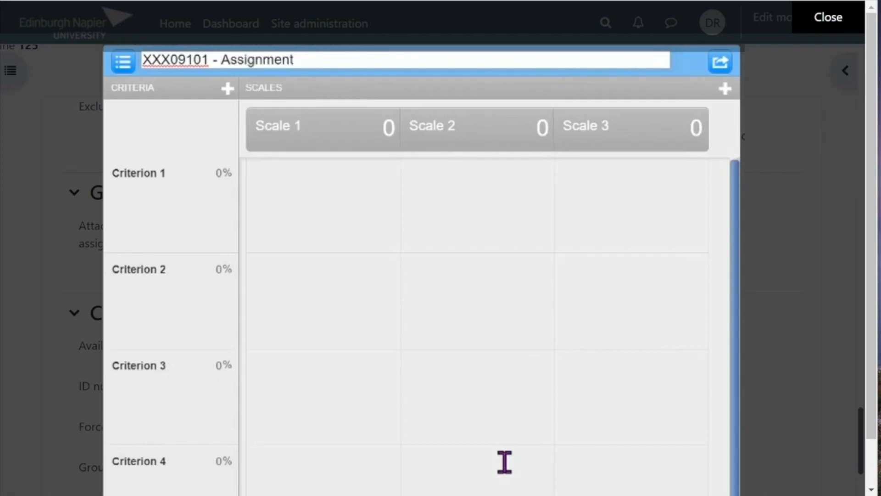
type("1")
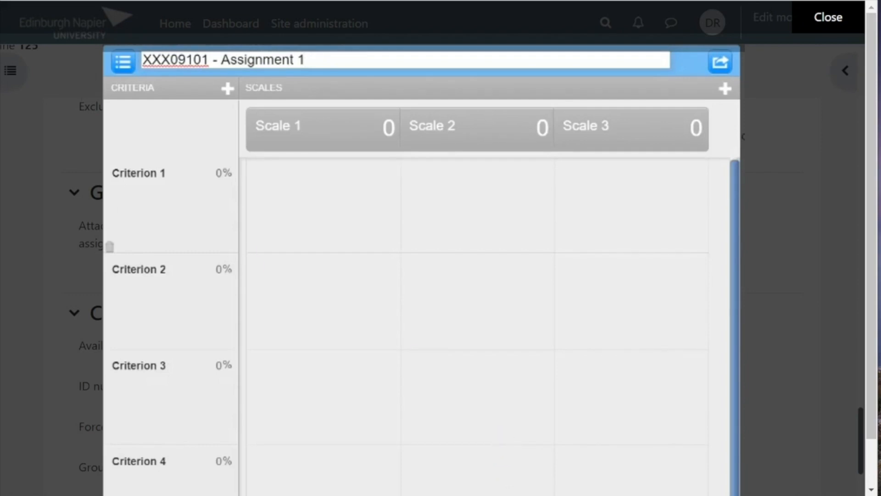
mouse_move(195, 269)
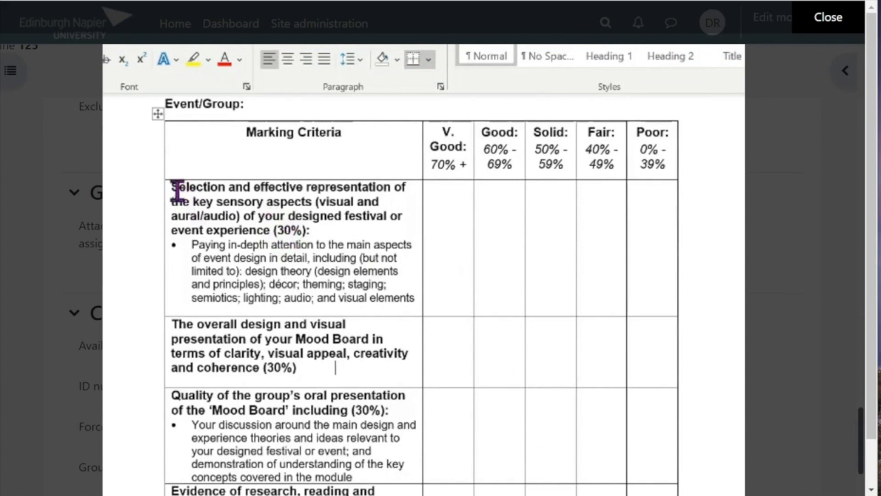
Select the first marking criterion's text in the Word criteria table
left_click_drag(175, 187, 407, 284)
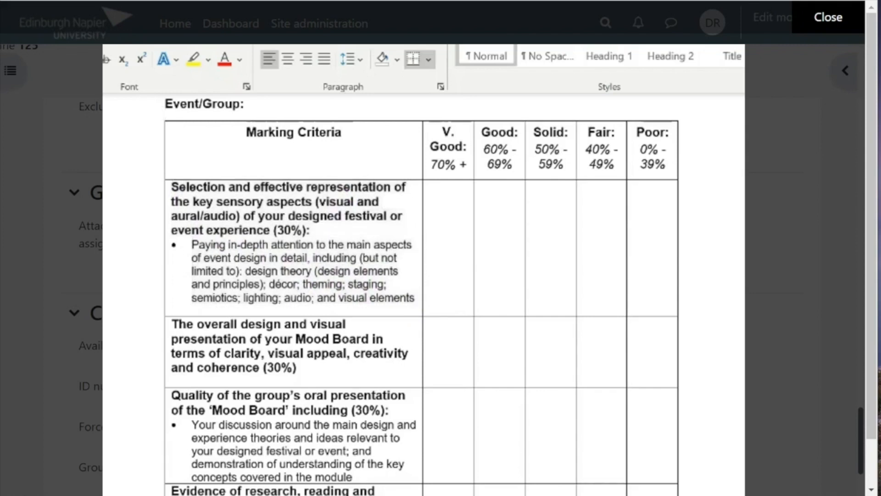
mouse_move(507, 427)
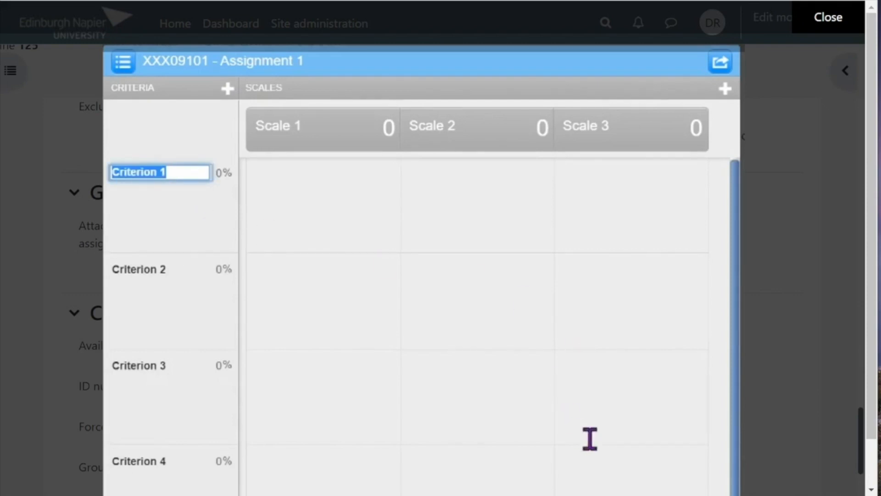
Name the first criterion Introduction and give it a 30% weighting
type("Introdu")
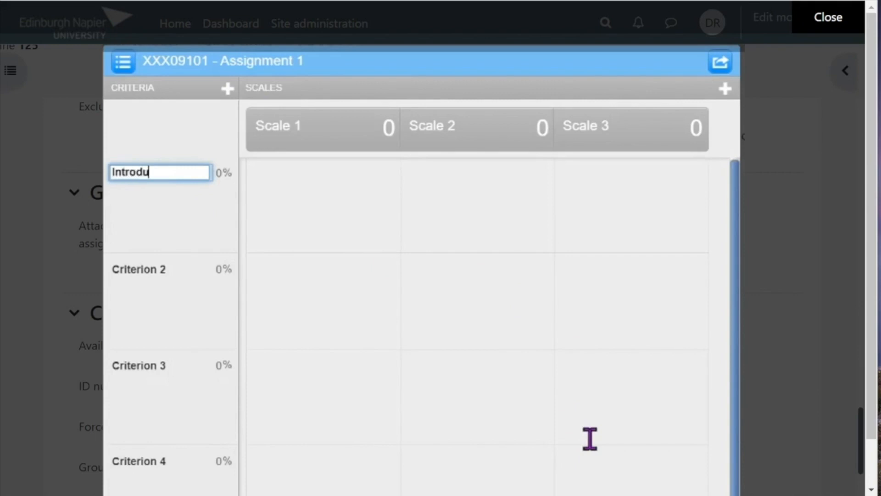
type("ction")
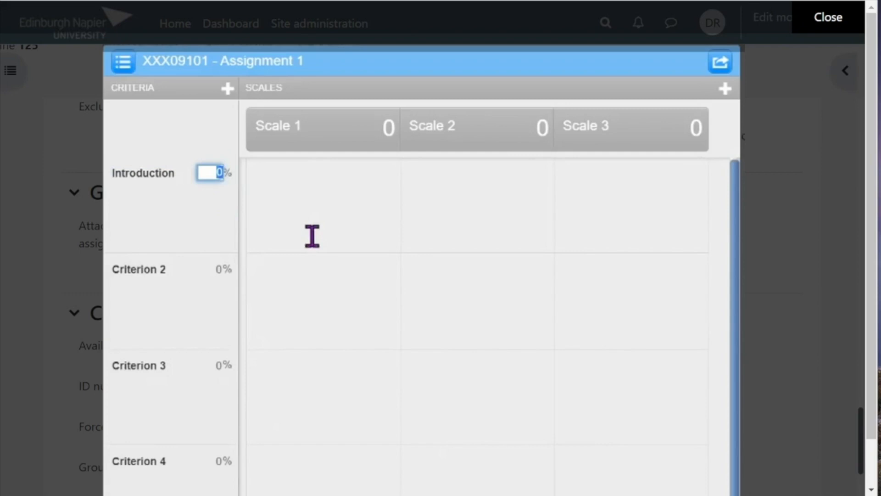
type("30")
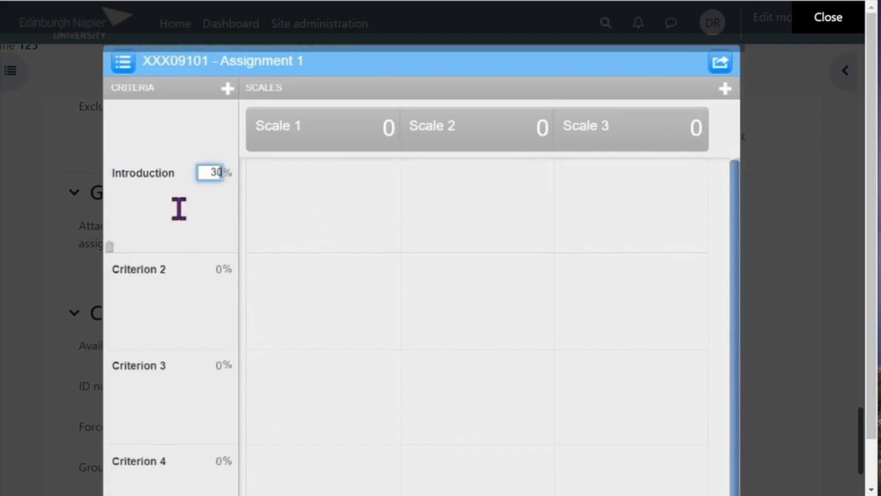
left_click(169, 217)
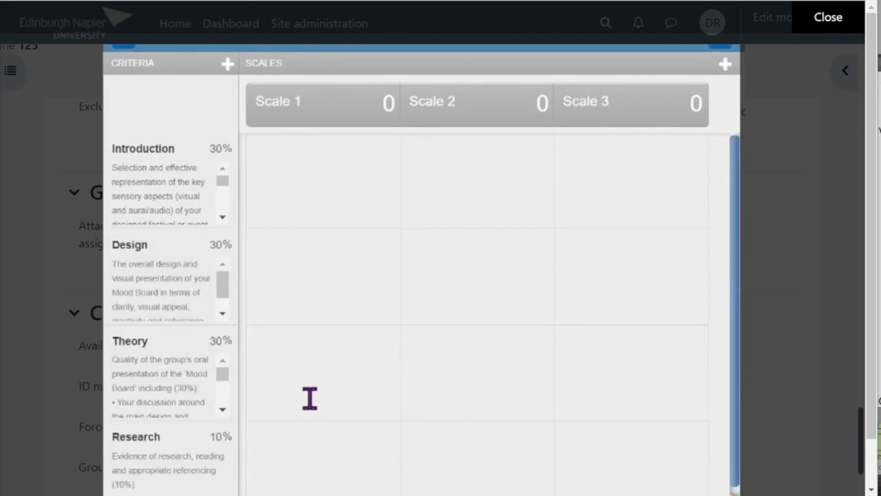
mouse_move(250, 124)
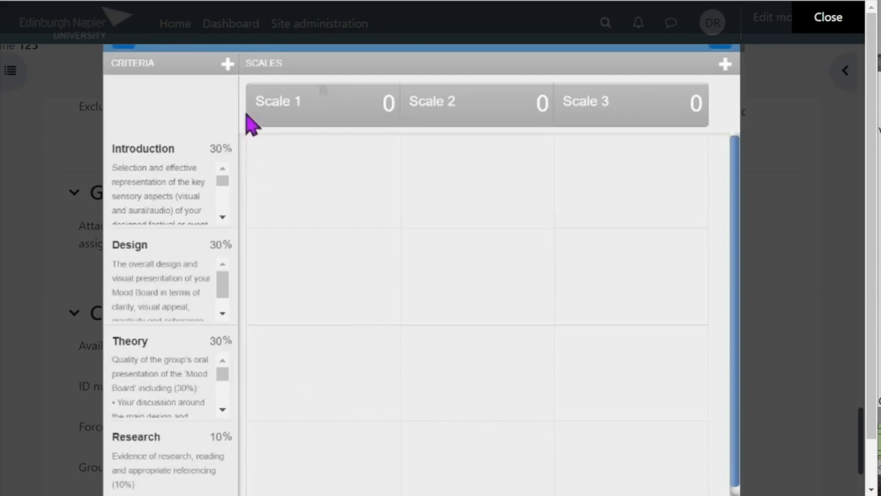
mouse_move(231, 79)
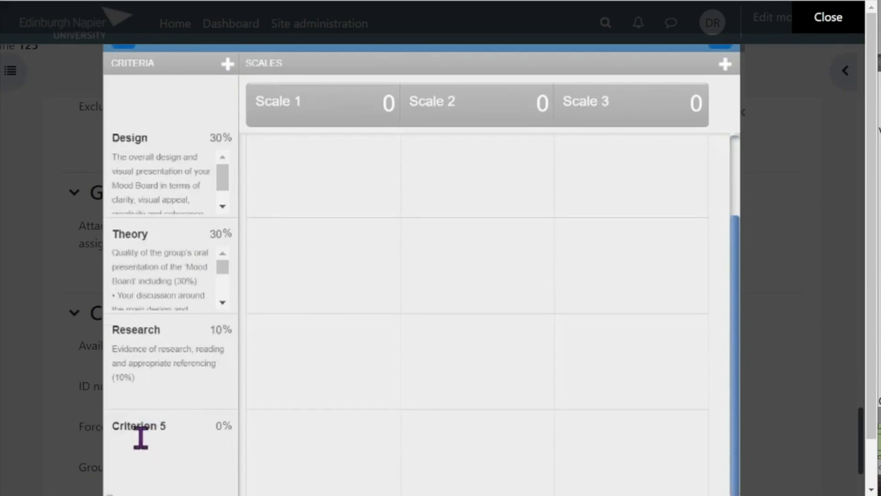
mouse_move(140, 430)
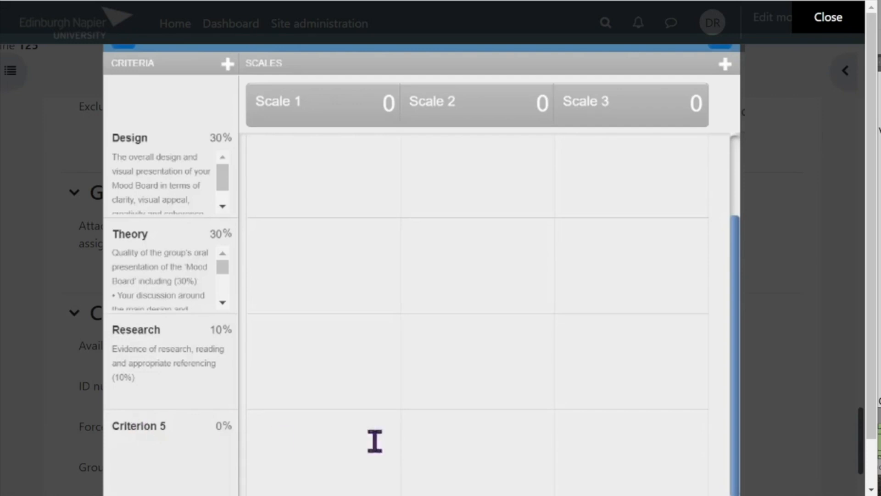
mouse_move(196, 462)
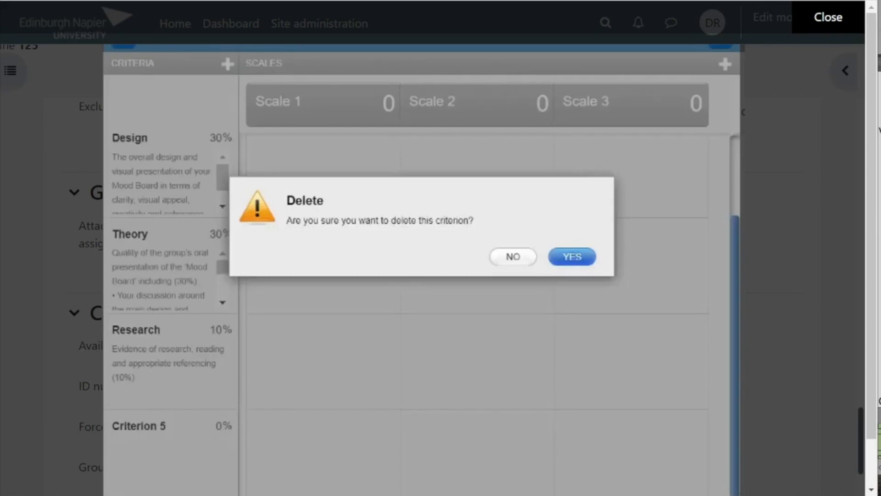
Confirm deletion of the extra Criterion 5, leaving four criteria totalling 100%
left_click(571, 256)
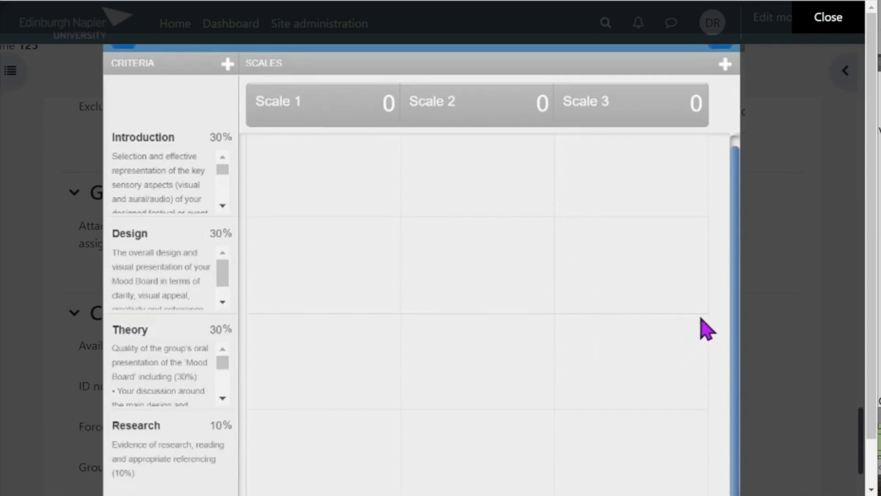
scroll("down", 3)
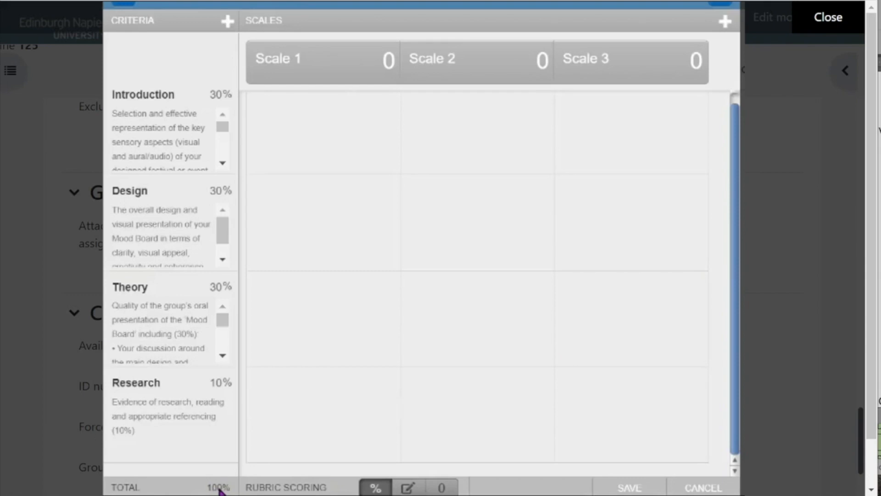
mouse_move(534, 470)
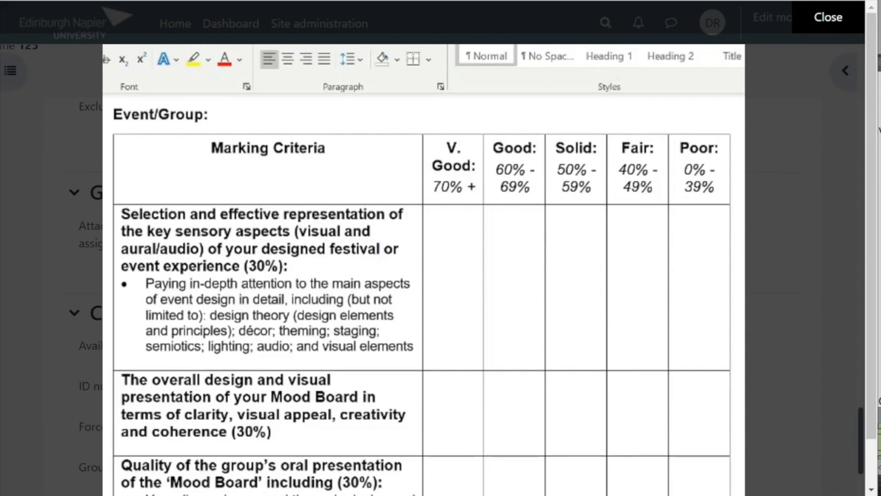
mouse_move(695, 279)
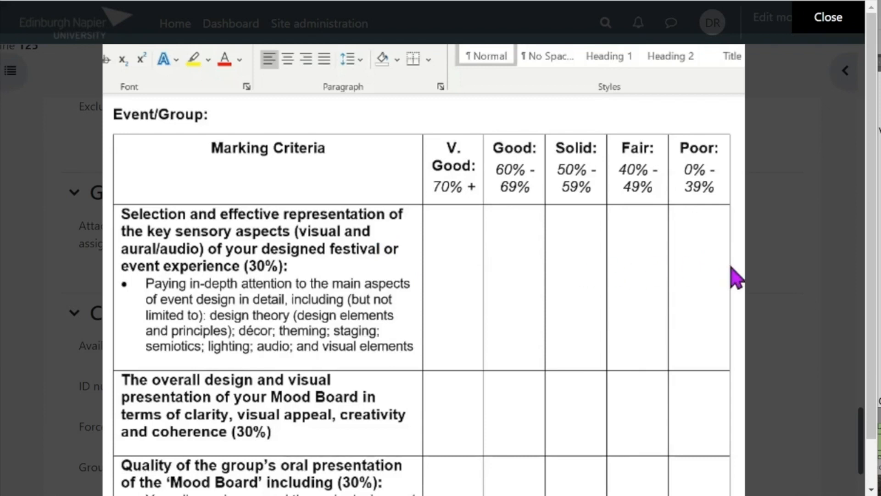
mouse_move(548, 309)
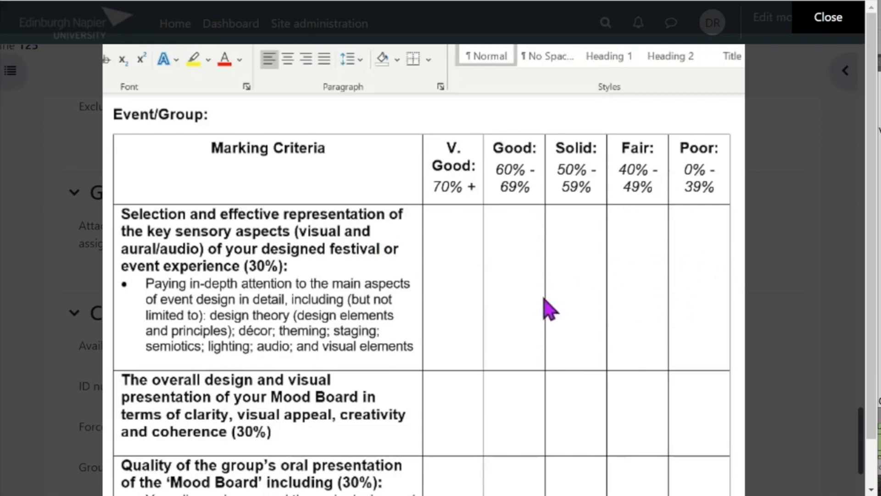
mouse_move(543, 317)
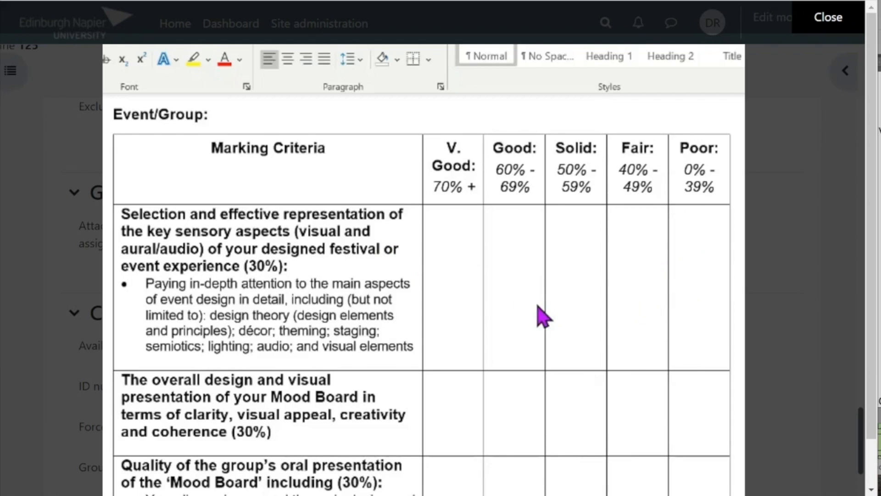
mouse_move(572, 309)
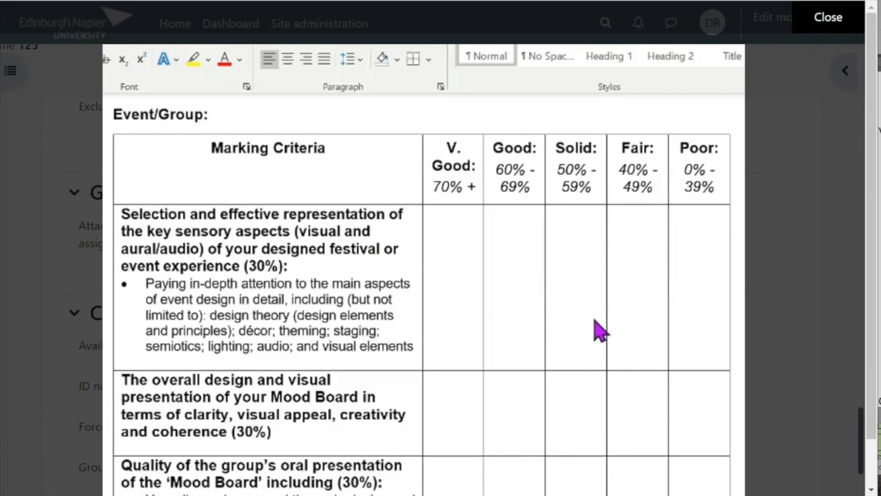
mouse_move(588, 323)
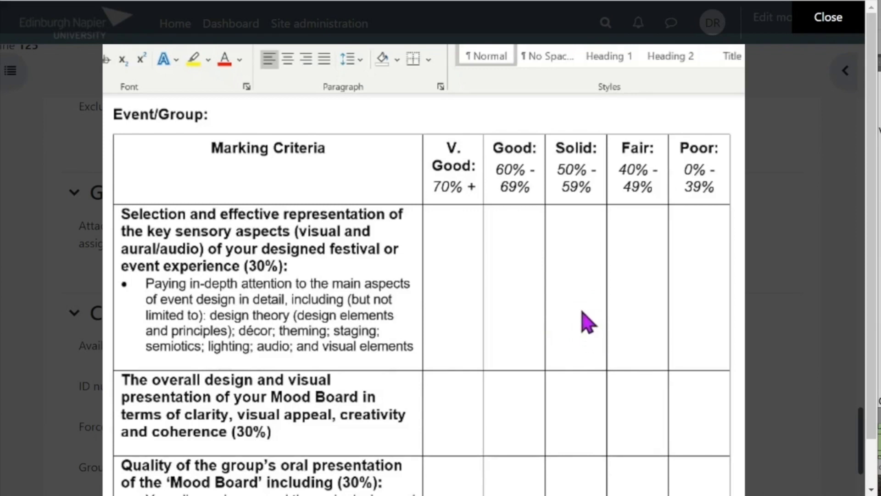
mouse_move(585, 328)
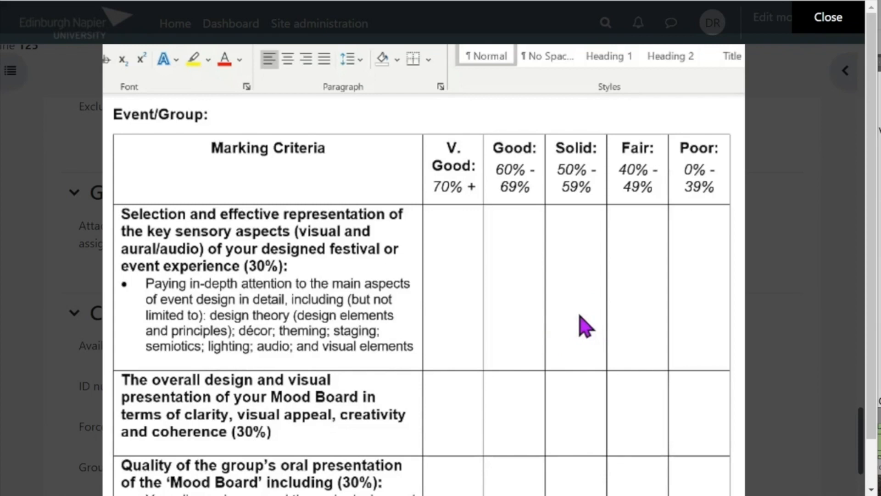
mouse_move(410, 273)
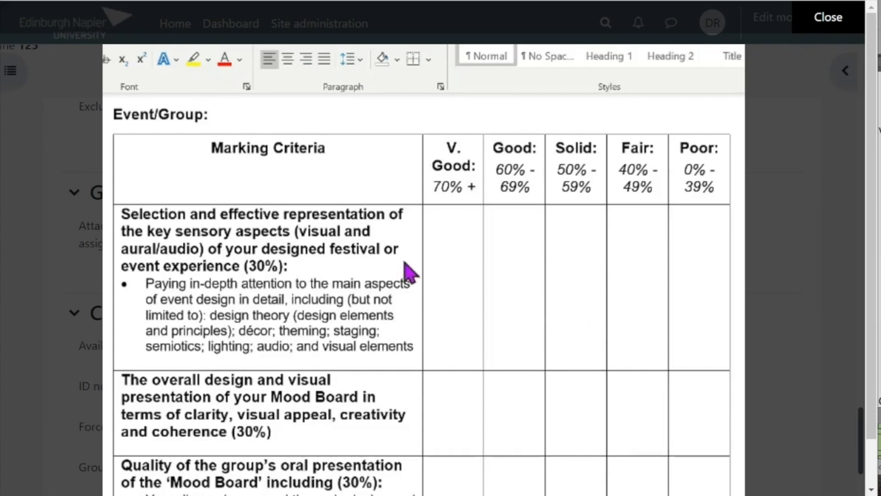
mouse_move(741, 278)
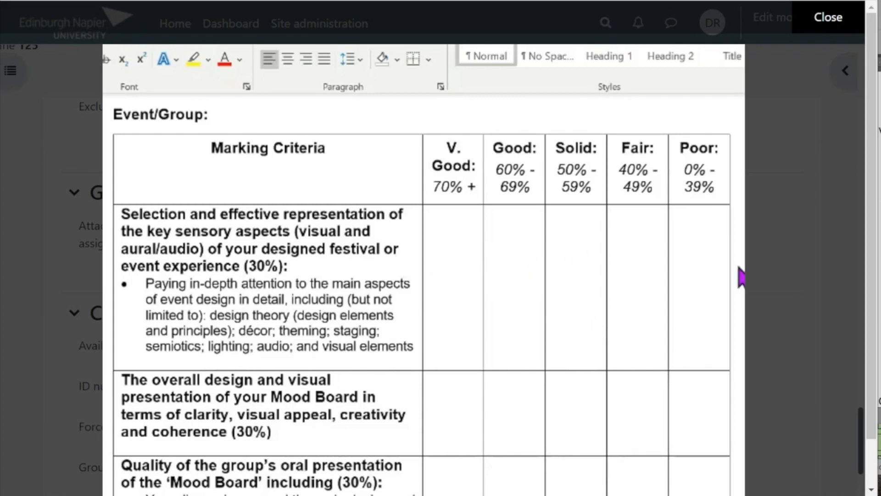
mouse_move(741, 278)
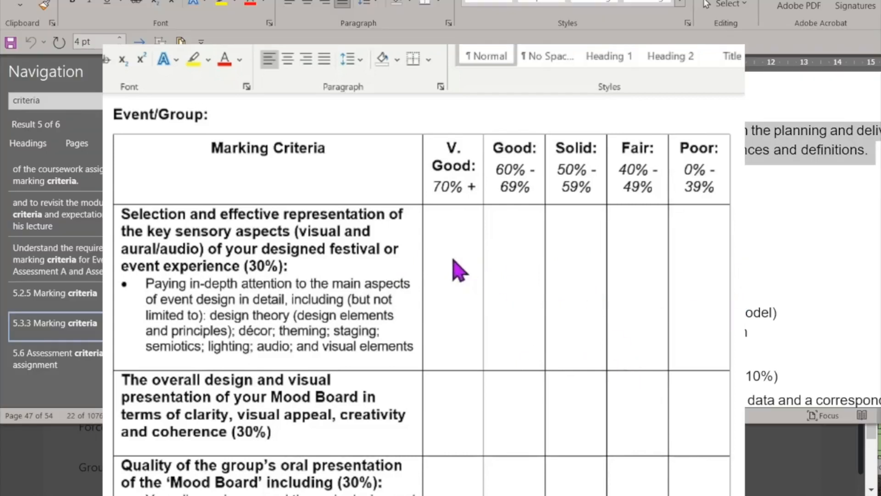
mouse_move(508, 236)
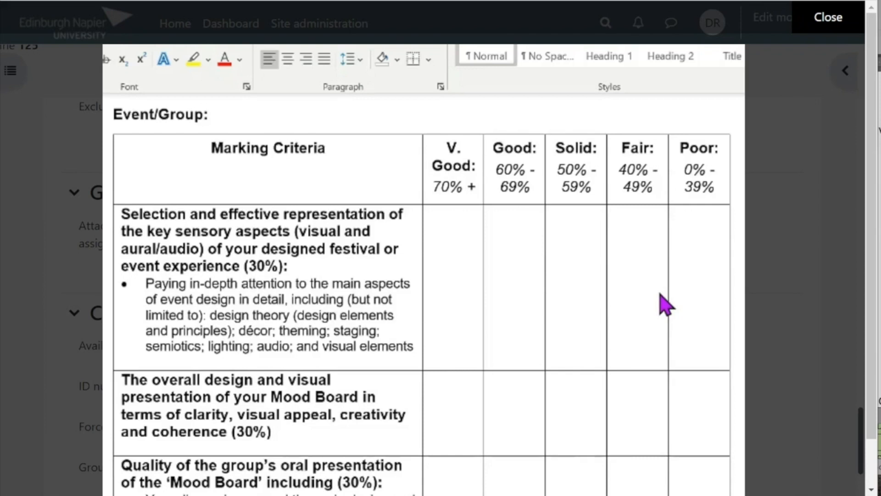
mouse_move(509, 219)
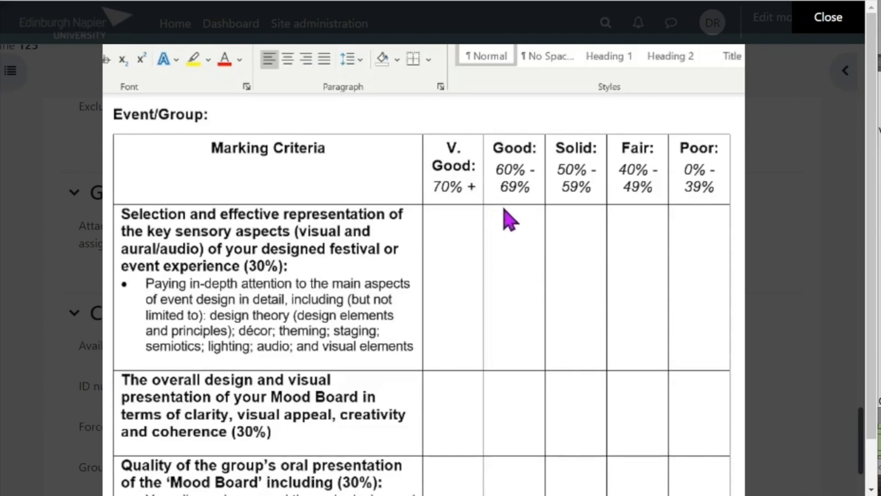
mouse_move(525, 233)
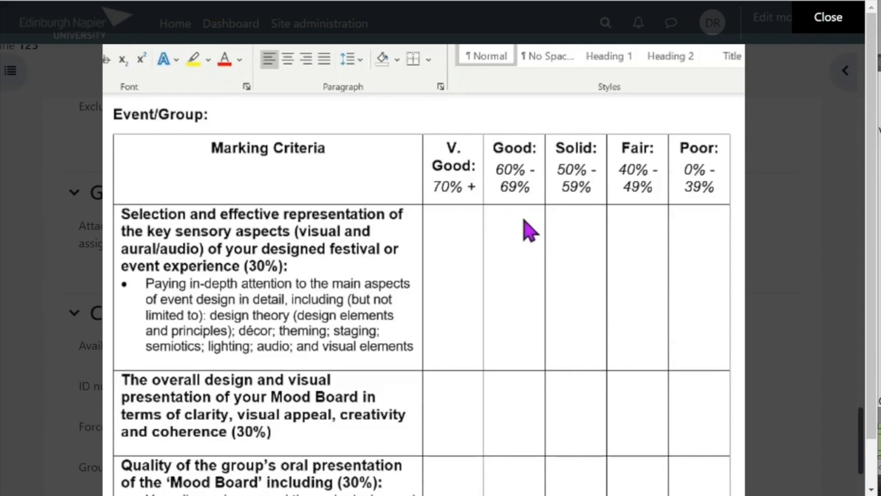
mouse_move(618, 306)
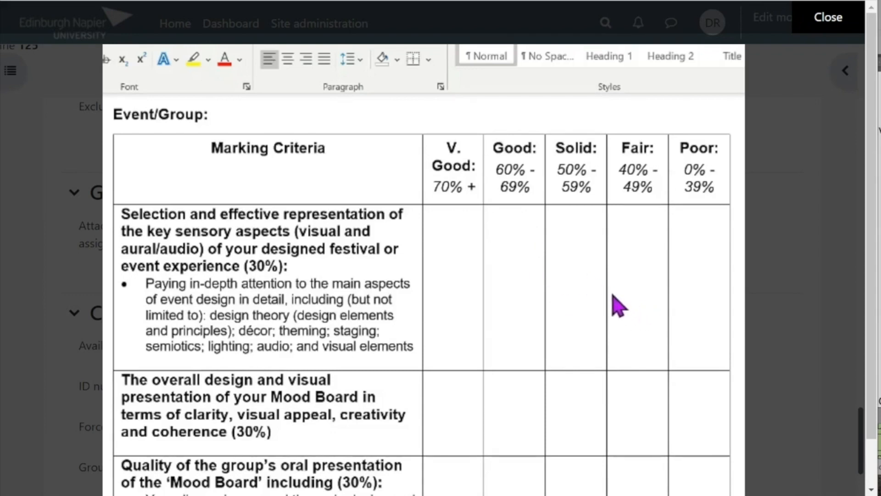
mouse_move(686, 326)
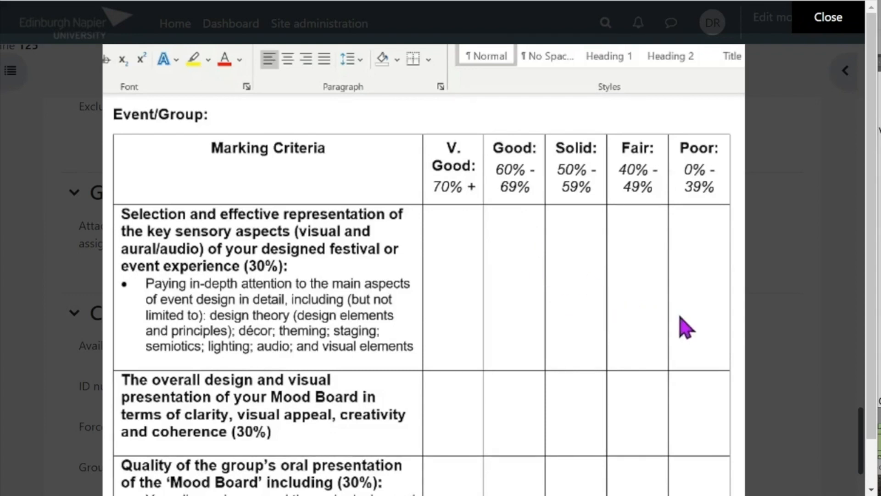
mouse_move(683, 330)
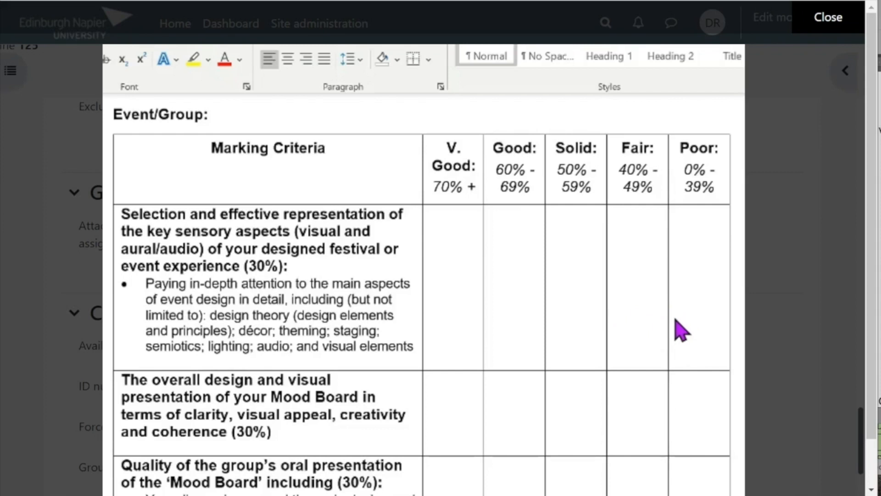
mouse_move(570, 320)
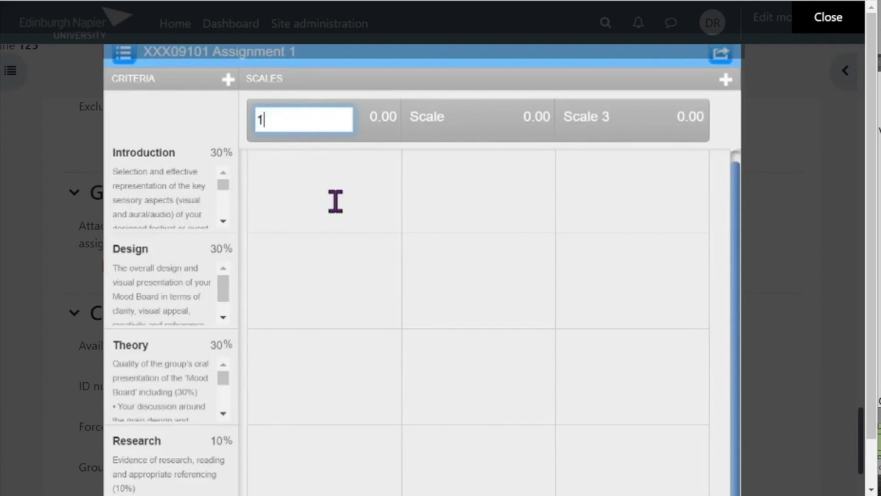
Name the first two scales 100 and 95 with matching values 100 and 95
type("00")
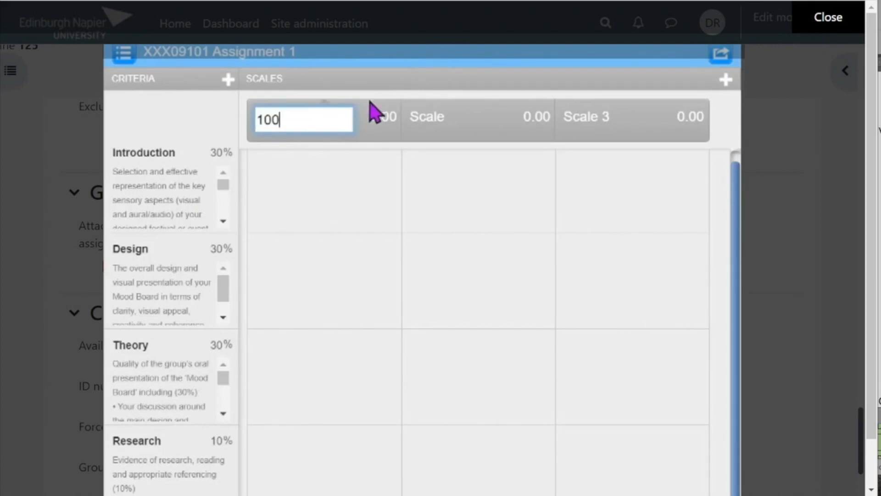
left_click(373, 118)
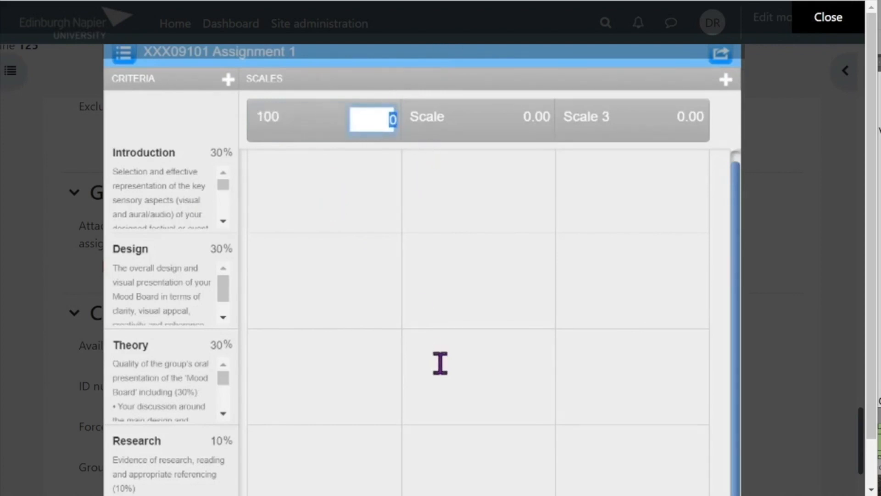
type("100.00")
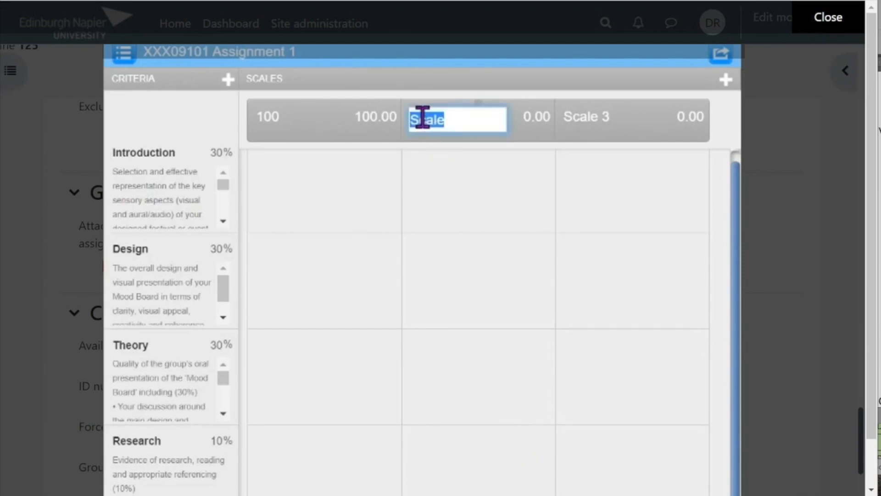
type("95")
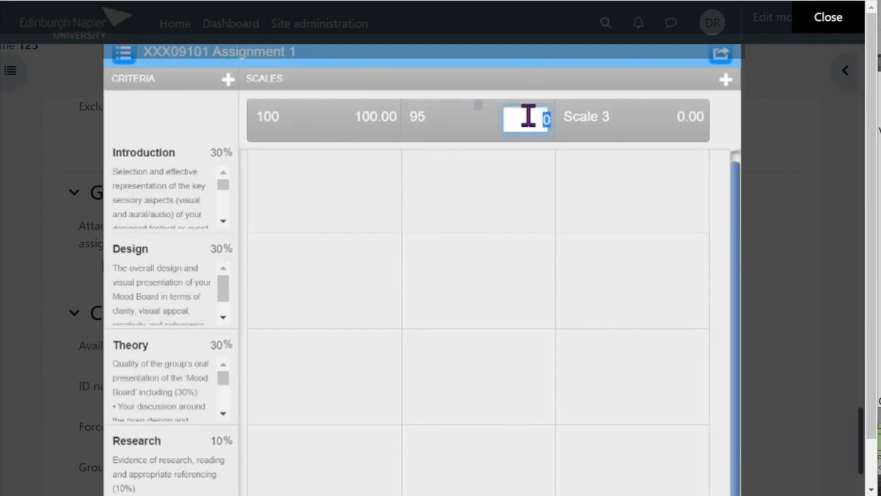
type("95")
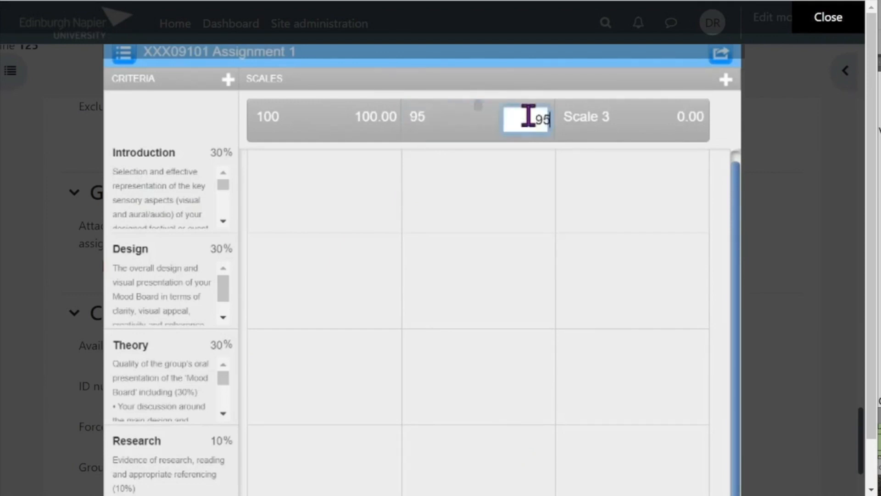
Name the third scale 90 and set its value to 90
left_click(610, 118)
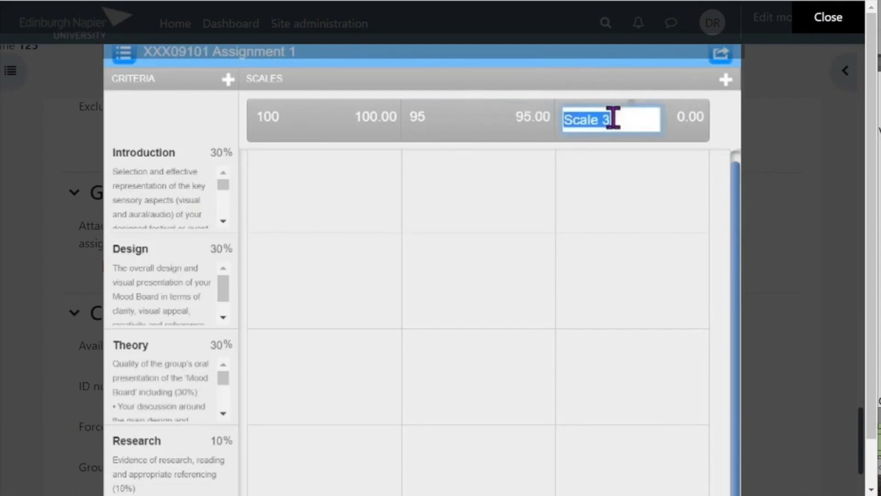
type("90")
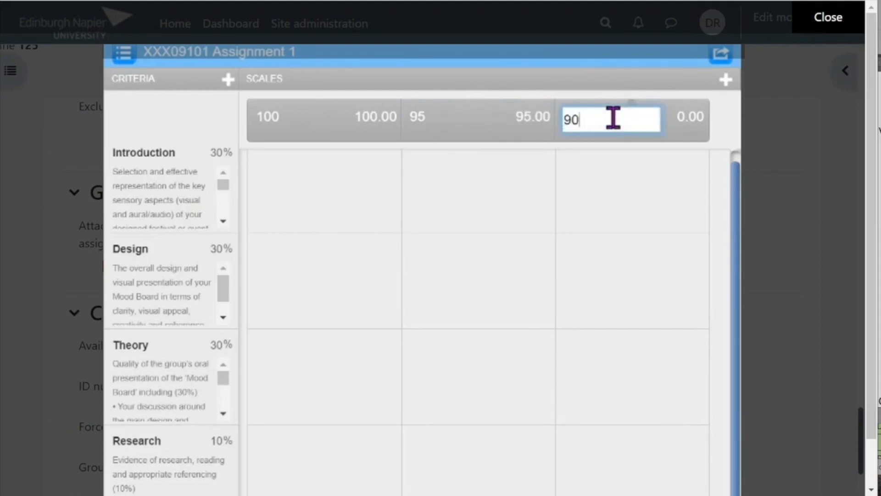
left_click(680, 119)
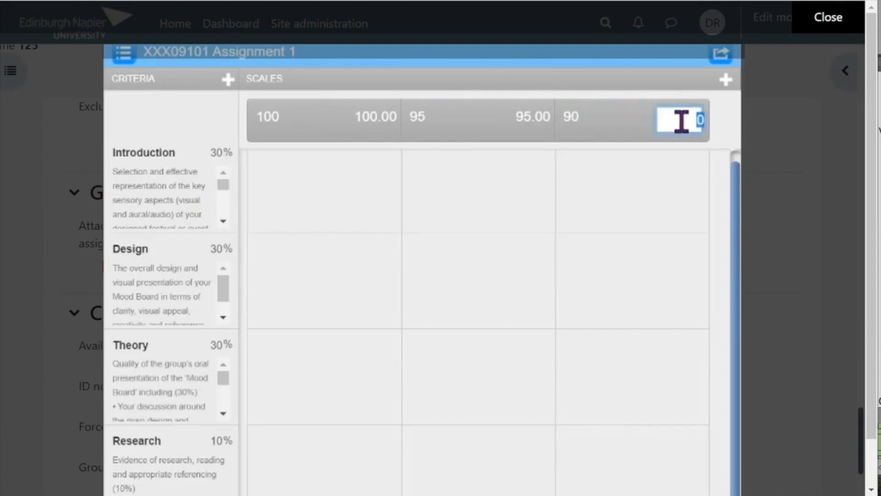
type("90.00")
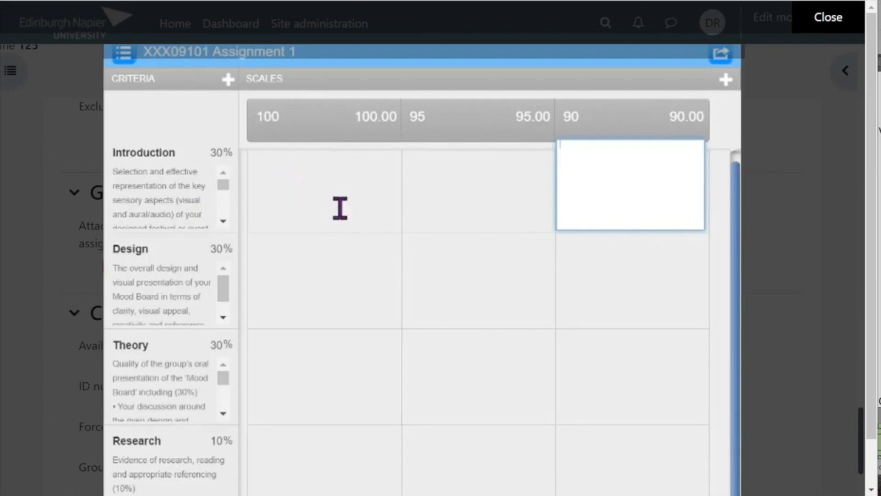
mouse_move(366, 228)
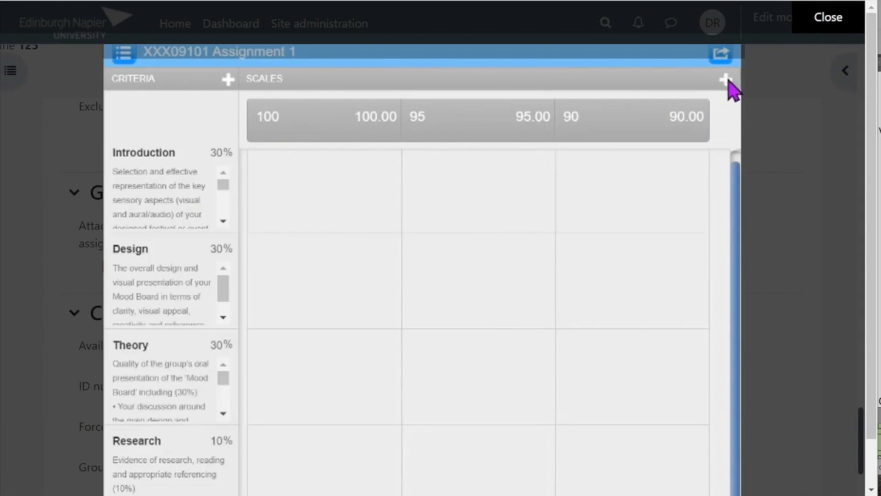
Add a fourth scale named 85 worth 85
left_click(725, 79)
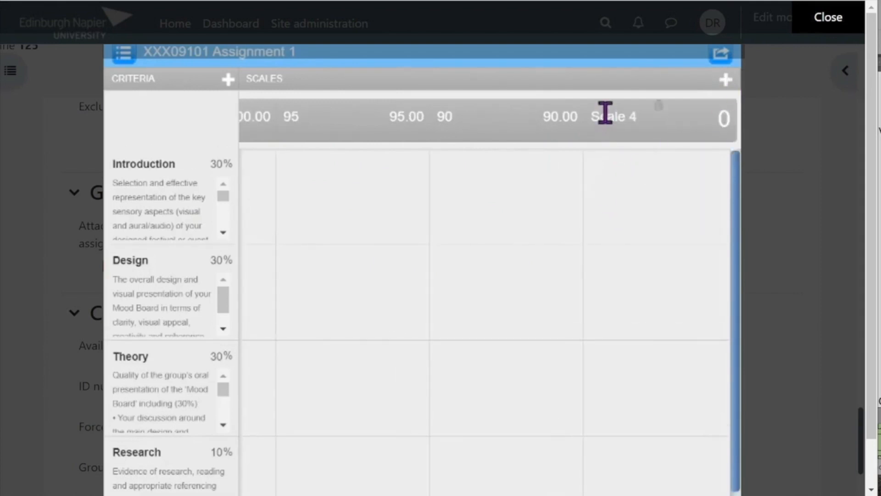
left_click(612, 119)
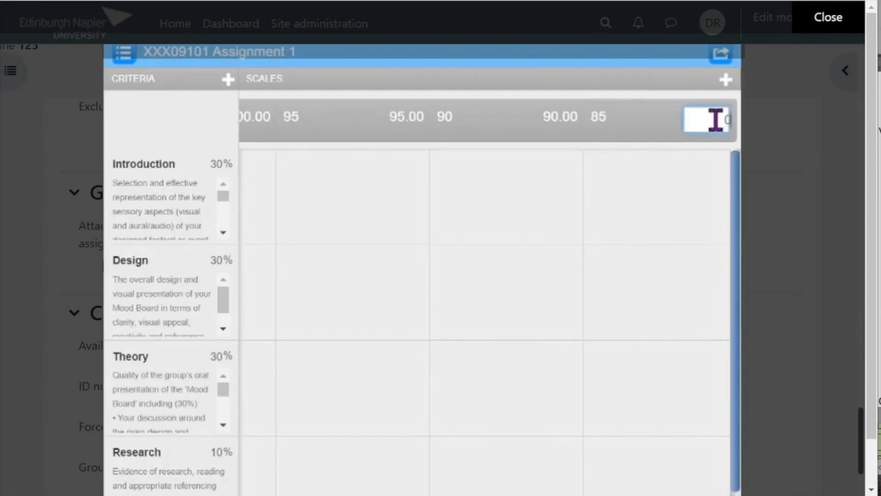
type("85")
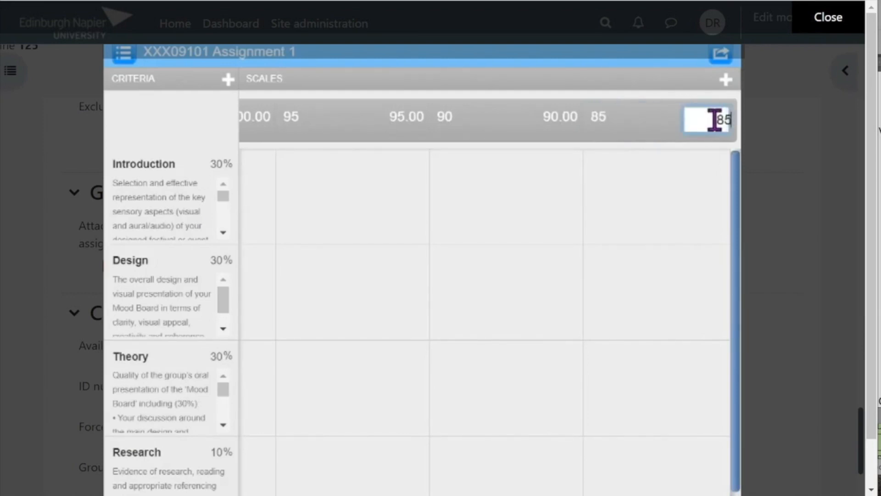
left_click(656, 195)
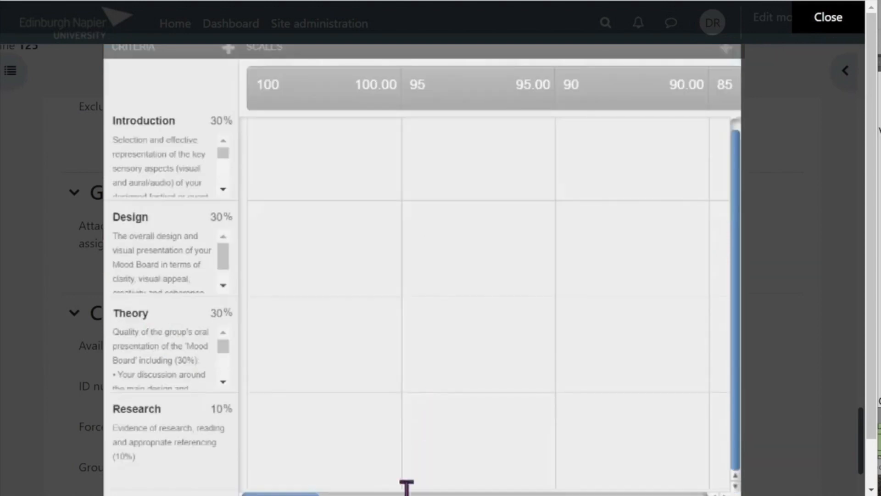
Close the Rubric Manager, returning to the assignment settings with the rubric attached
scroll("right", 3)
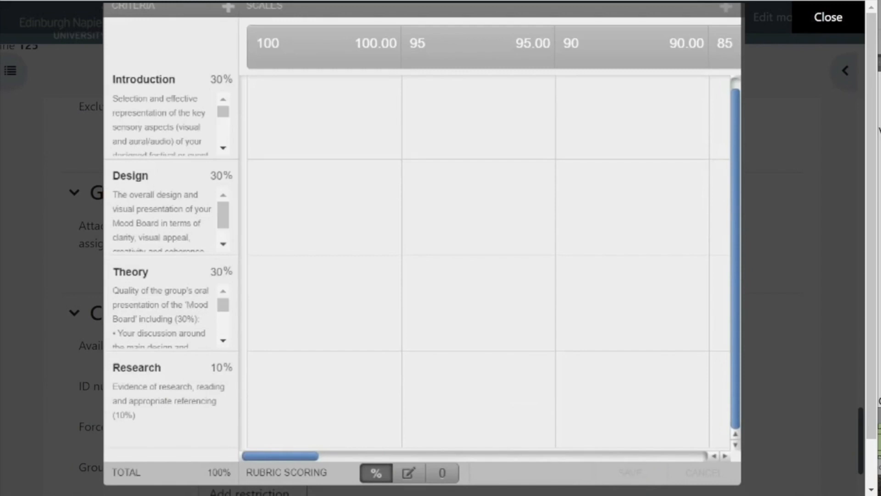
left_click(827, 16)
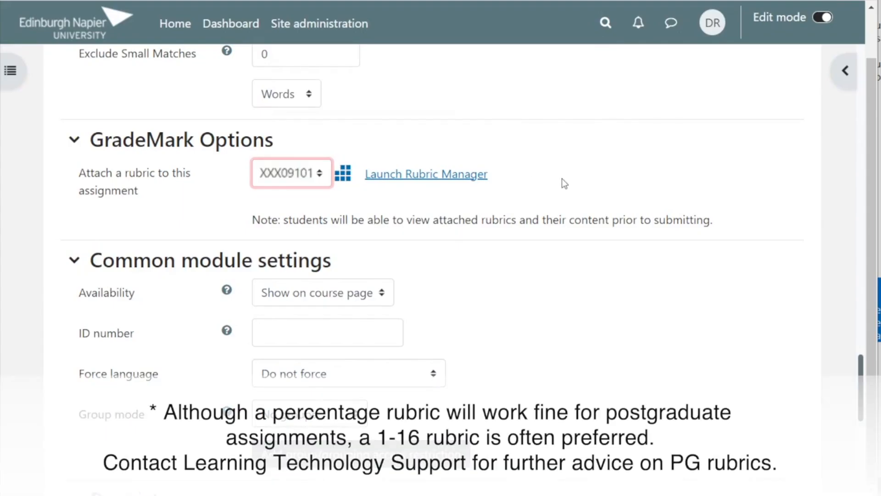
mouse_move(517, 332)
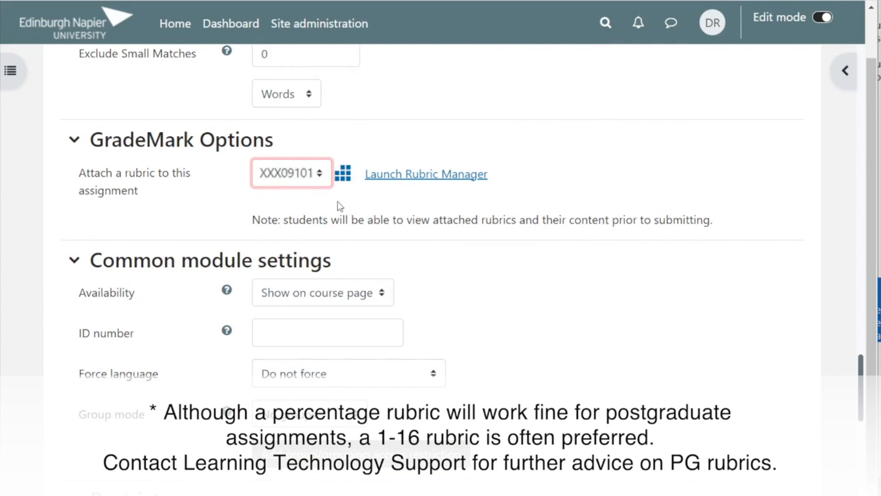
Save and display the Market Report assignment with rubric XXX09101 attached
scroll("down", 3)
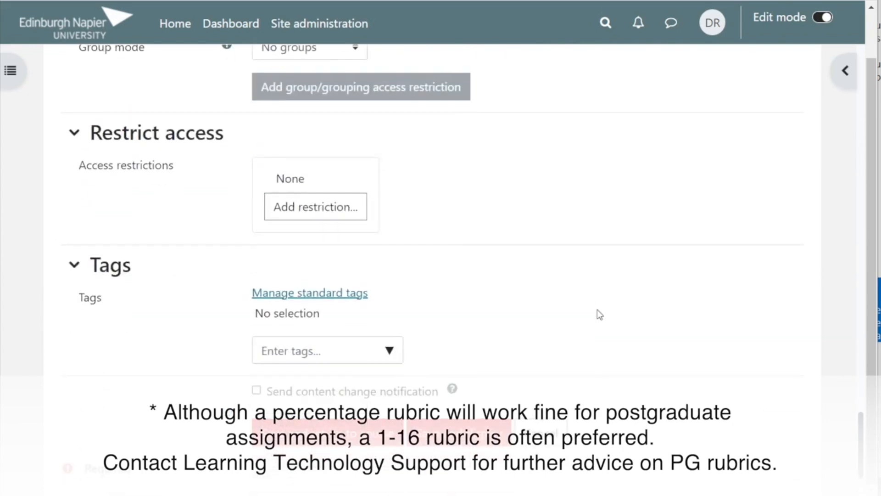
scroll("down", 3)
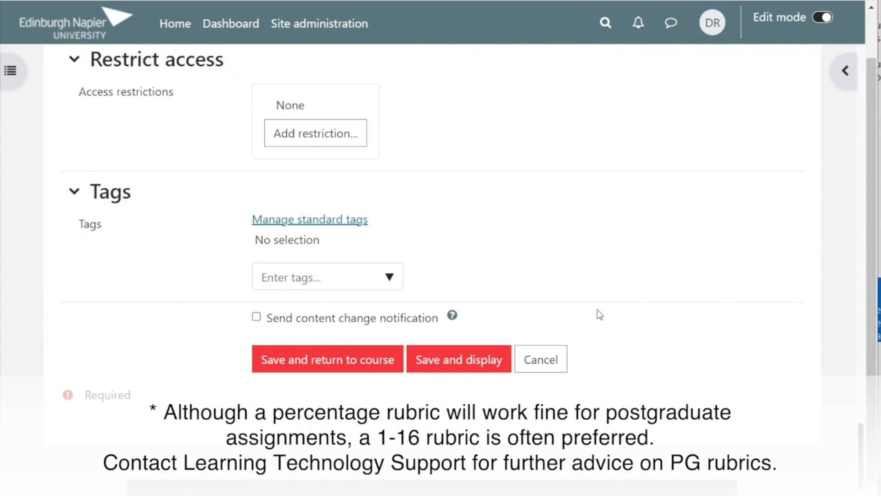
mouse_move(459, 359)
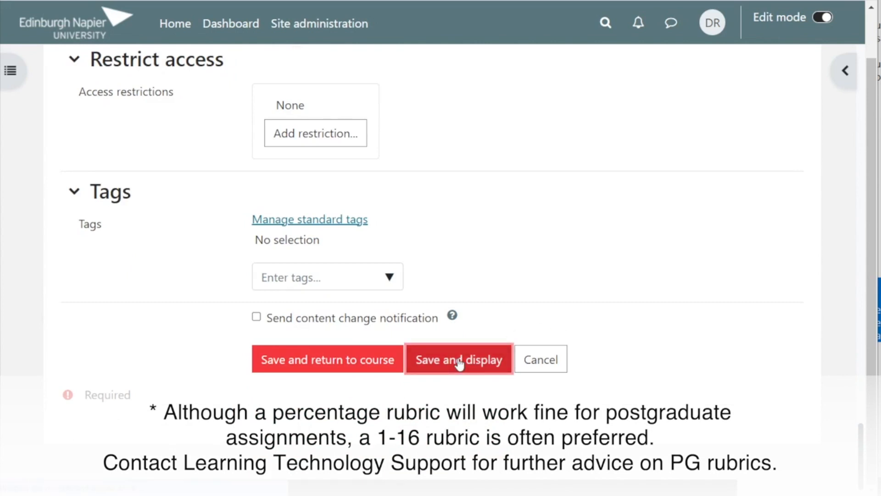
left_click(458, 358)
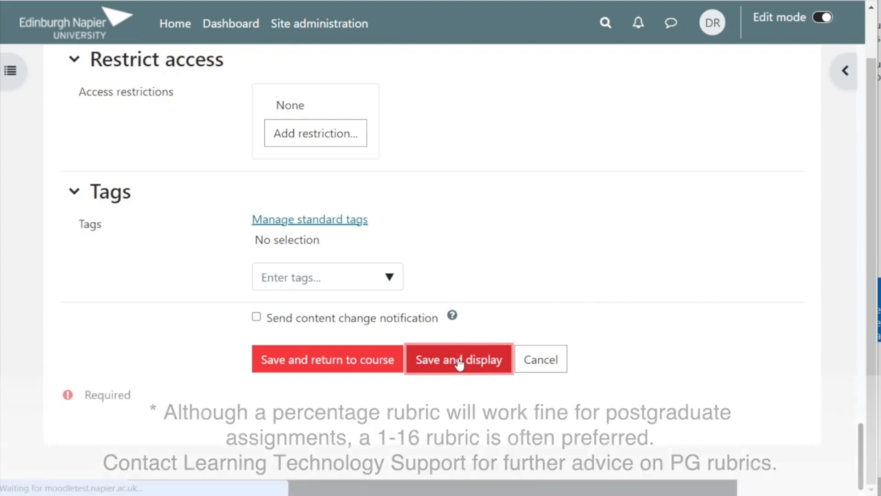
Open the student's Grading Template submission from the inbox in Feedback Studio
left_click(458, 358)
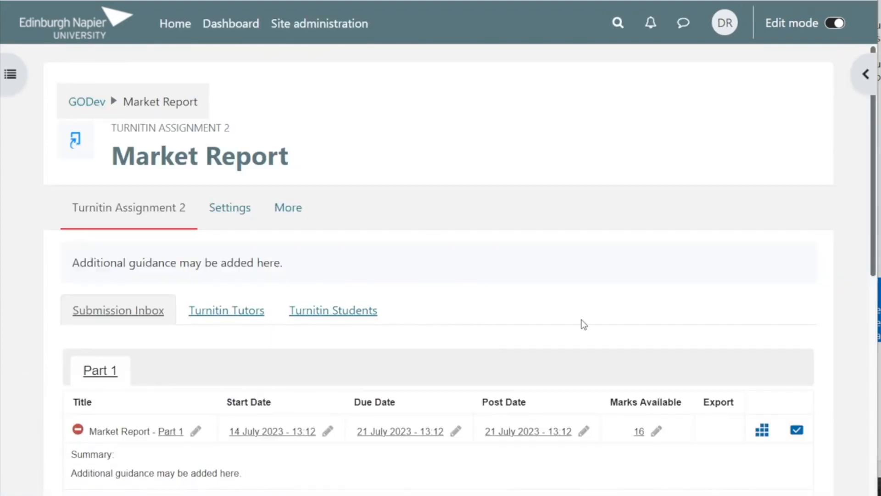
scroll("down", 3)
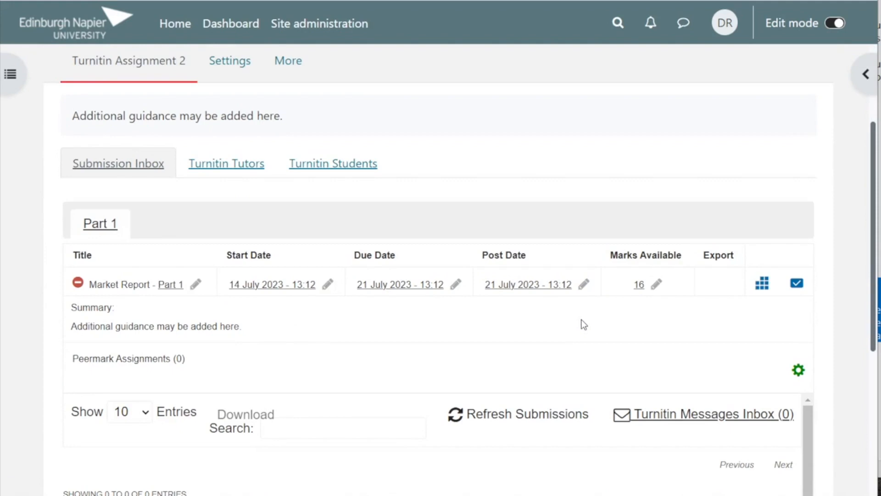
scroll("down", 3)
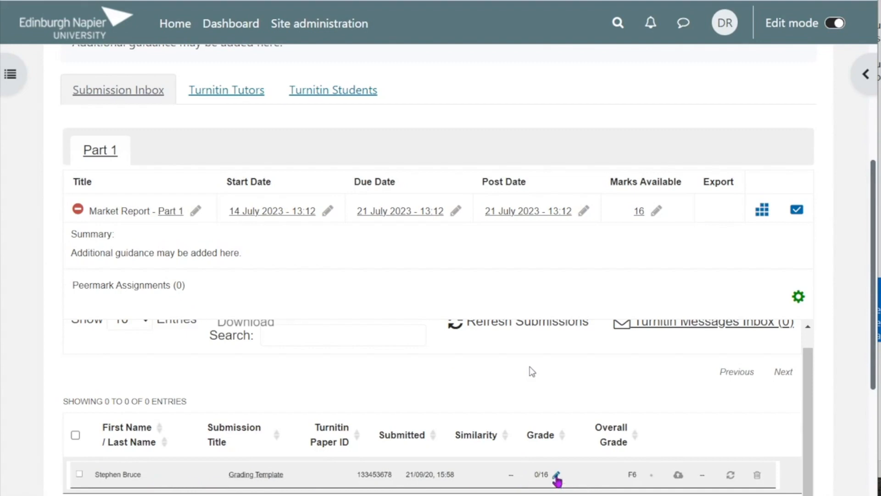
left_click(557, 474)
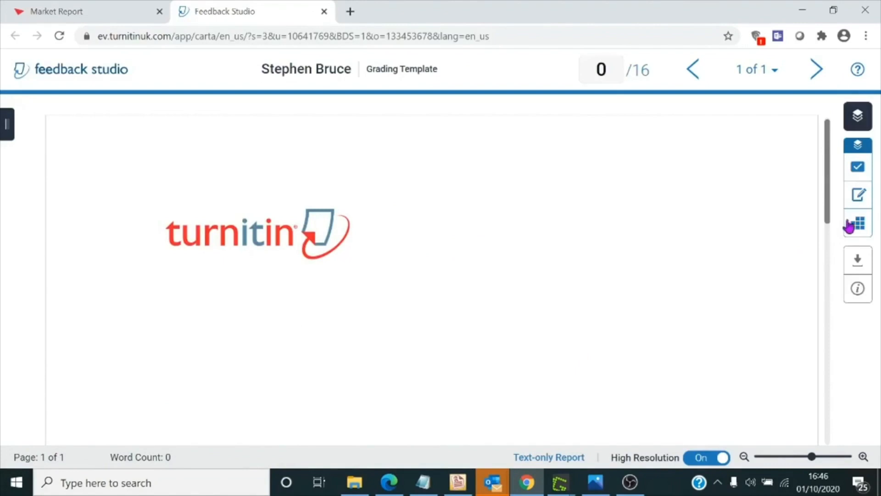
Score the rubric sliders Introduction 80, Design 80, Theory 65, Research 75
left_click(857, 223)
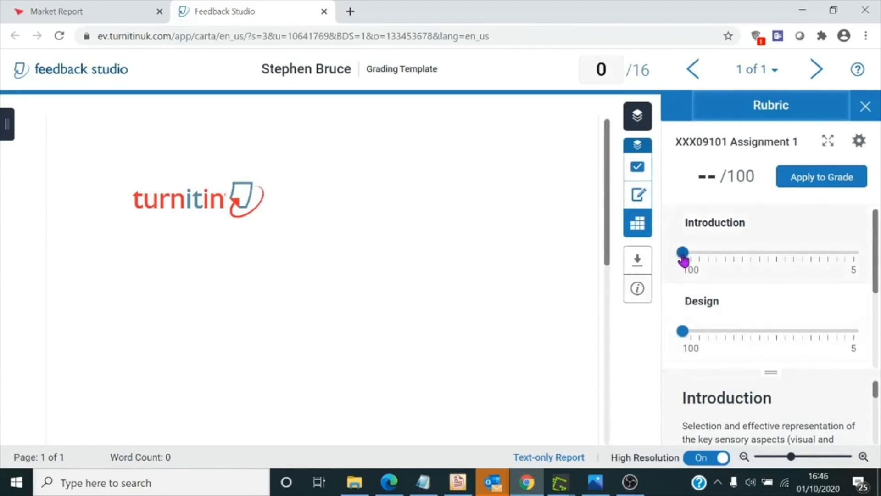
left_click_drag(682, 252, 726, 252)
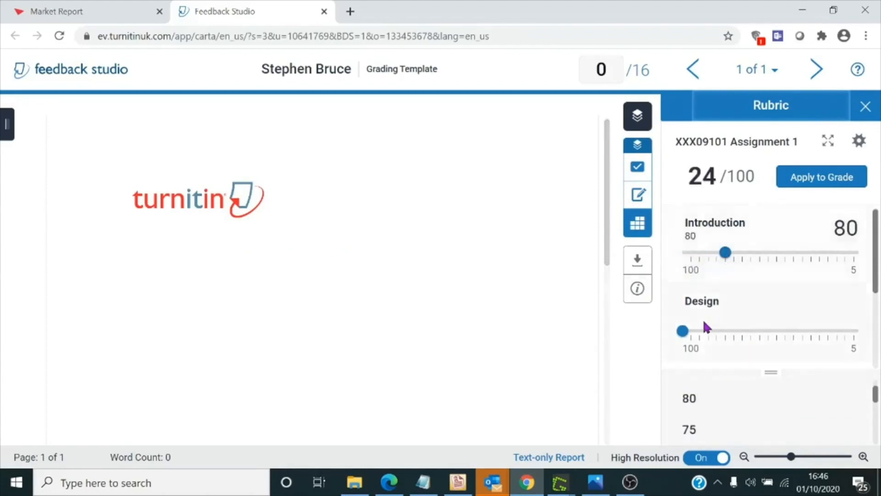
left_click_drag(682, 331, 716, 330)
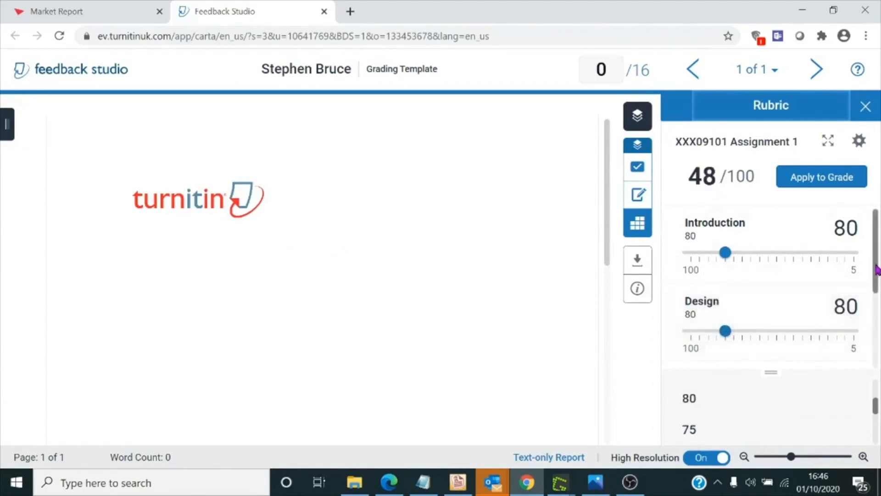
scroll("down", 3)
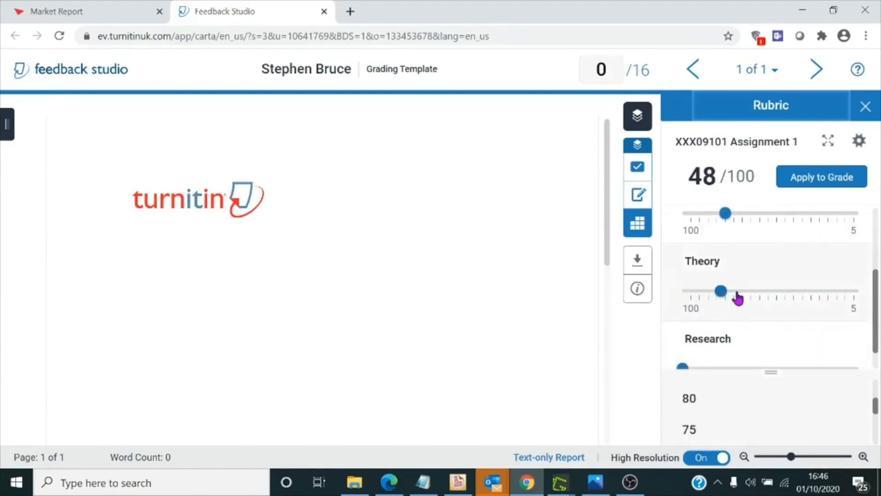
left_click_drag(721, 291, 752, 291)
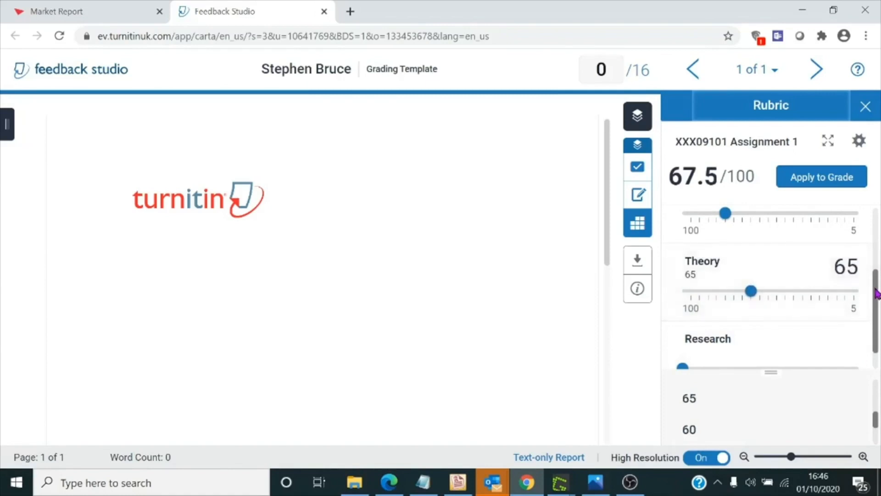
scroll("down", 3)
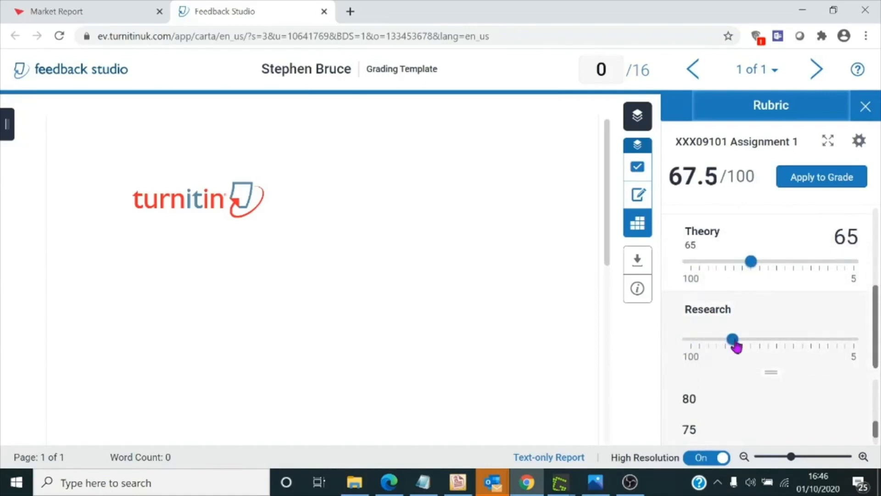
left_click_drag(733, 339, 736, 338)
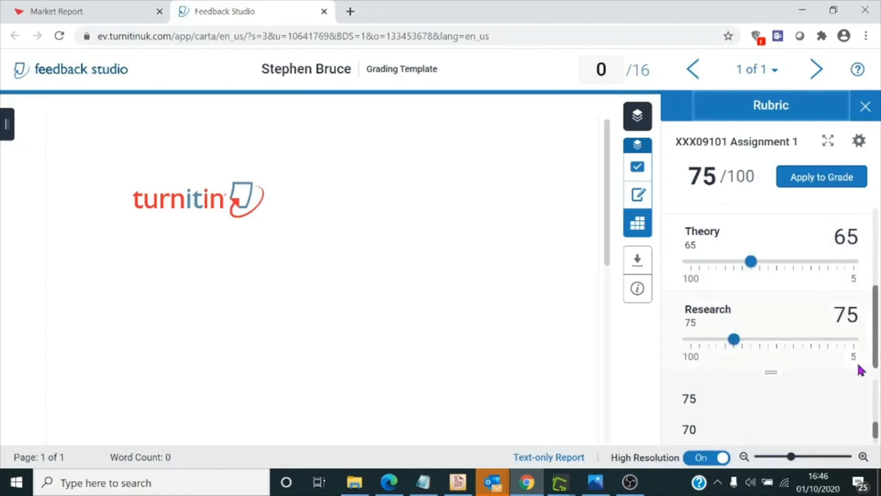
Apply the 75/100 rubric total to the paper as a 12/16 grade
left_click(820, 176)
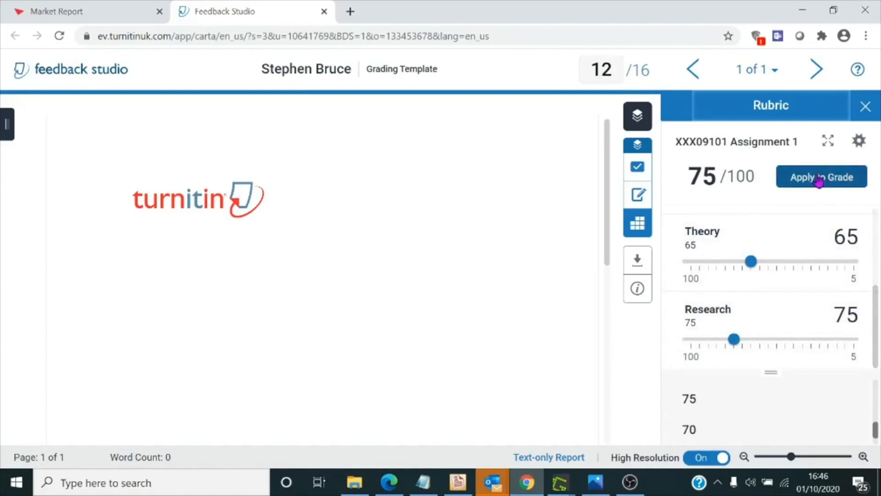
mouse_move(604, 90)
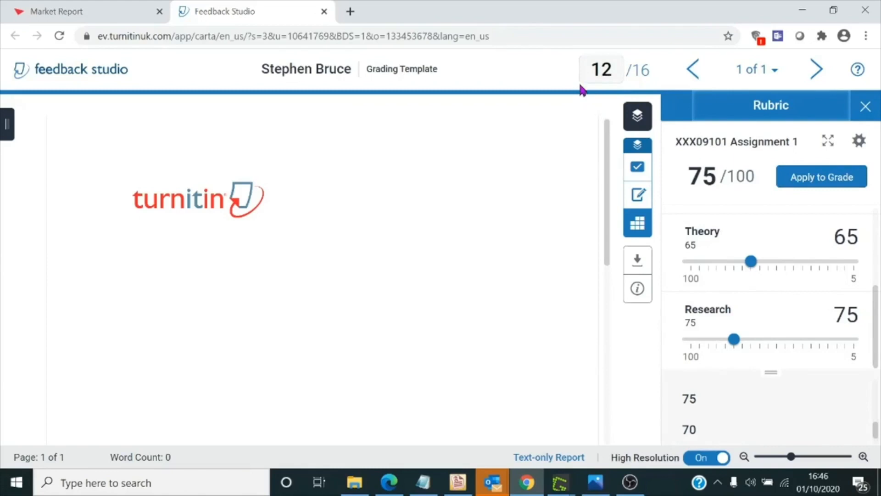
mouse_move(581, 94)
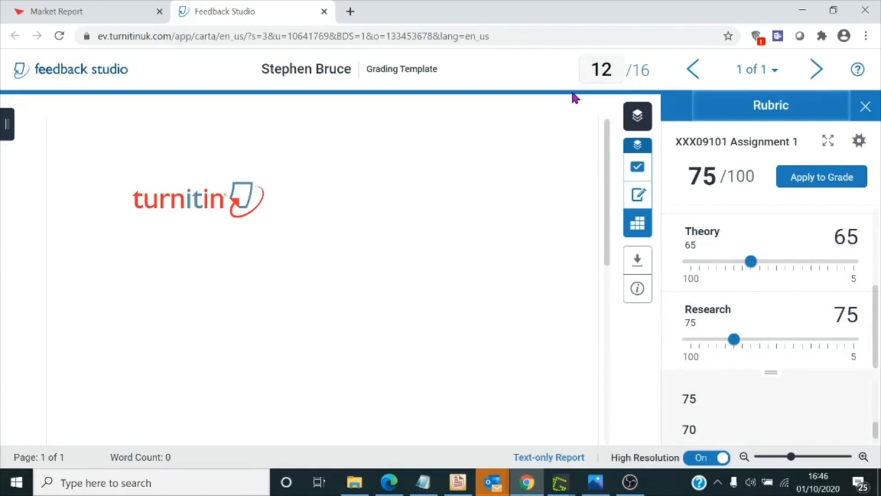
mouse_move(569, 87)
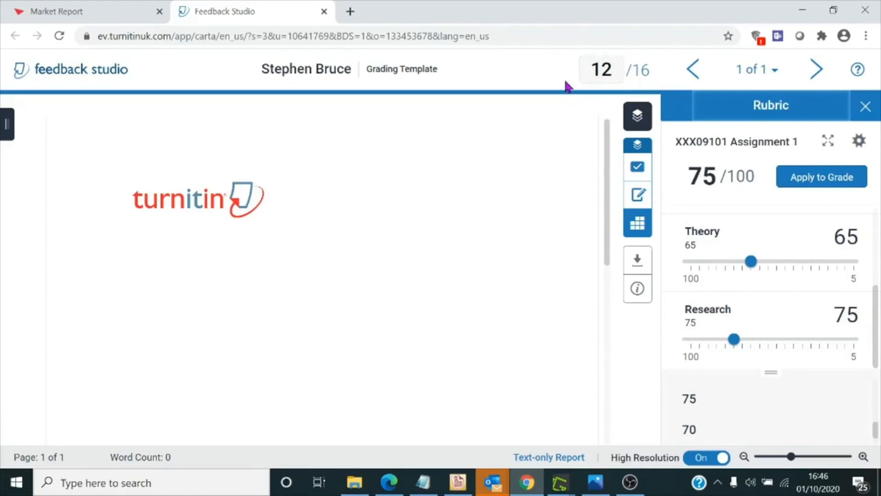
mouse_move(604, 92)
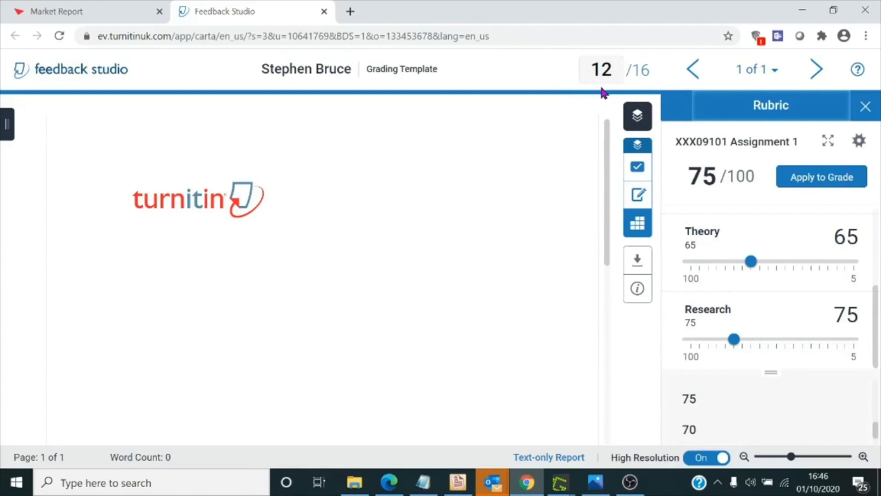
mouse_move(596, 101)
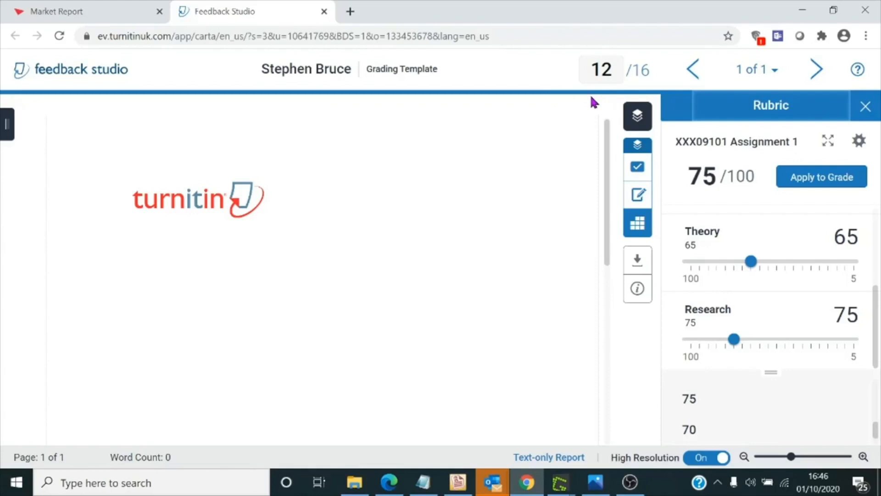
mouse_move(628, 80)
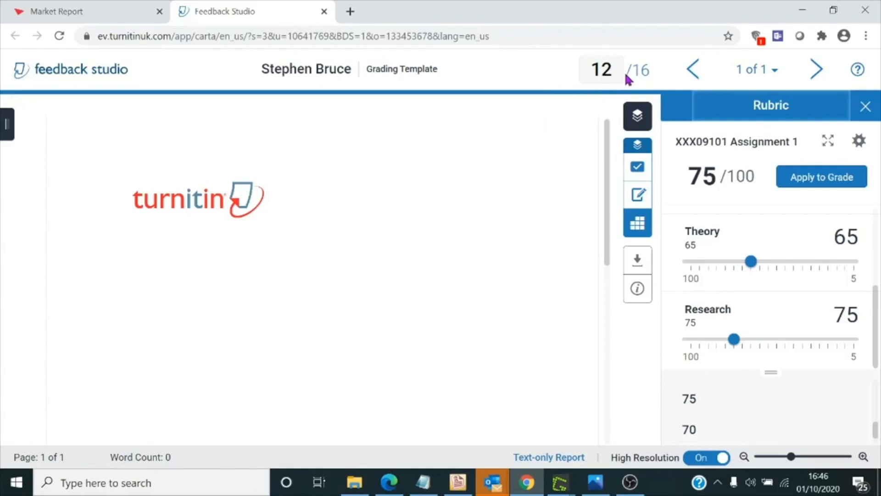
mouse_move(746, 188)
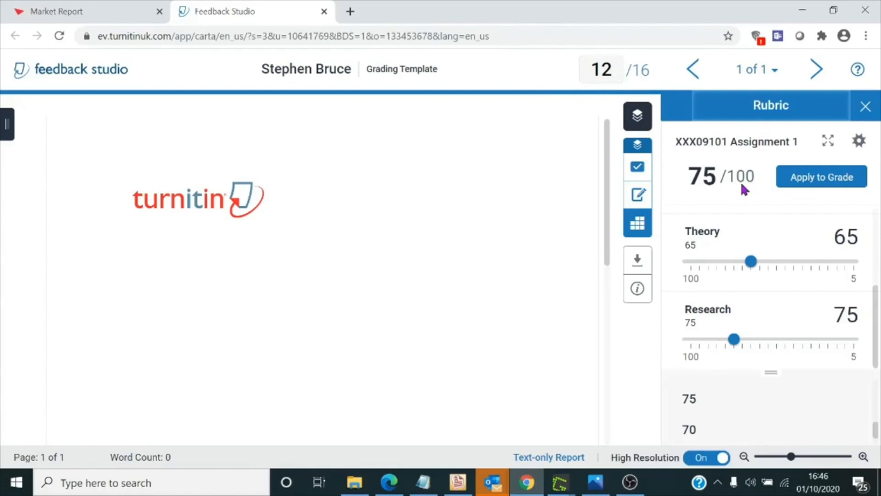
mouse_move(648, 85)
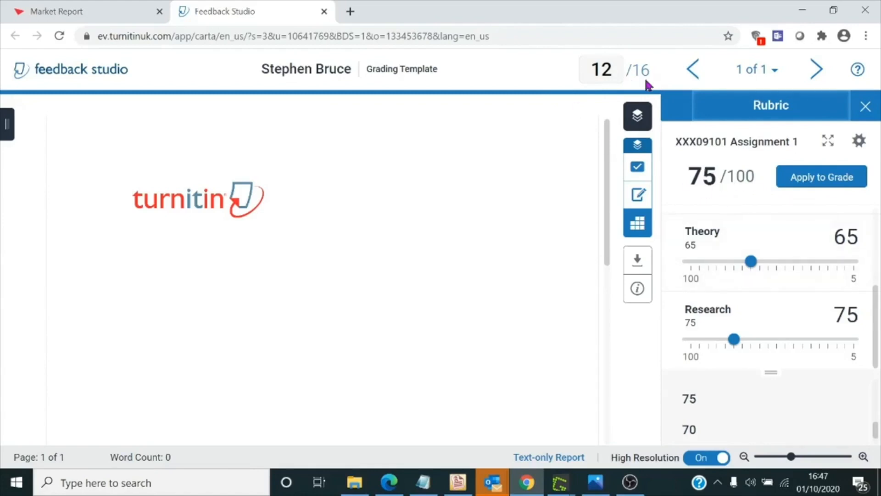
mouse_move(647, 87)
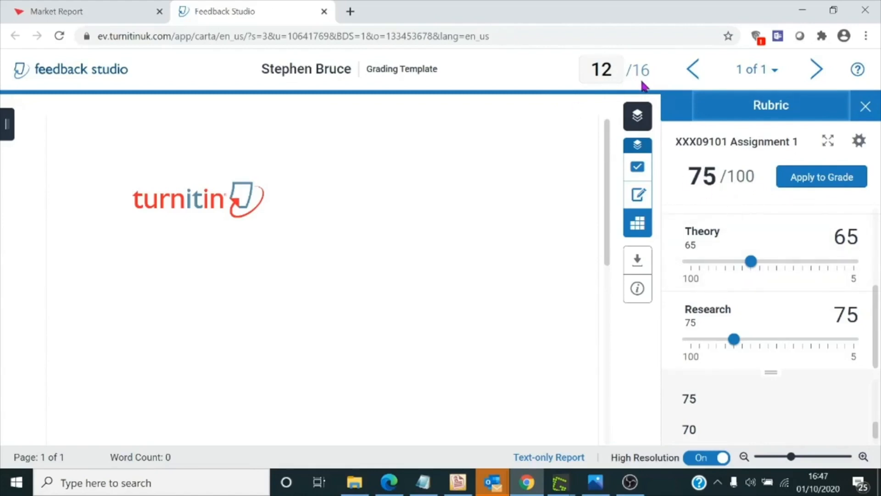
mouse_move(637, 84)
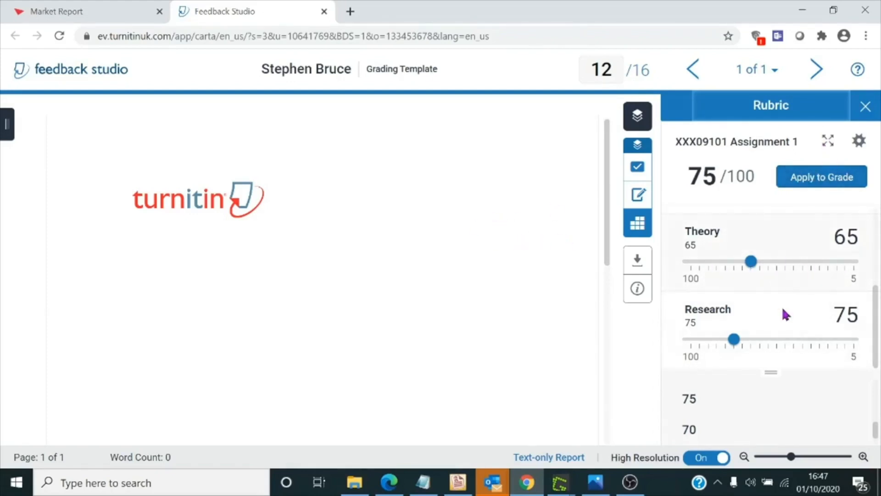
mouse_move(828, 141)
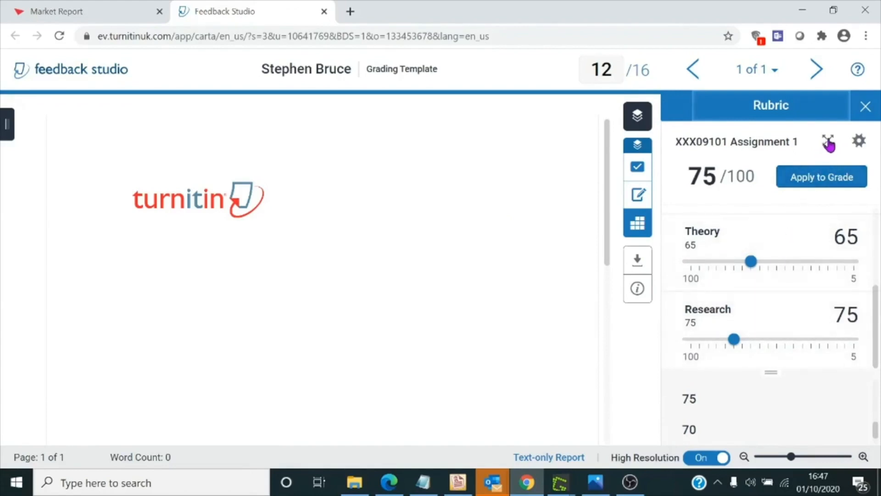
mouse_move(828, 141)
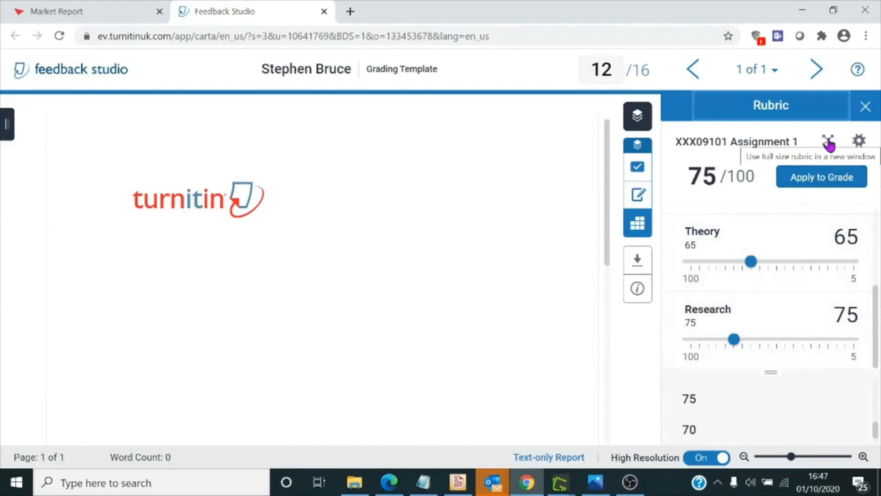
Apply the full-size rubric's 84/100 total as a 13/16 grade and close it
left_click(827, 141)
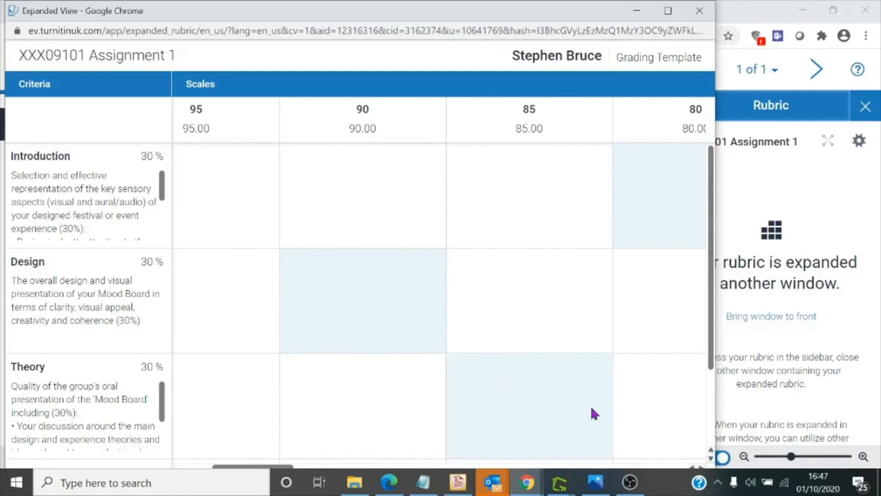
scroll("down", 3)
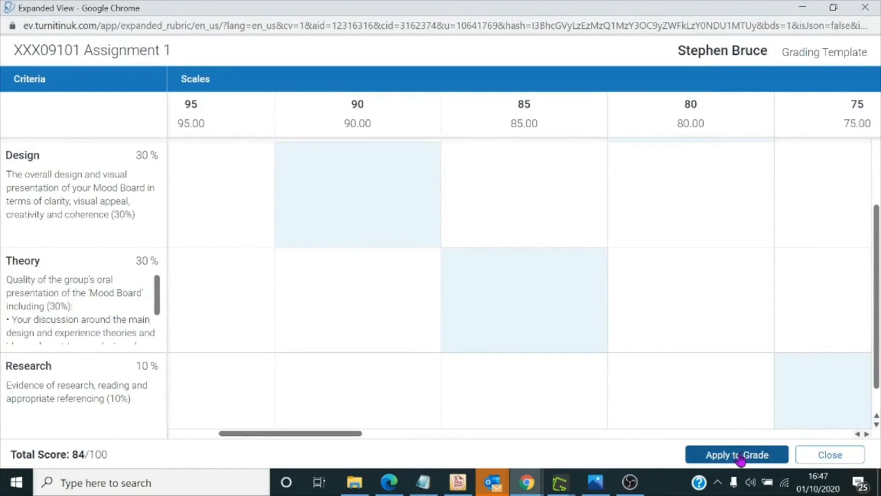
left_click(737, 455)
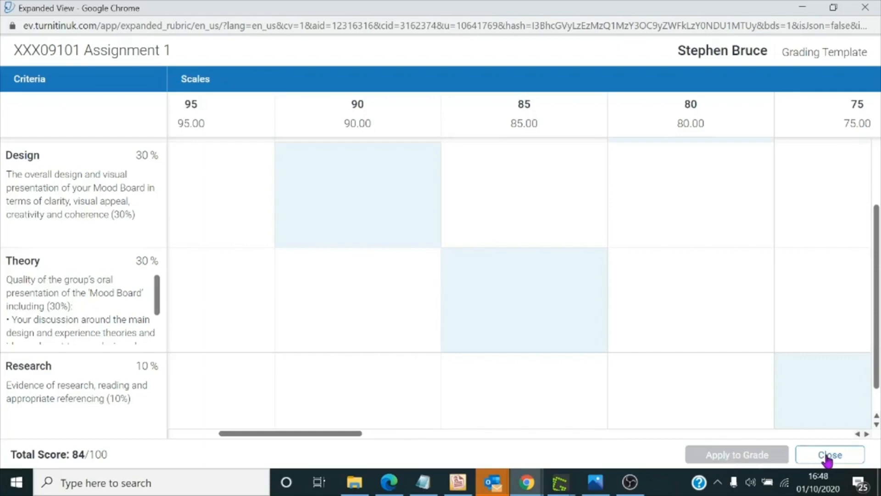
left_click(830, 454)
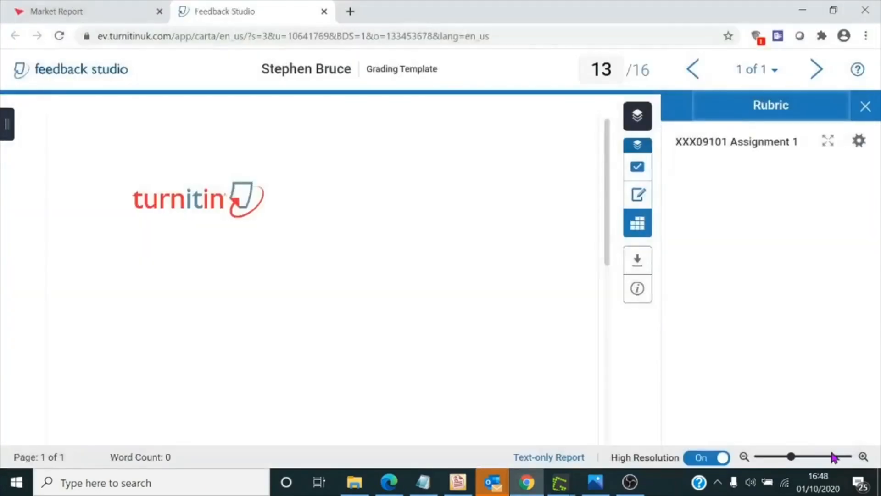
Show the Feedback Summary panel with its Voice Comment and Text Comment areas
left_click(637, 222)
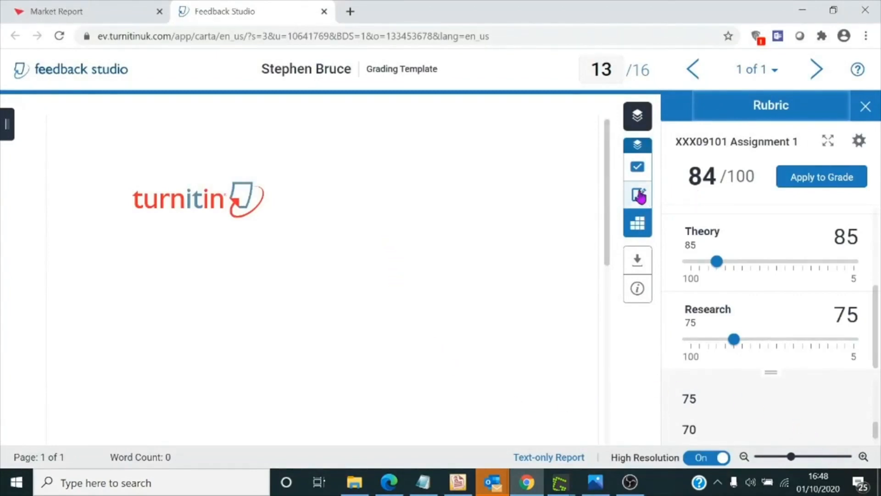
mouse_move(636, 195)
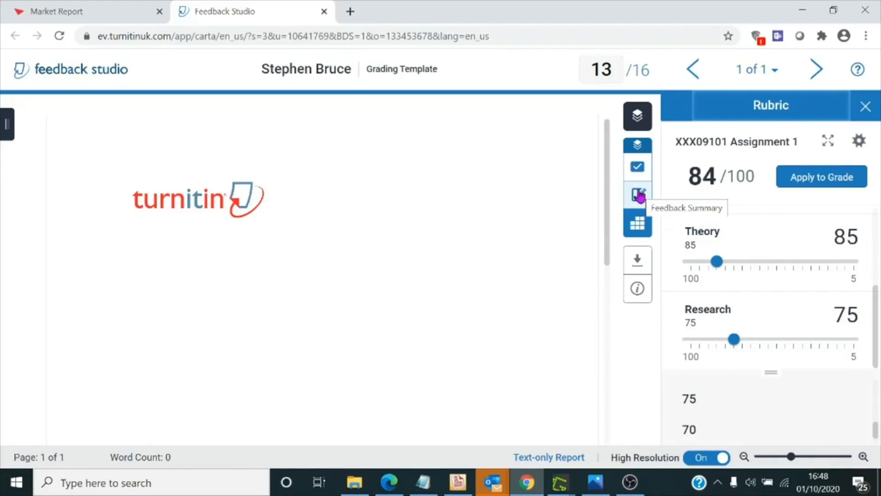
left_click(637, 194)
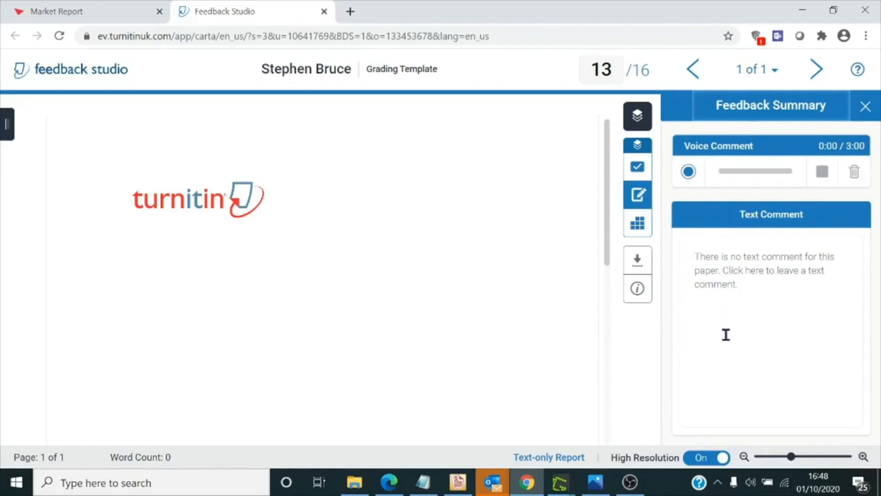
mouse_move(688, 171)
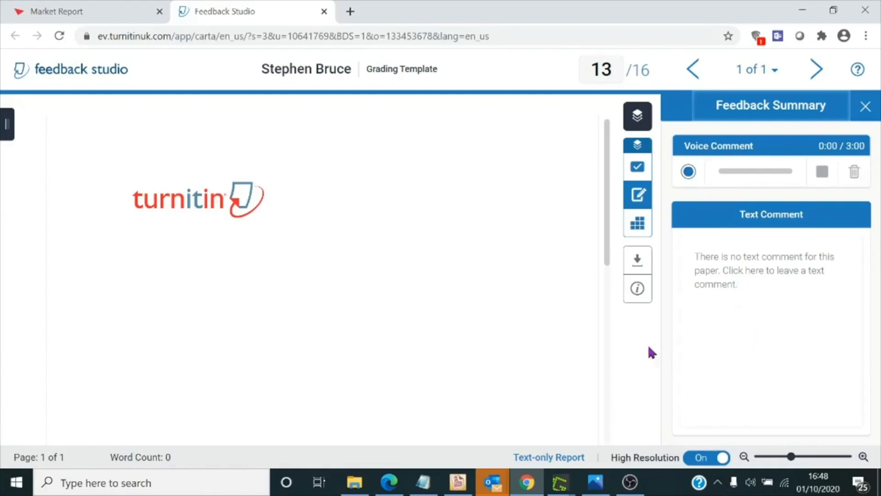
mouse_move(637, 167)
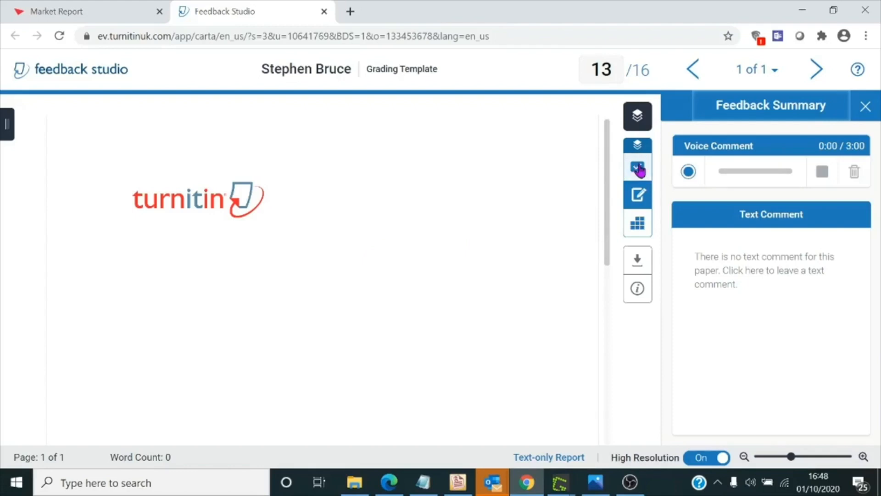
mouse_move(637, 167)
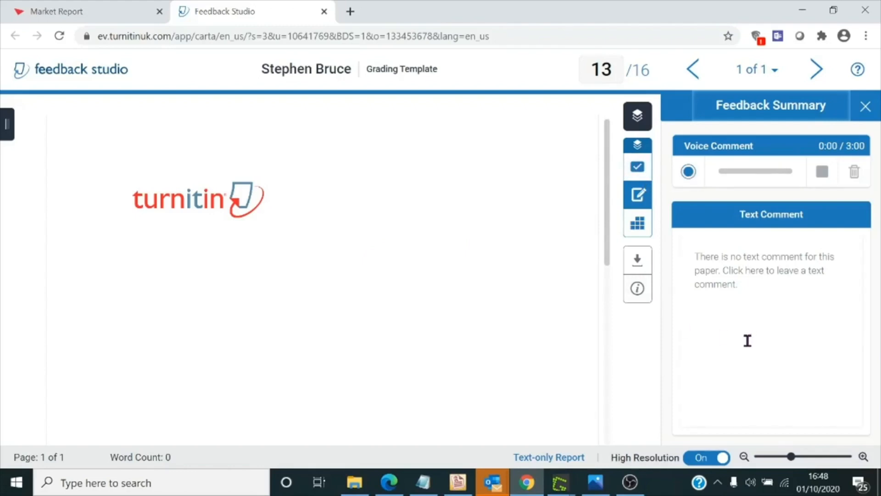
mouse_move(606, 394)
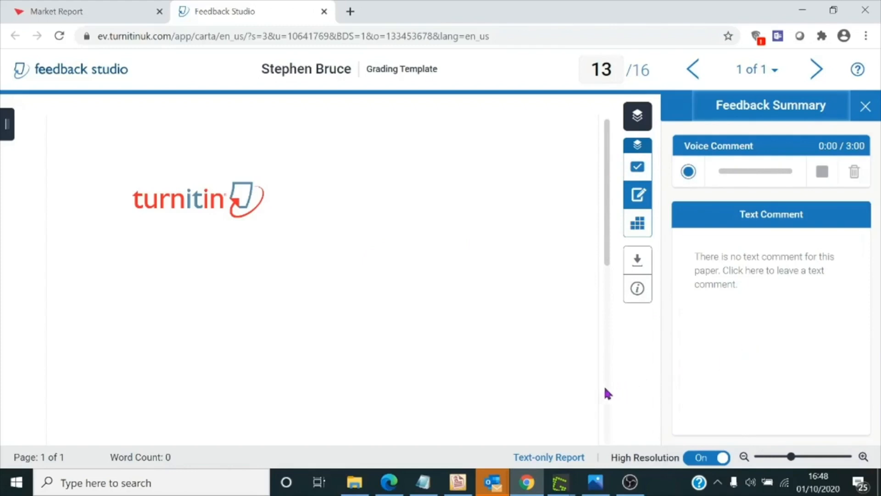
mouse_move(614, 93)
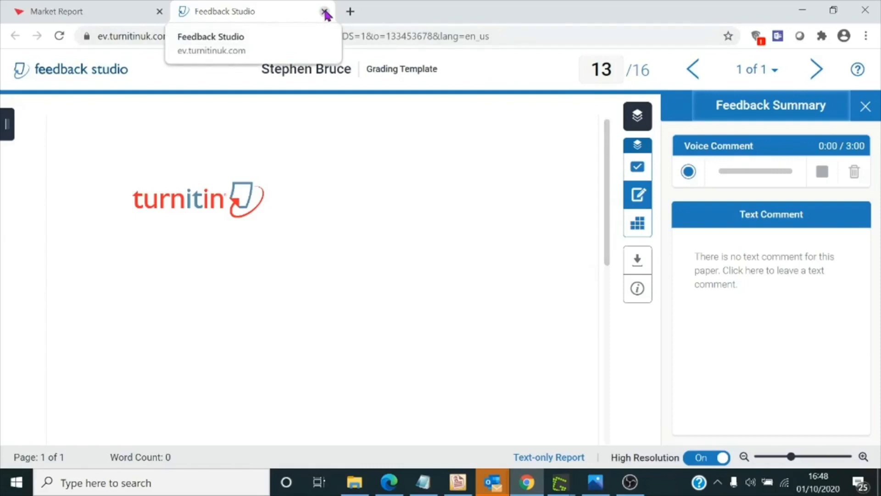
left_click(324, 11)
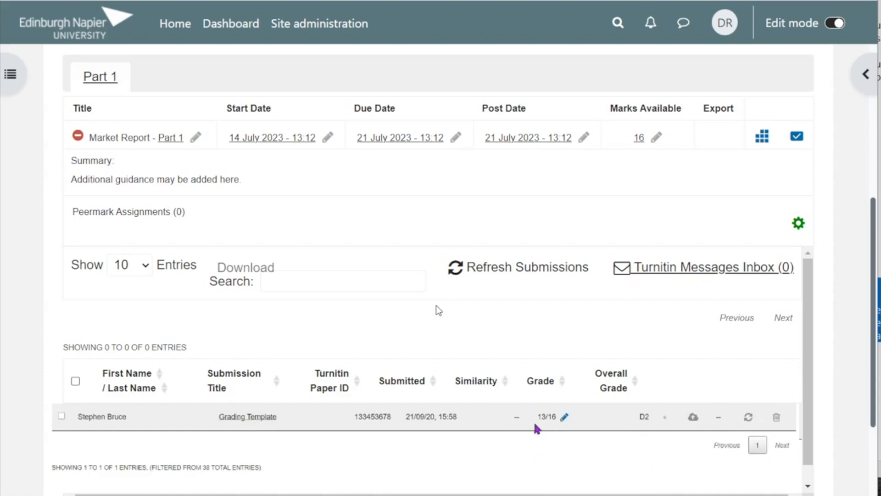
mouse_move(551, 426)
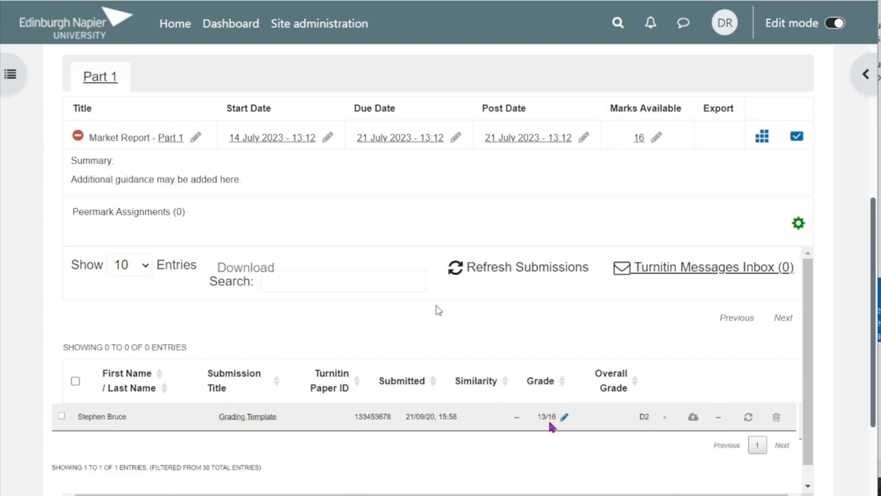
mouse_move(529, 434)
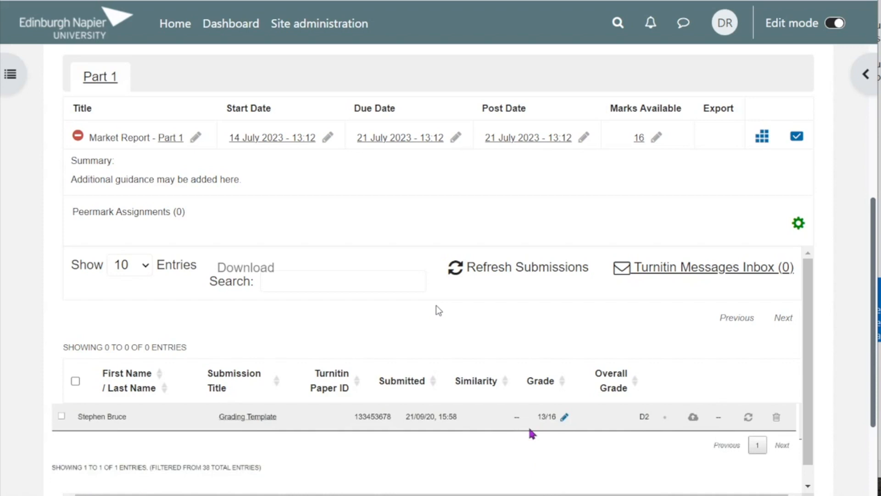
mouse_move(526, 449)
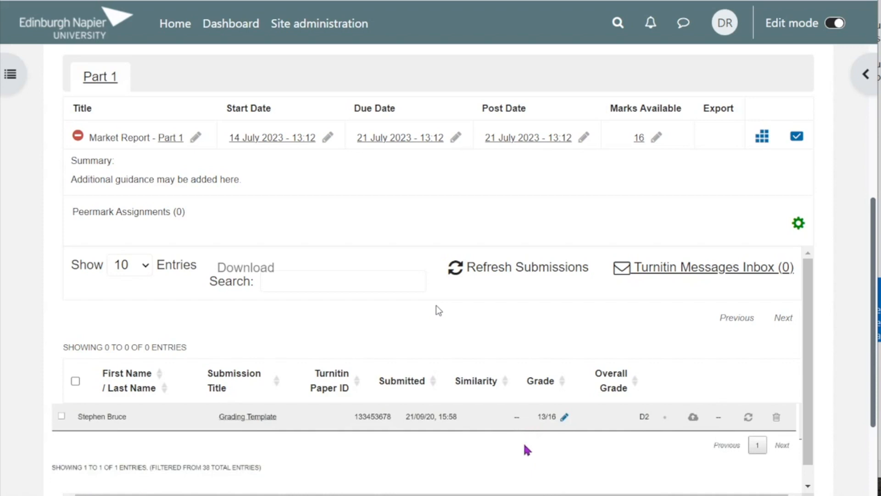